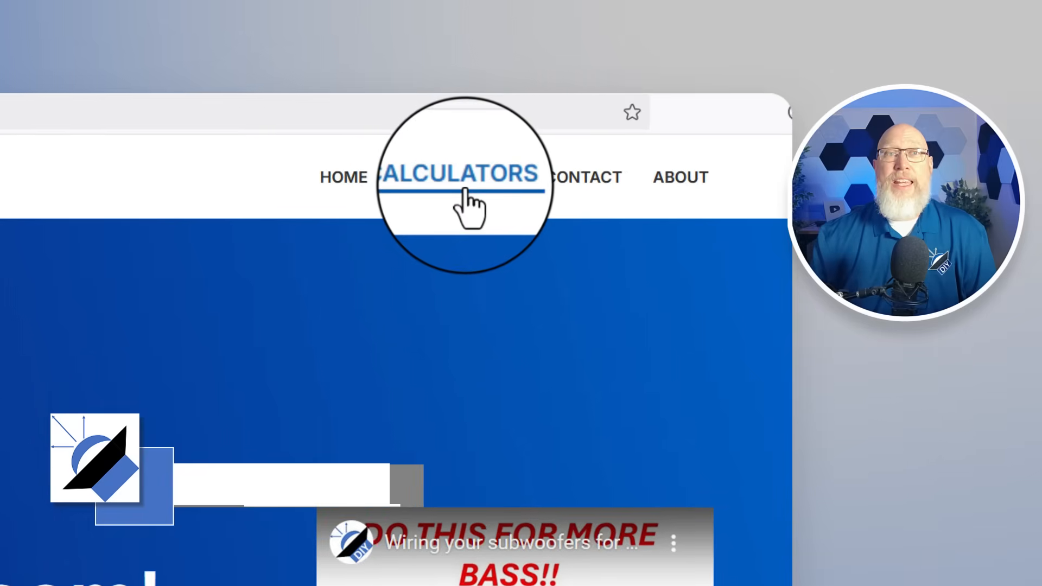
# - Go to the Calculators listing and open the Series-Parallel Calculator
pyautogui.click(459, 176)
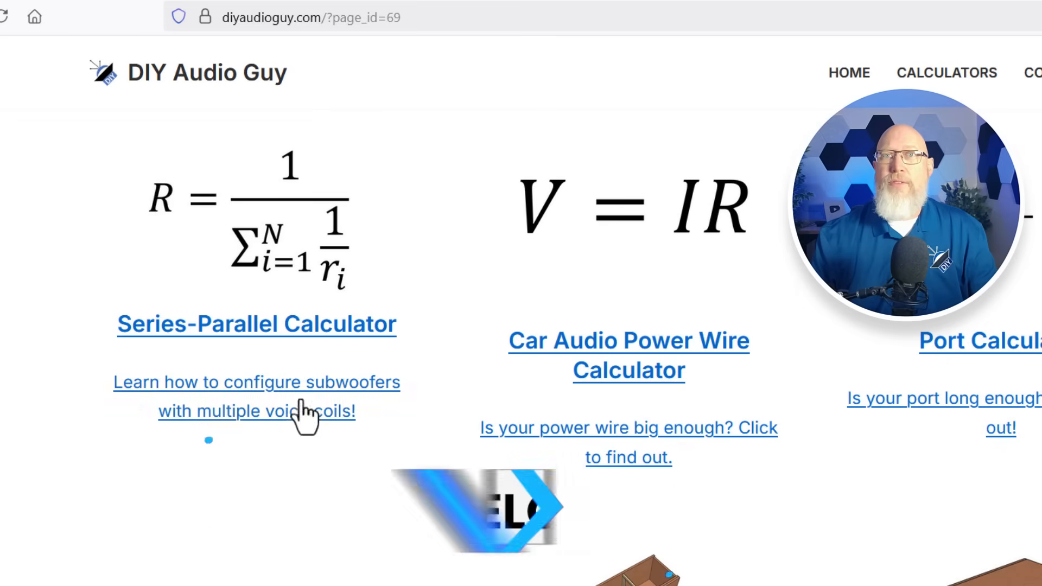
pyautogui.click(256, 325)
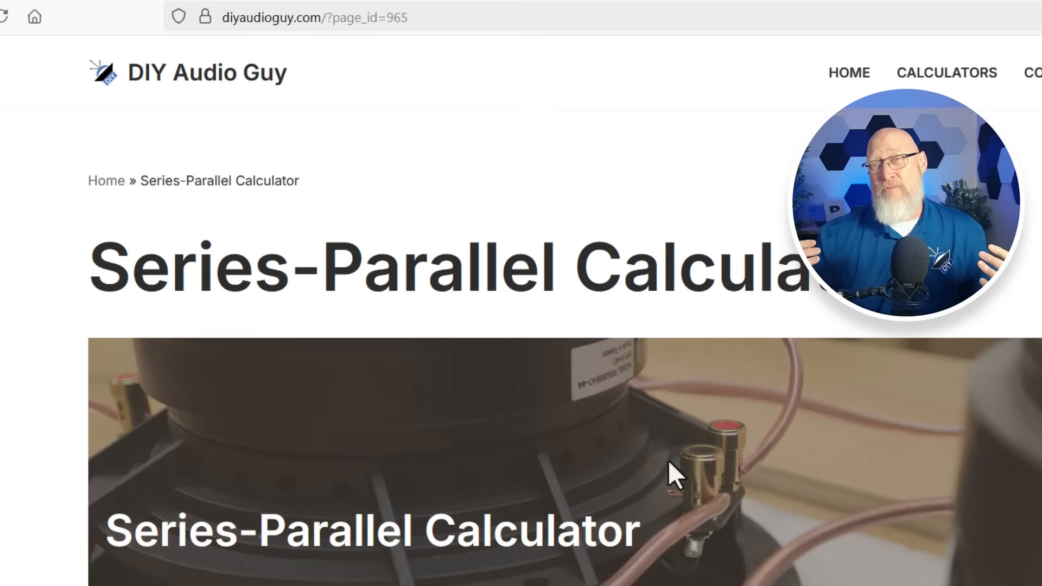
pyautogui.moveTo(749, 541)
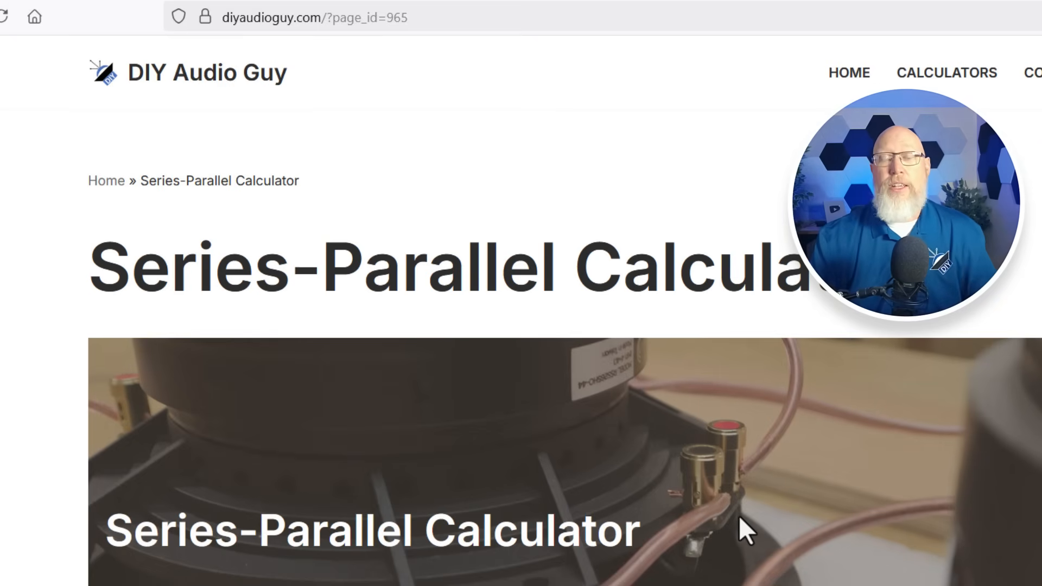
pyautogui.scroll(-3)
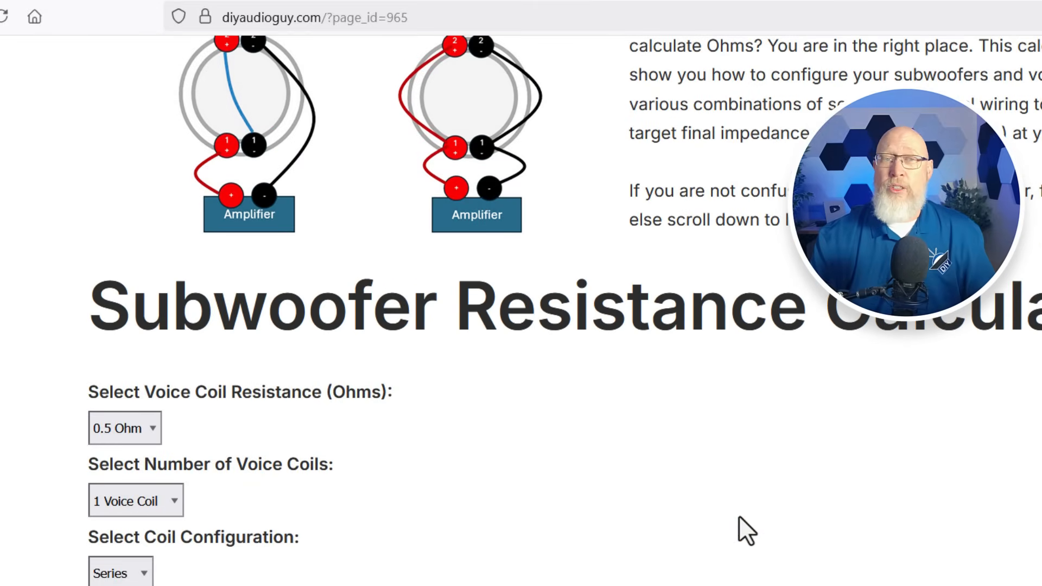
pyautogui.scroll(3)
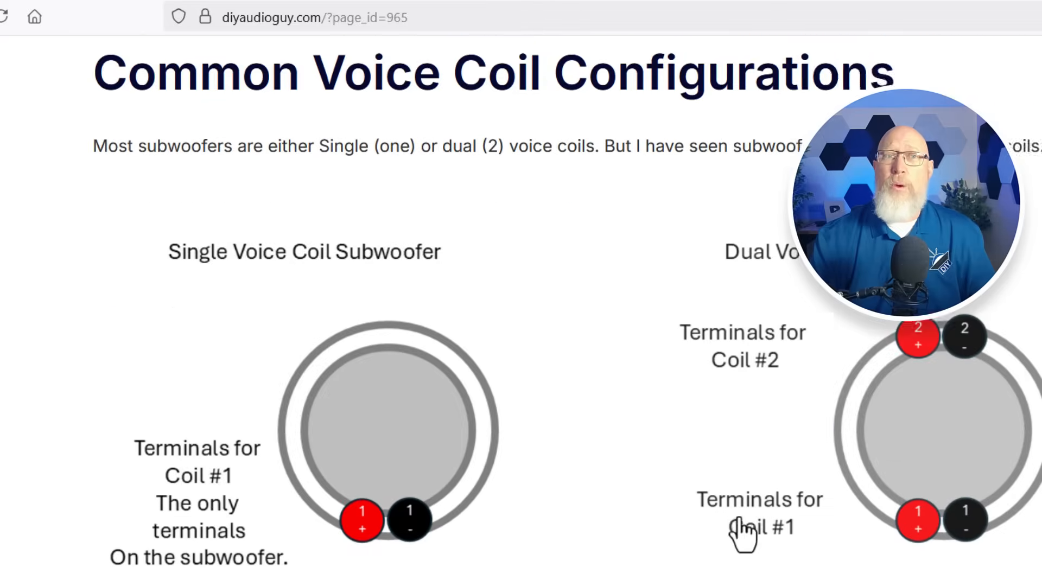
pyautogui.scroll(-3)
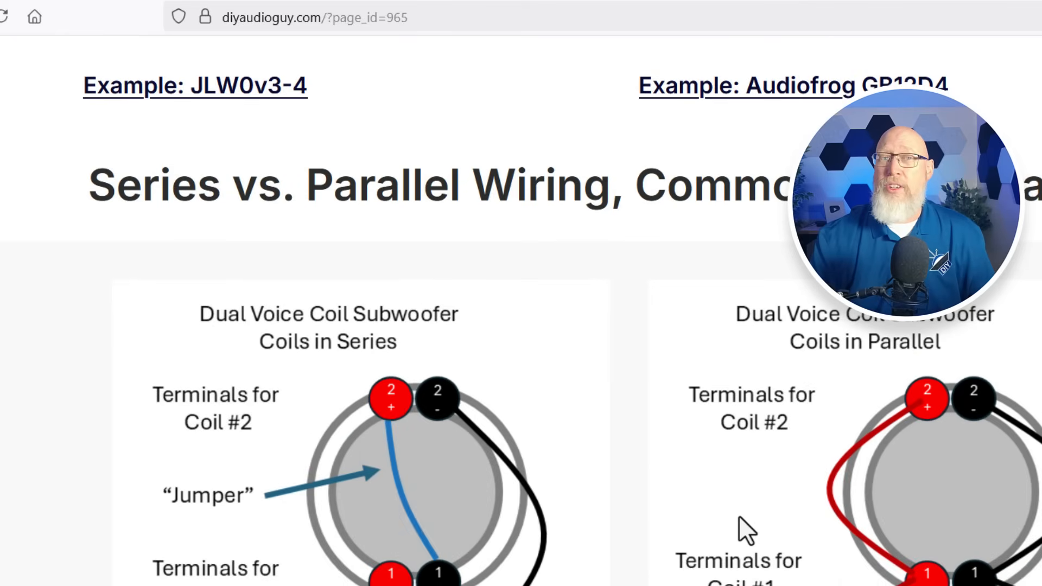
pyautogui.scroll(-3)
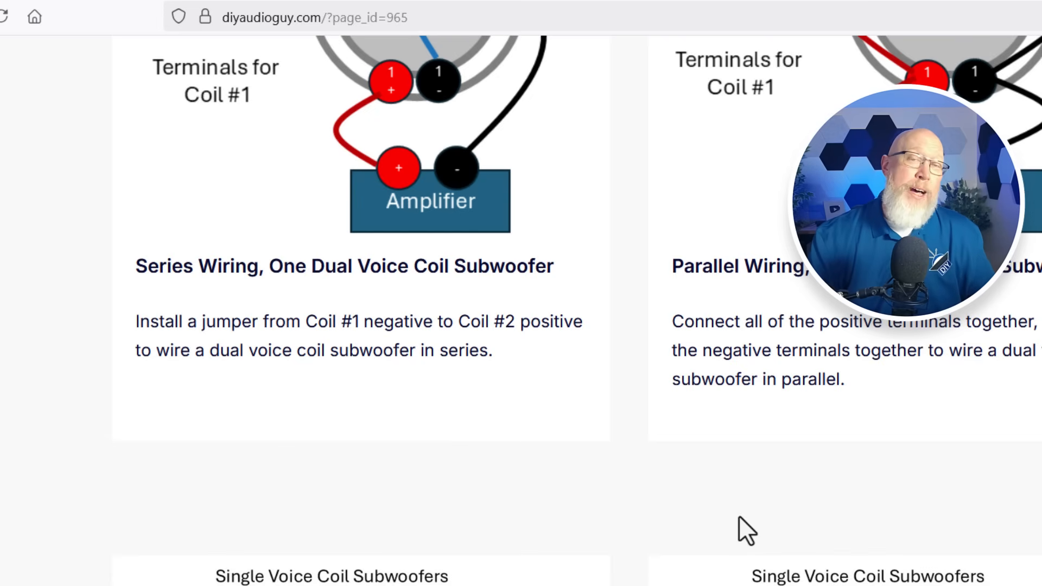
pyautogui.scroll(-3)
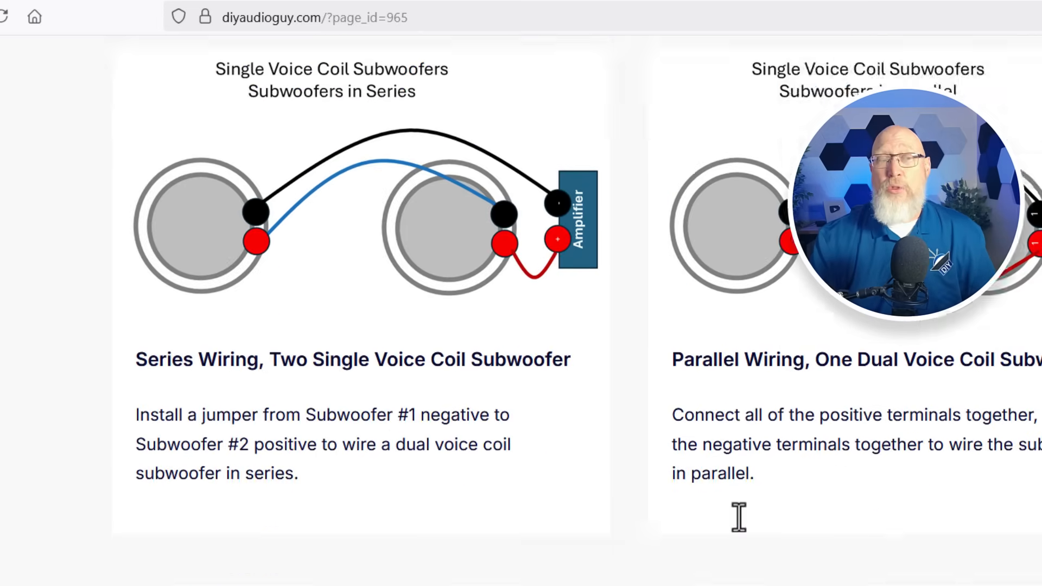
pyautogui.scroll(-3)
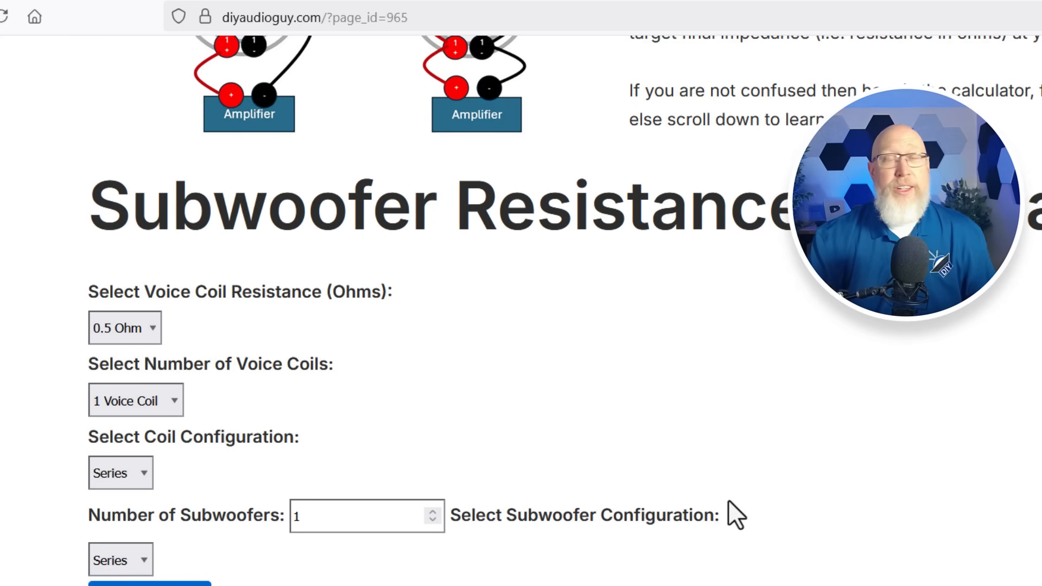
pyautogui.moveTo(513, 504)
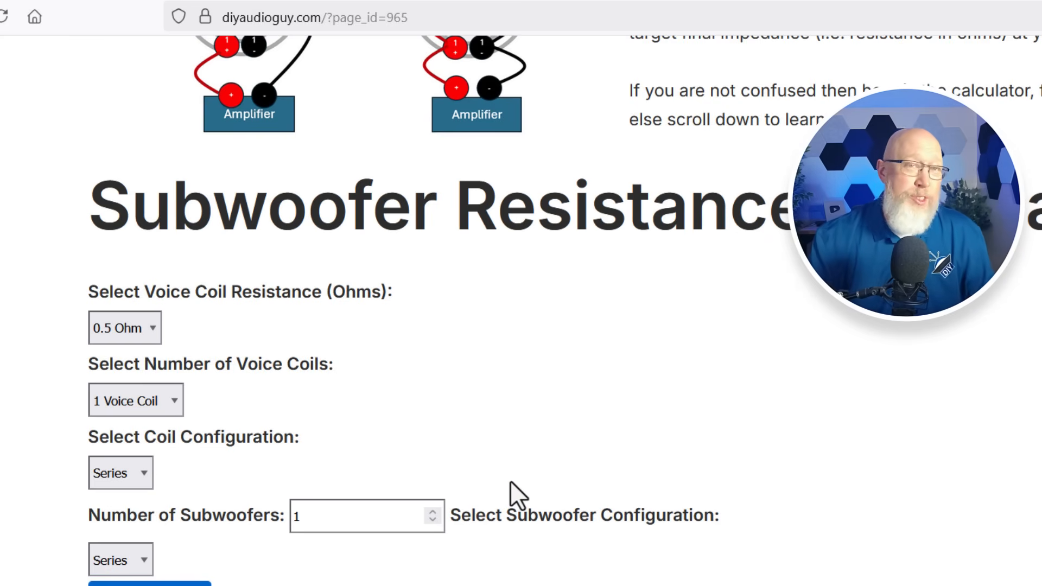
pyautogui.scroll(-3)
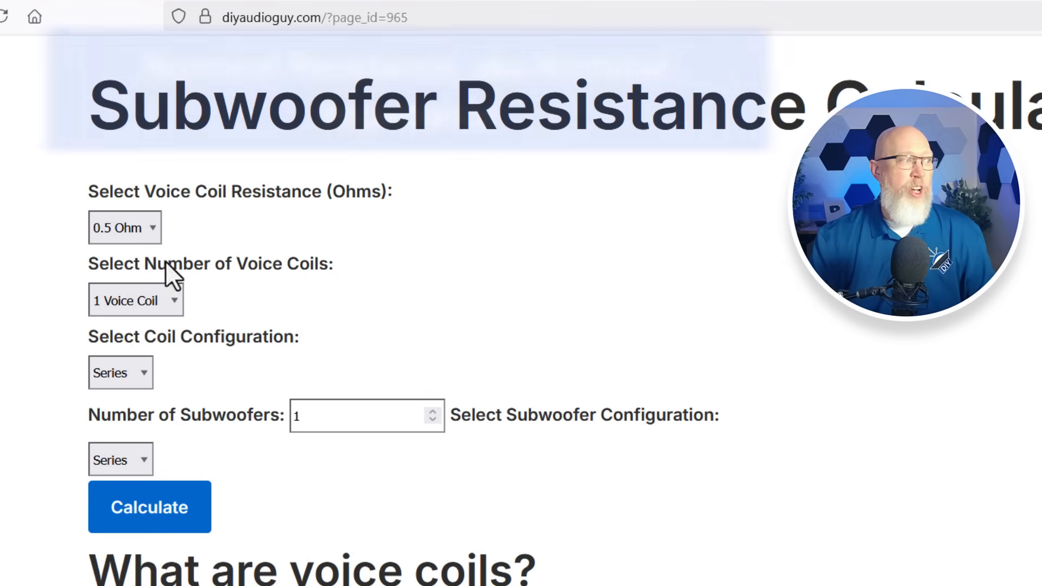
# - Set a 4-ohm dual voice coil with the coils wired in parallel
pyautogui.click(123, 227)
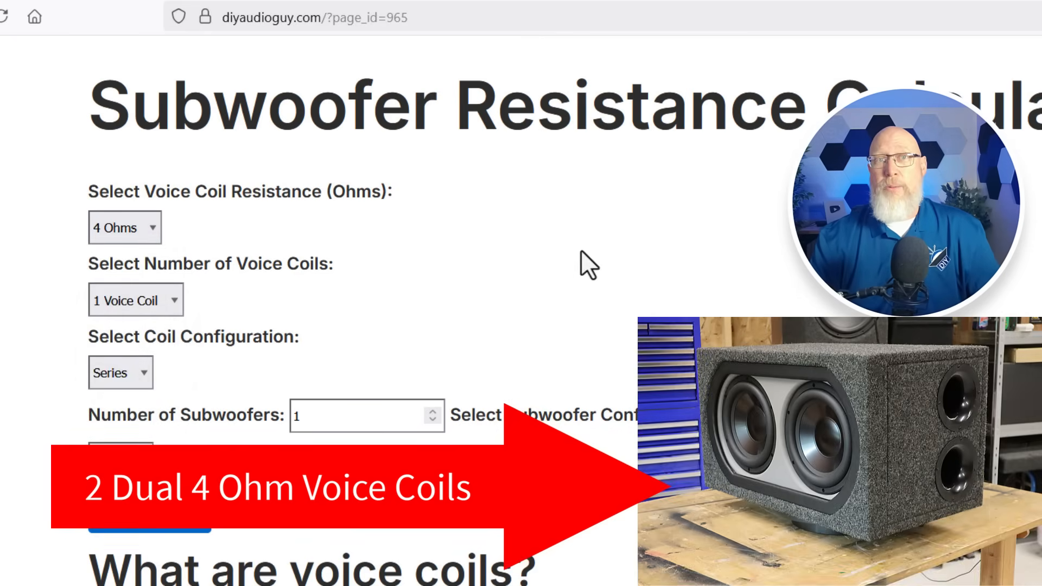
pyautogui.click(136, 300)
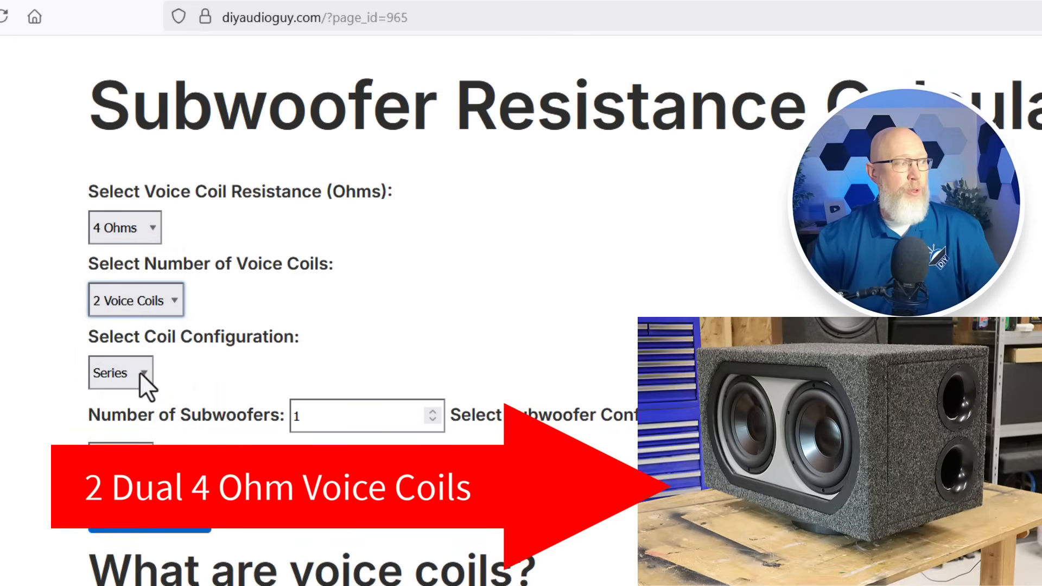
pyautogui.click(122, 374)
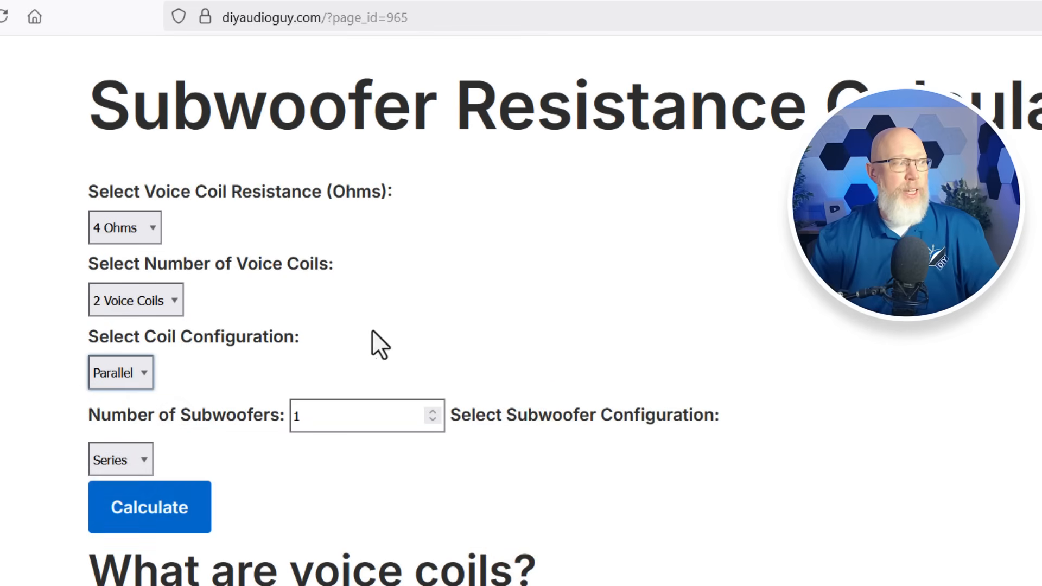
# - Enter 2 subwoofers in parallel and calculate the 1.00 Ohm total resistance
pyautogui.click(432, 426)
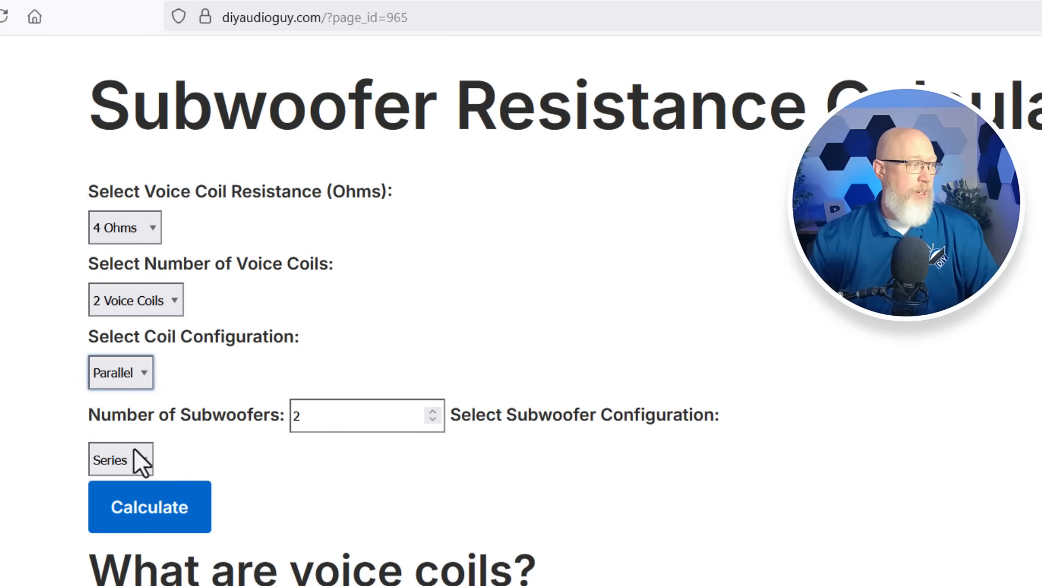
pyautogui.click(114, 460)
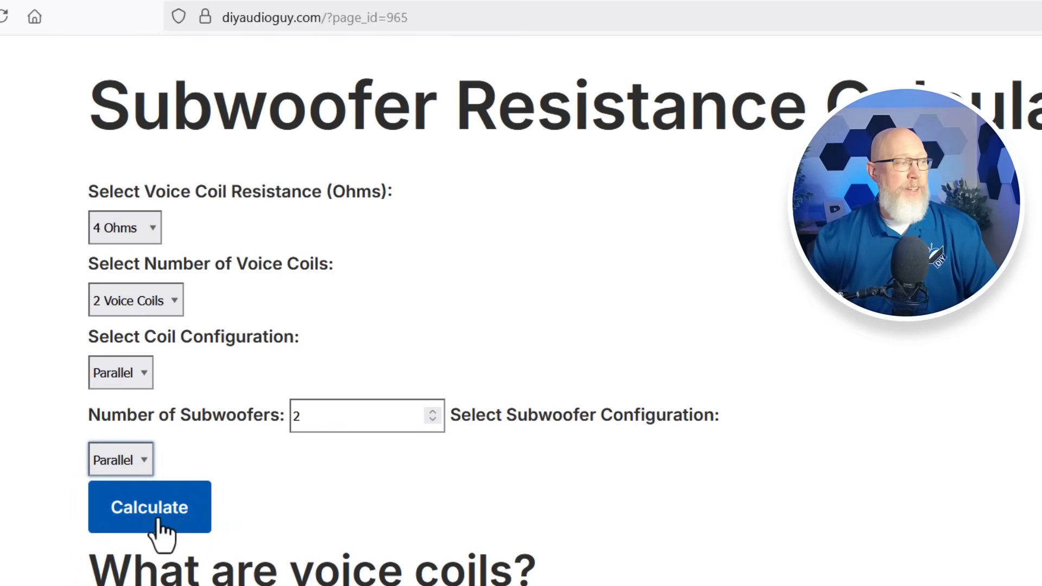
pyautogui.click(150, 508)
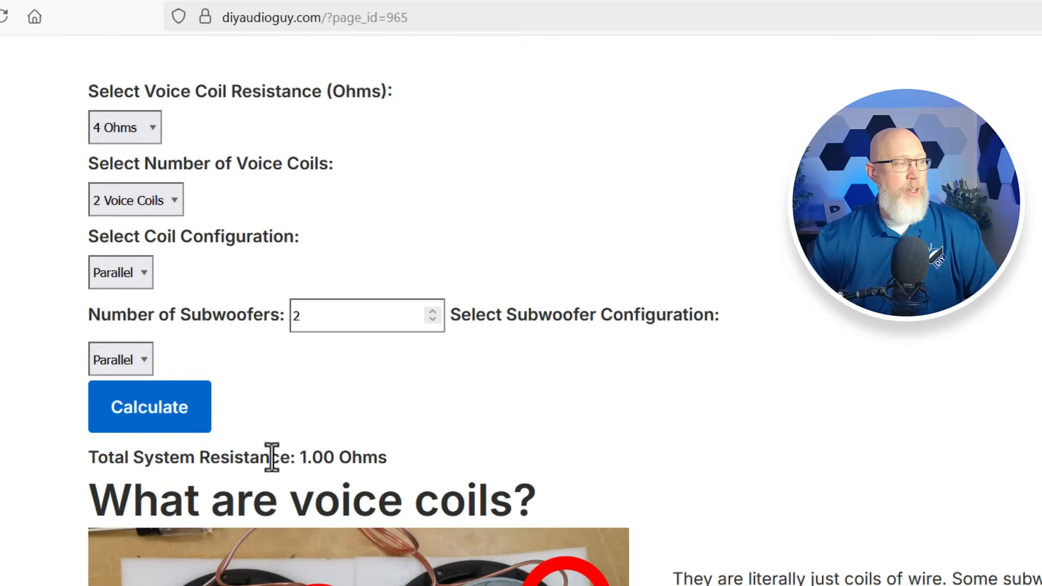
pyautogui.moveTo(272, 457); pyautogui.dragTo(385, 457)
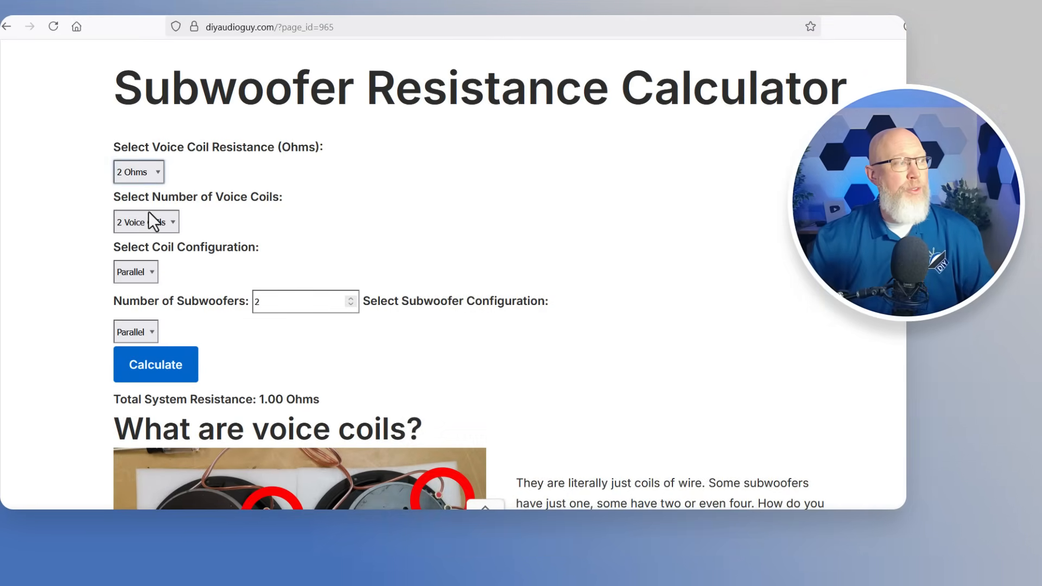
# - Change to a 0.5-ohm single voice coil with four subwoofers wired in parallel
pyautogui.click(134, 271)
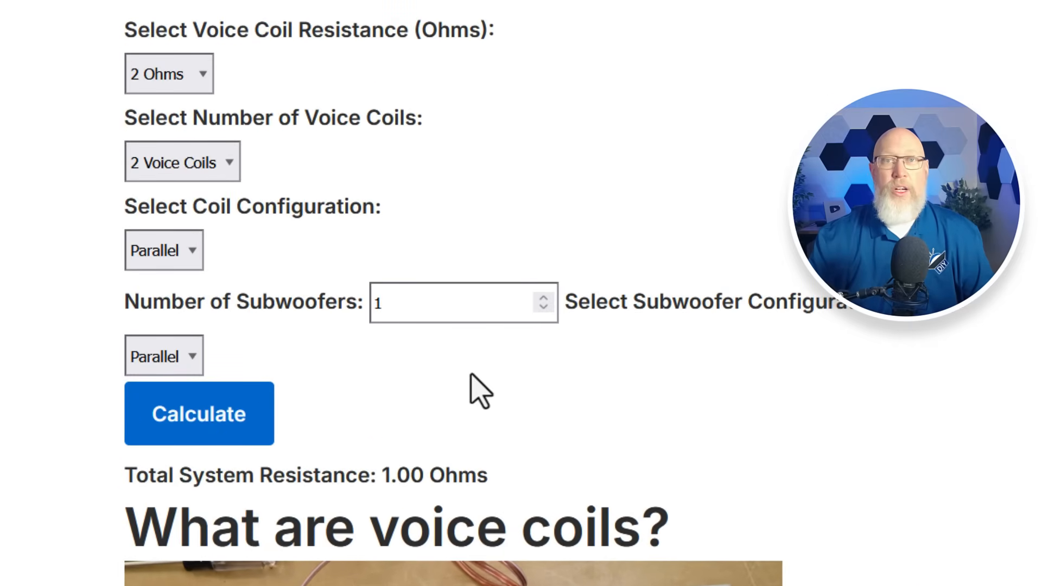
pyautogui.scroll(-3)
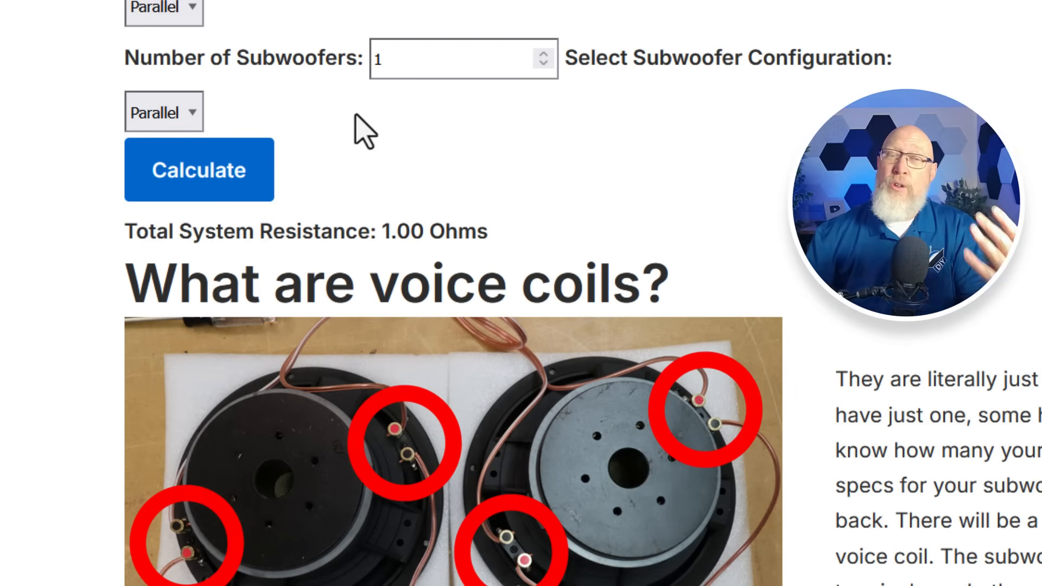
pyautogui.click(162, 112)
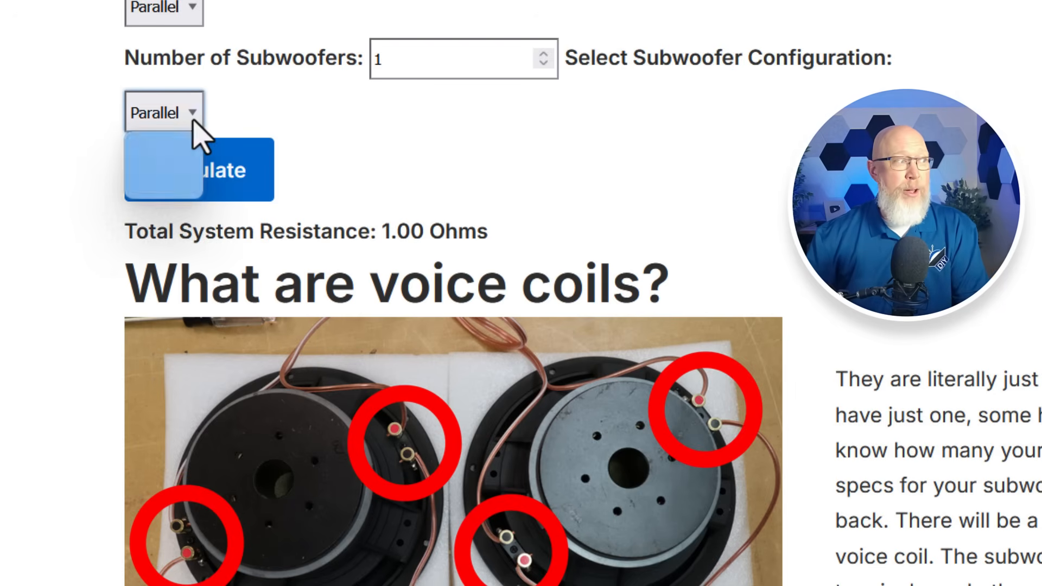
pyautogui.click(163, 113)
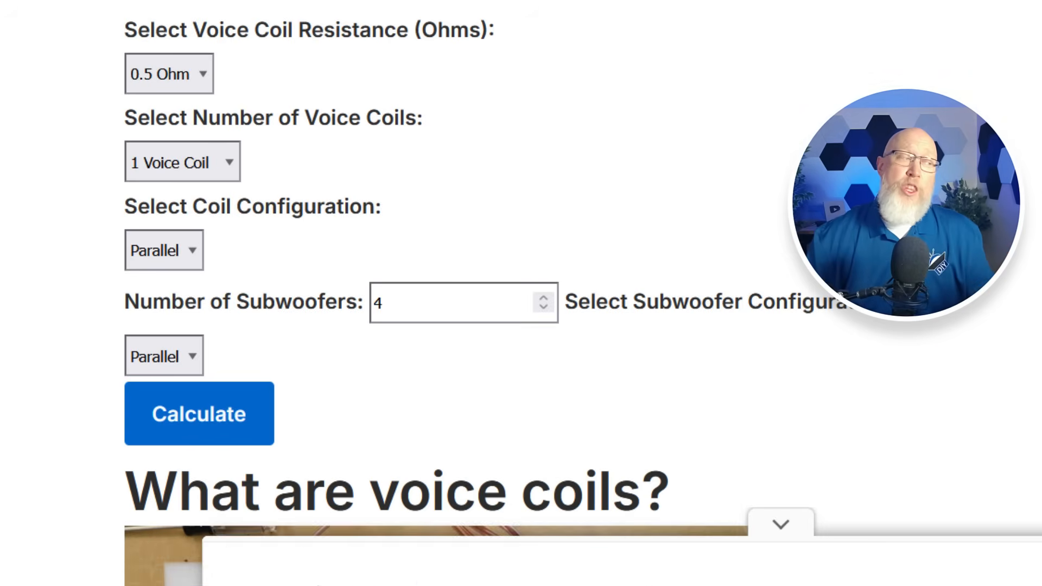
# - Reconfigure for dual 2-ohm coils in series, subwoofers in parallel, count field selected
pyautogui.click(168, 73)
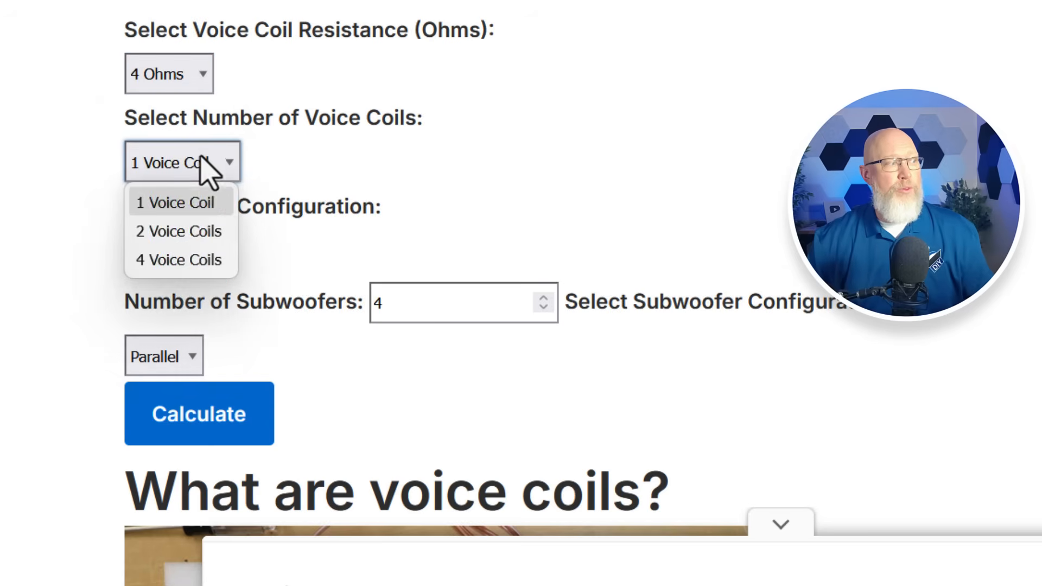
pyautogui.click(174, 202)
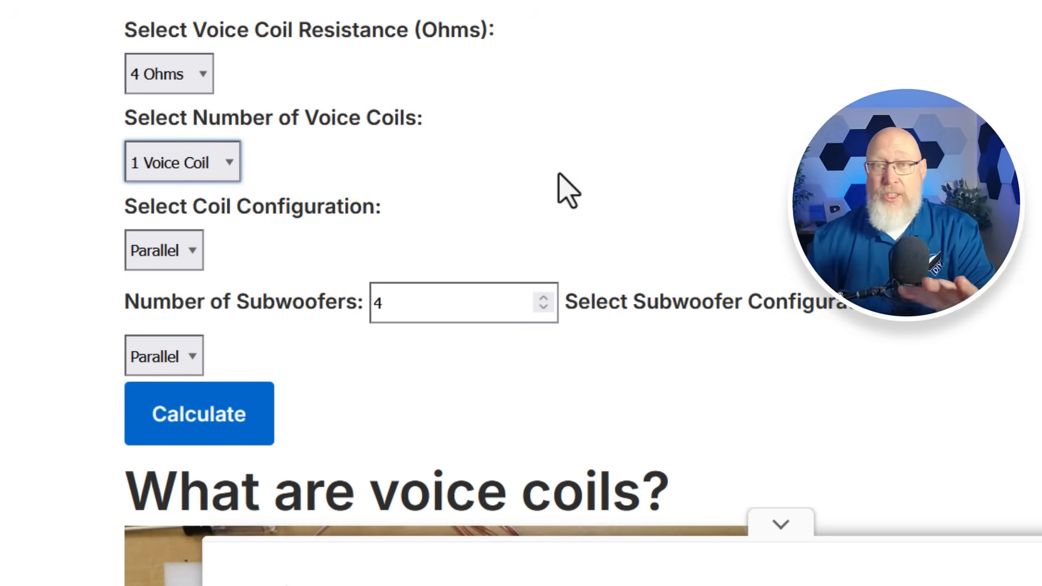
pyautogui.moveTo(317, 235)
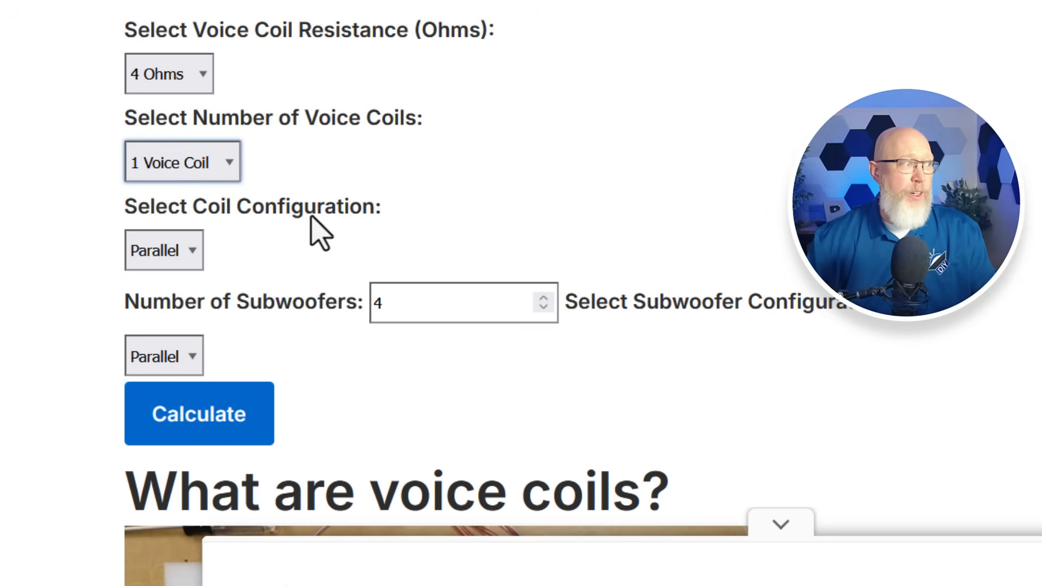
pyautogui.click(163, 251)
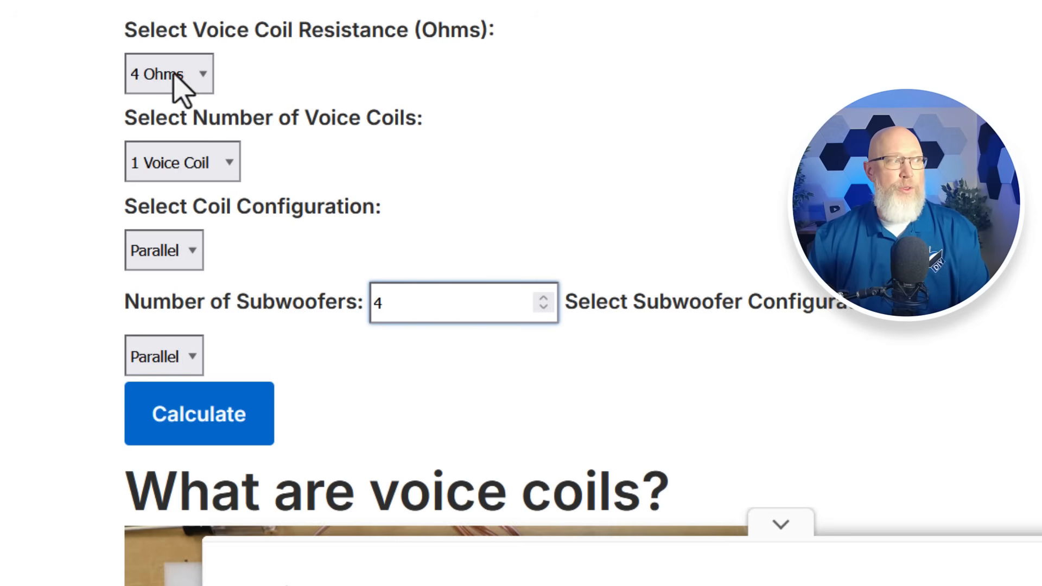
pyautogui.click(164, 356)
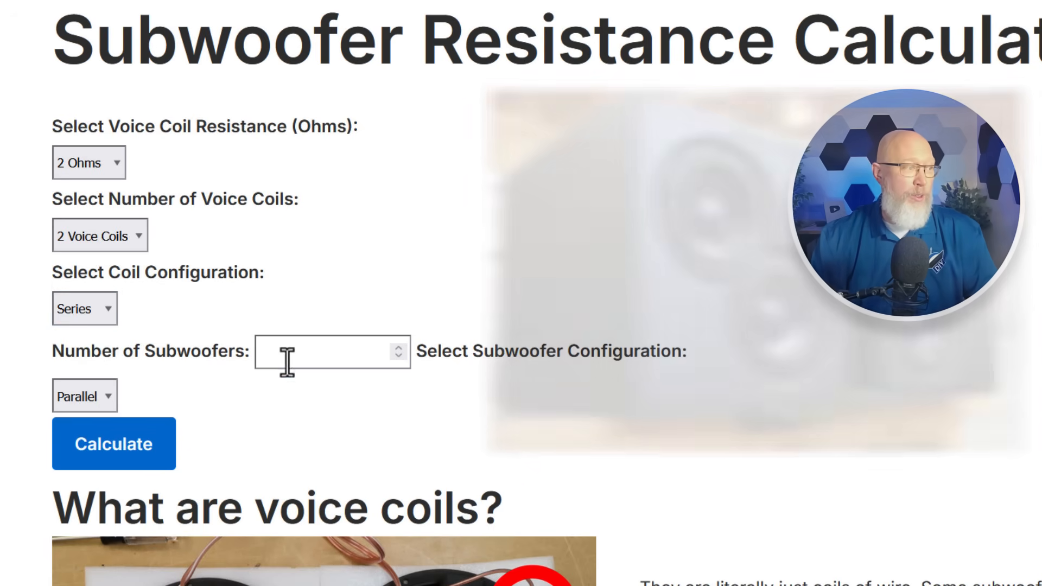
pyautogui.click(113, 444)
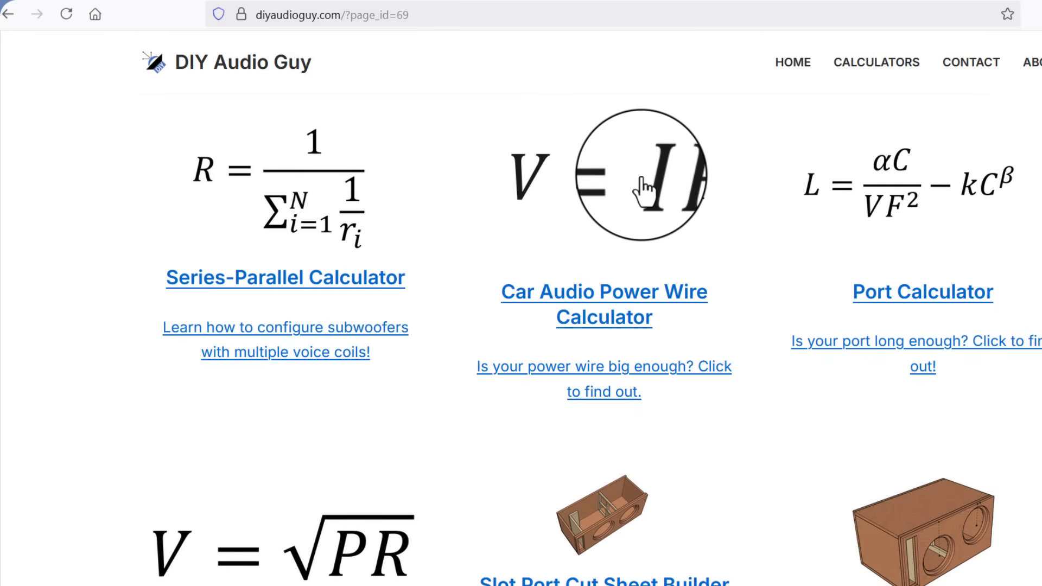
# - Open the Car Audio Power Wire Calculator and expand the Wire Types explanation
pyautogui.click(603, 304)
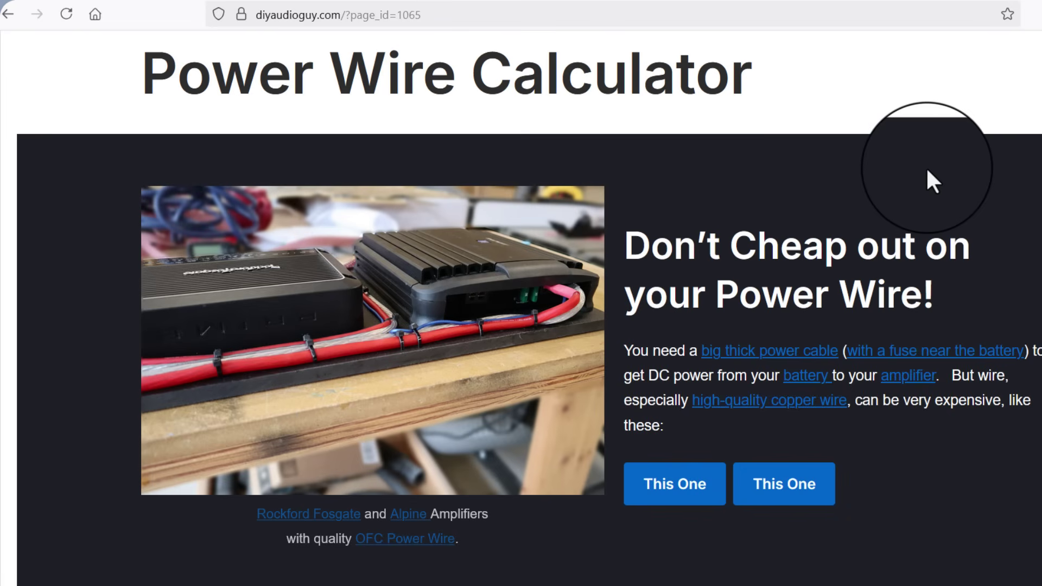
pyautogui.scroll(-3)
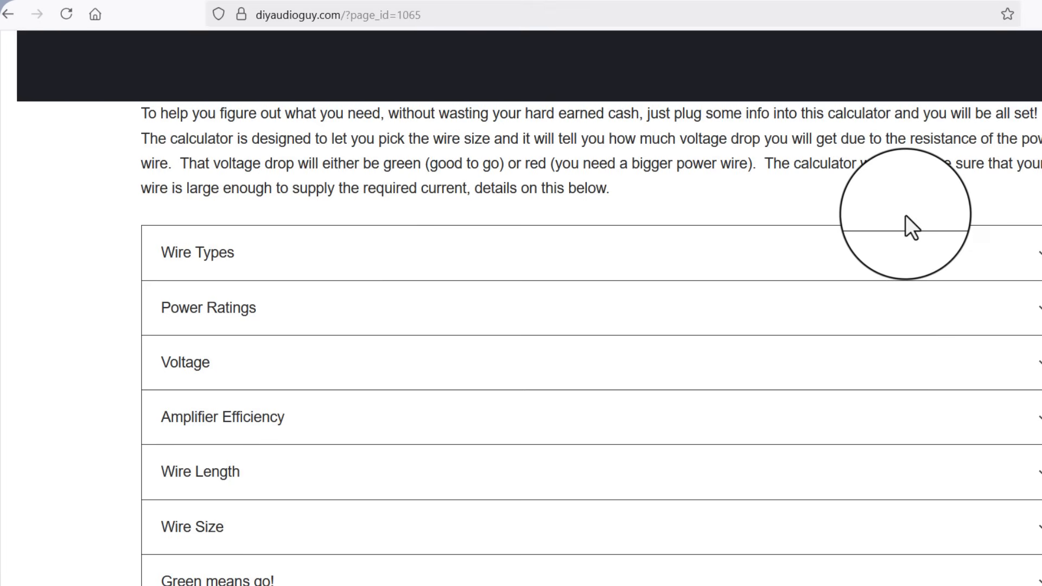
pyautogui.scroll(-3)
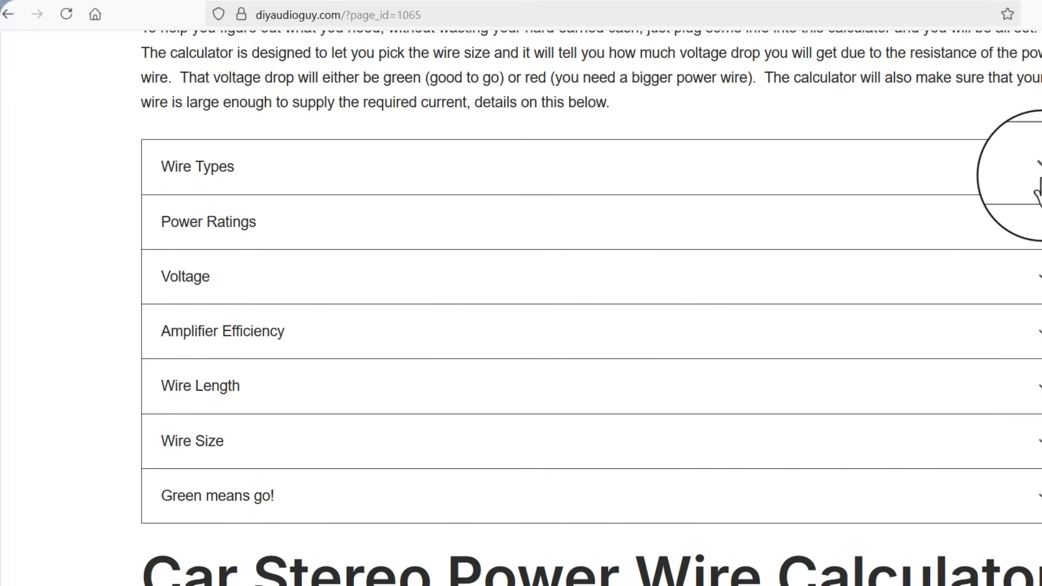
pyautogui.click(198, 165)
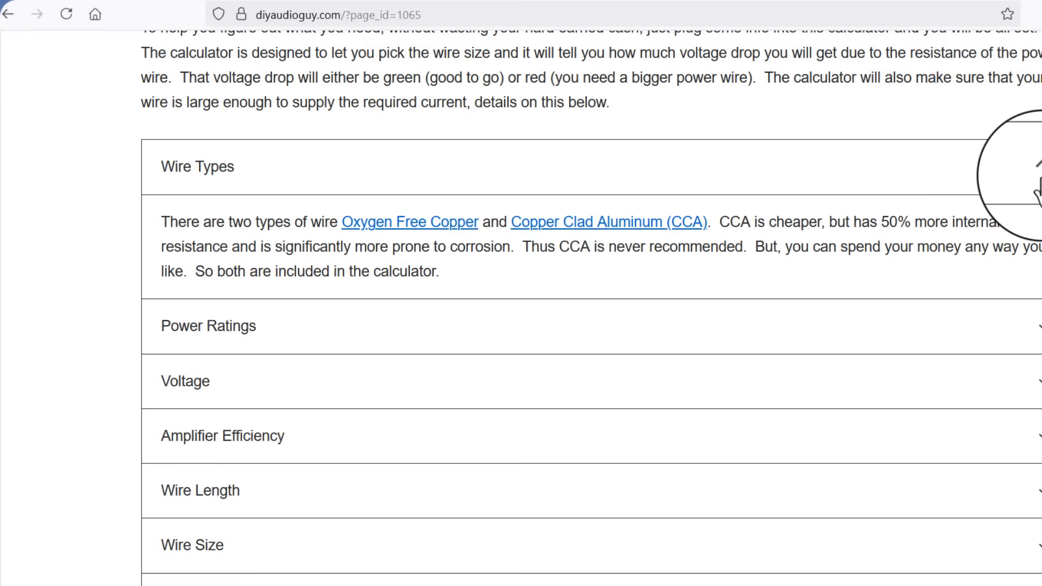
# - Read the Green means go! note and start entering the amplifier RMS power
pyautogui.scroll(-3)
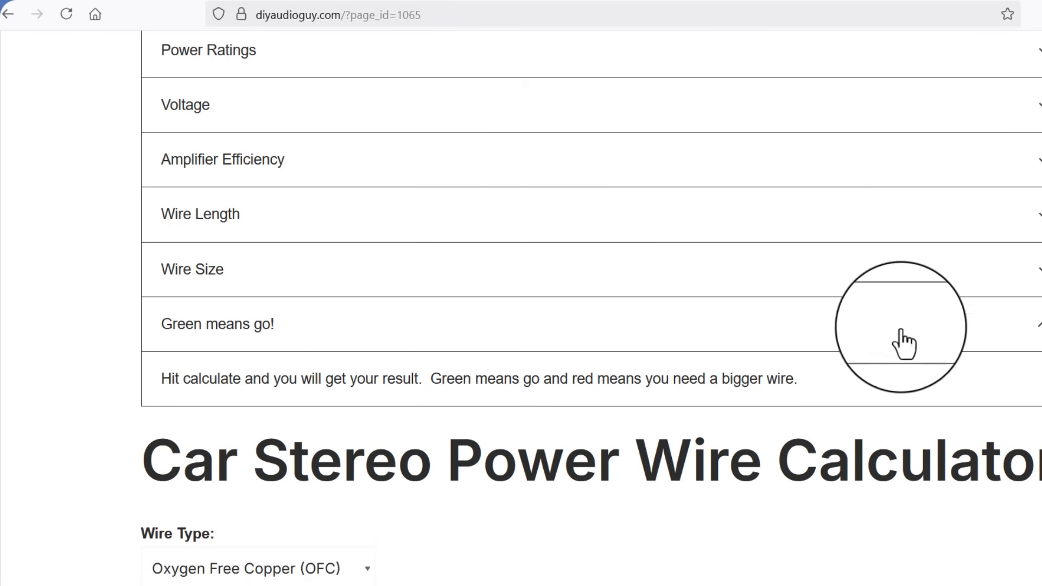
pyautogui.moveTo(905, 295)
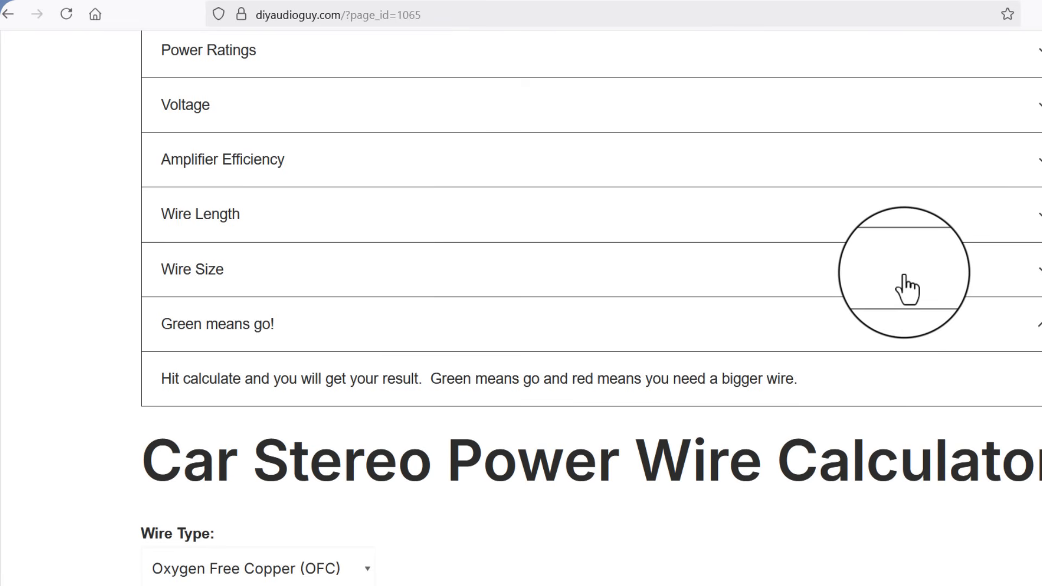
pyautogui.scroll(-3)
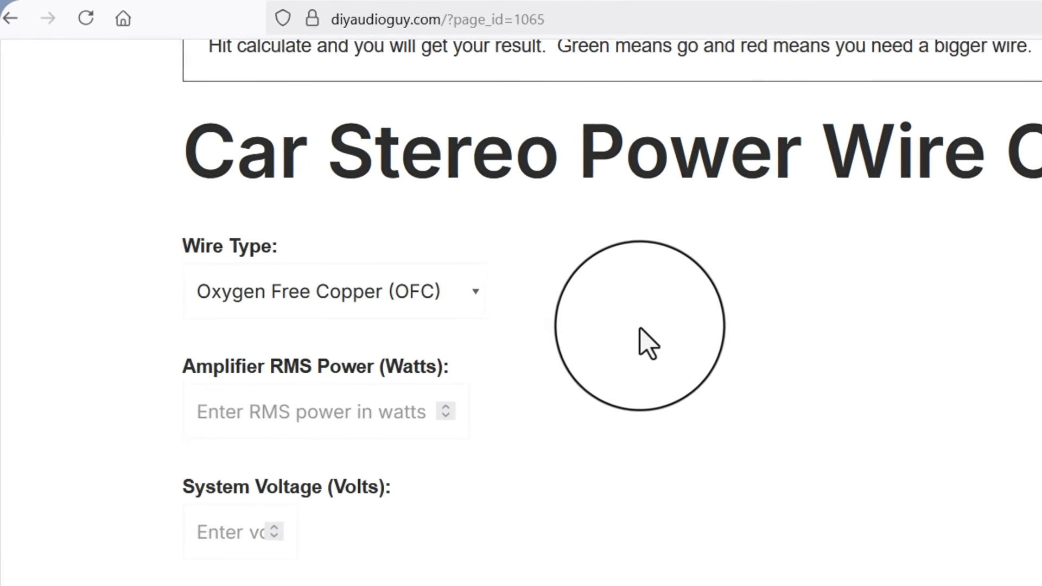
pyautogui.click(473, 292)
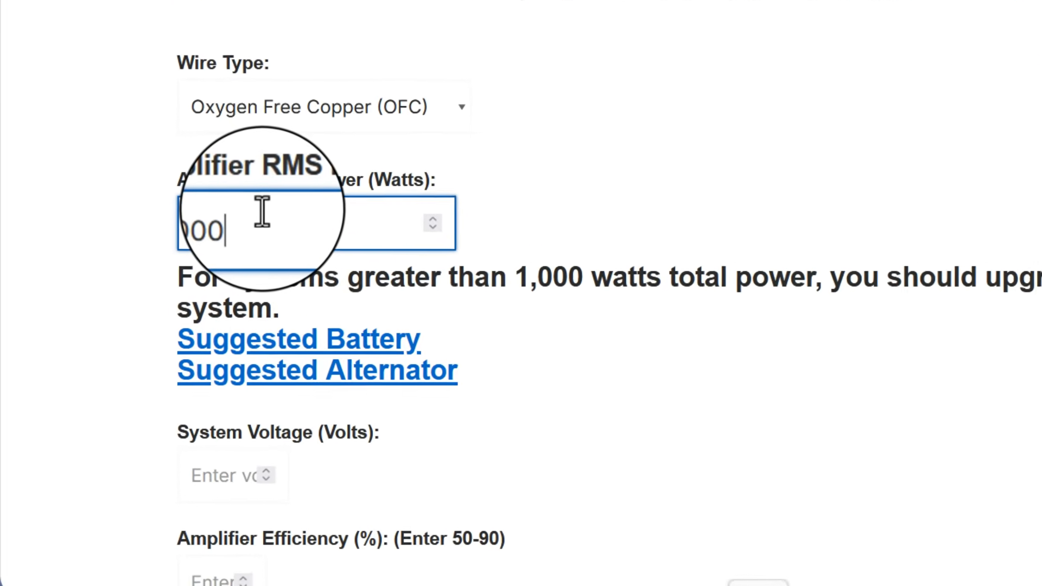
# - Enter 70% amplifier efficiency and a 15-foot wire length
pyautogui.scroll(-3)
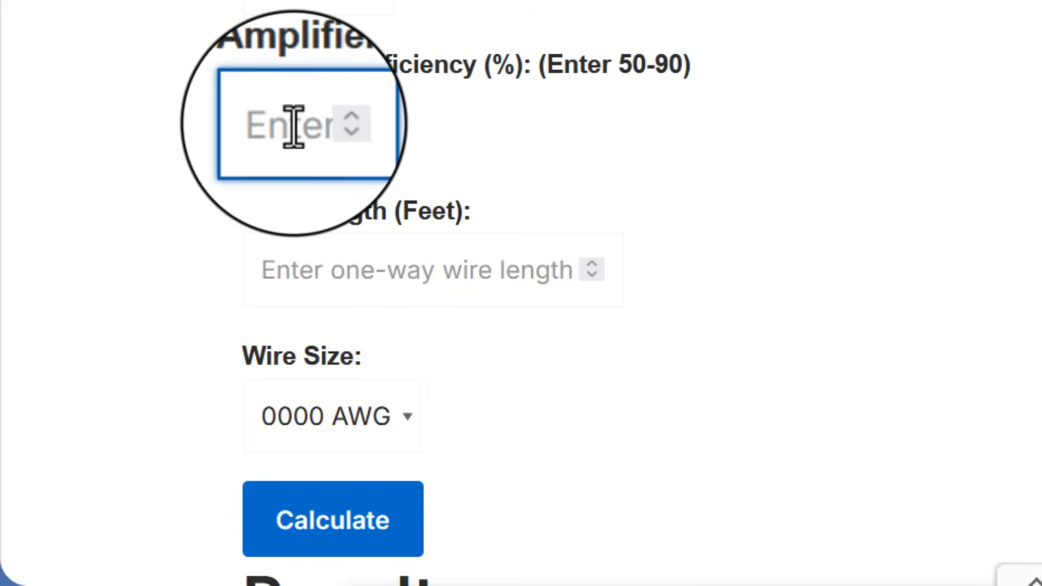
pyautogui.click(294, 128)
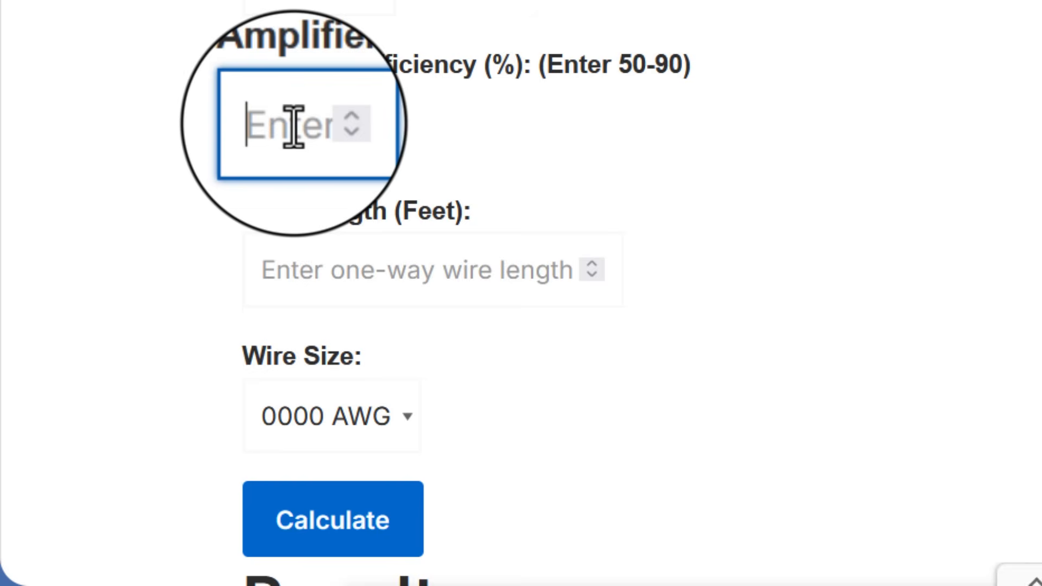
pyautogui.write('70')
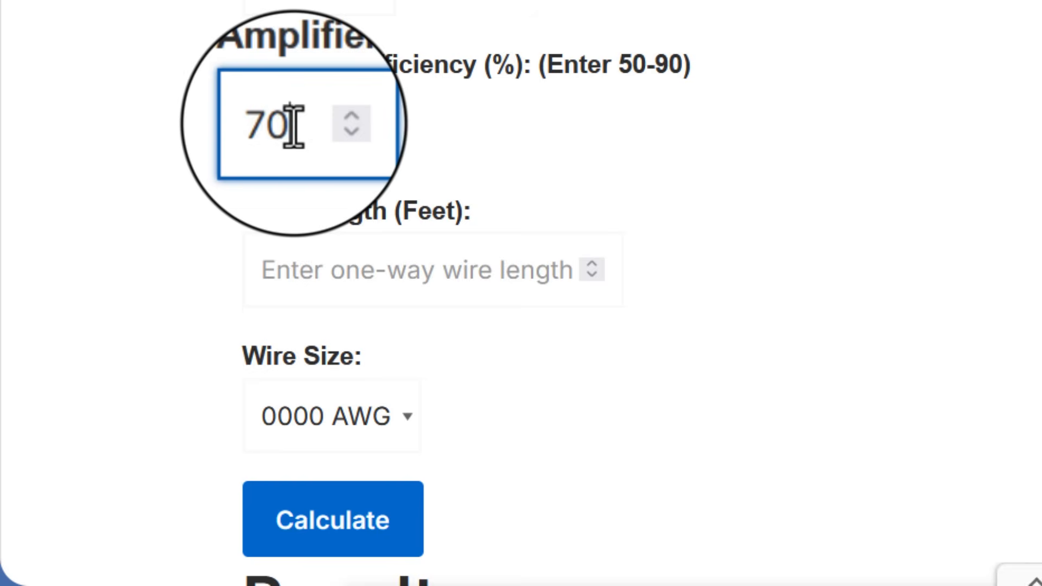
pyautogui.moveTo(886, 198)
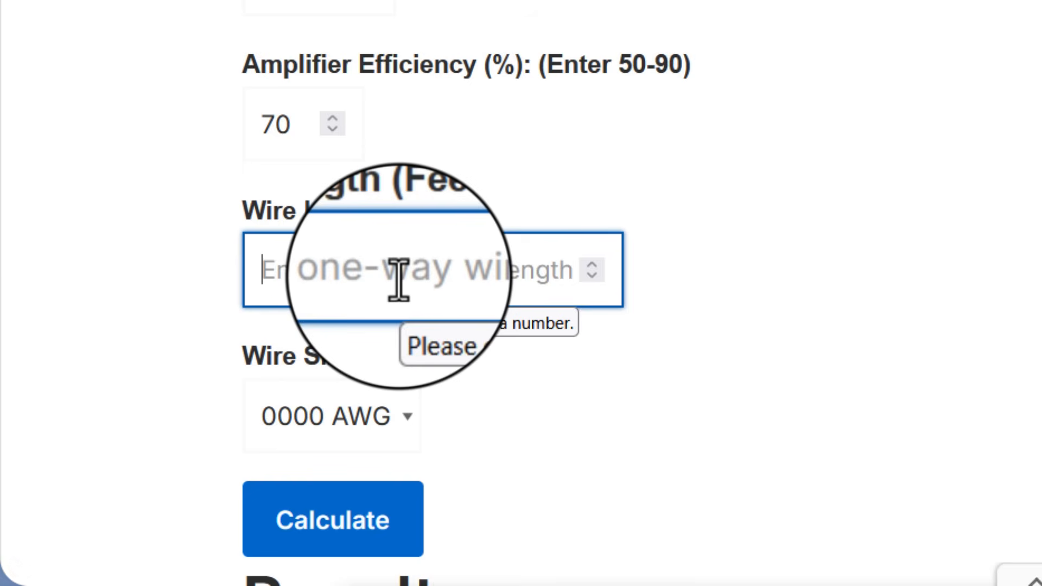
pyautogui.write('1')
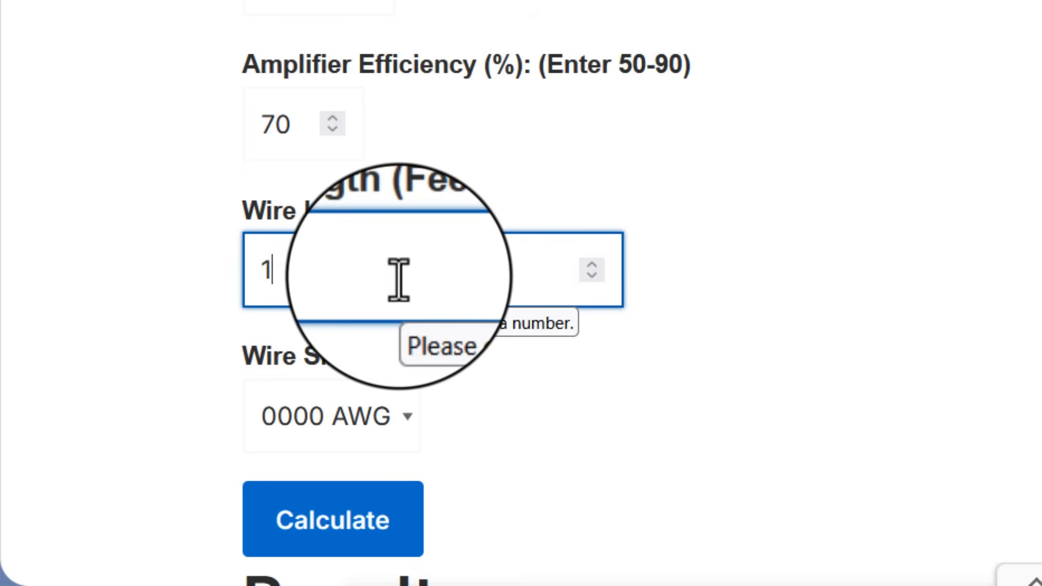
pyautogui.write('5')
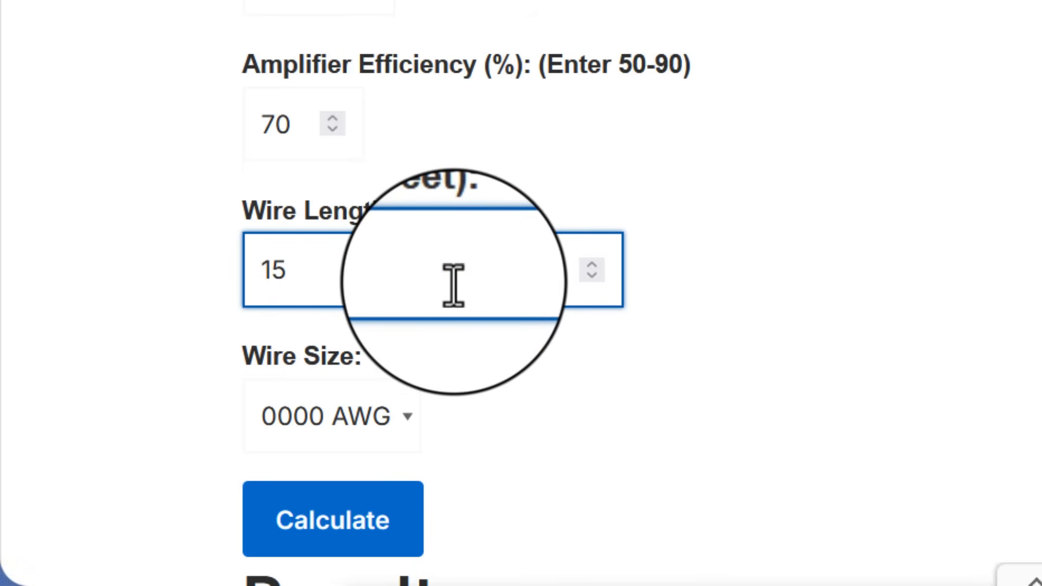
pyautogui.click(289, 271)
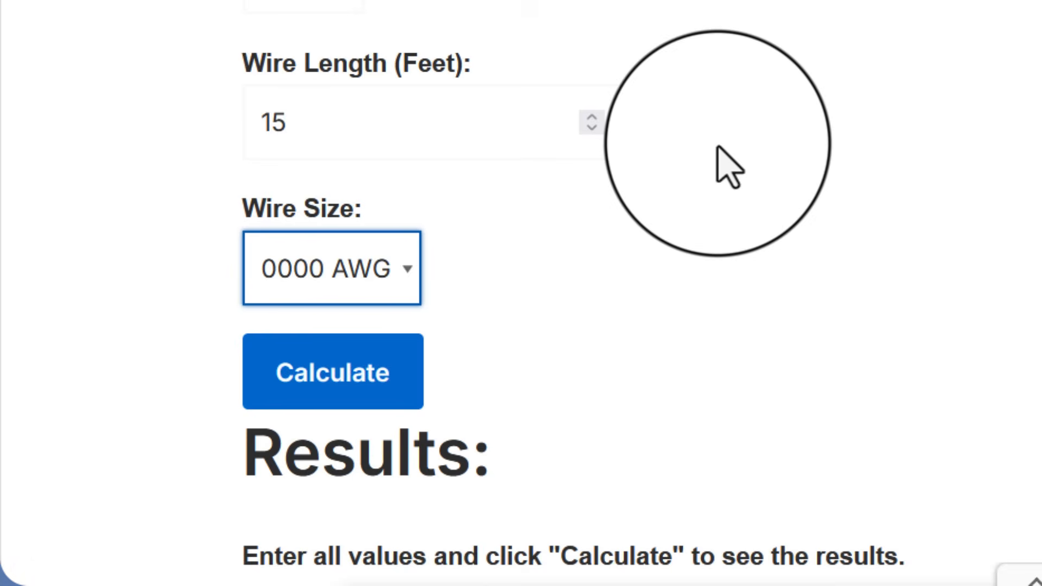
# - Calculate for 4 AWG wire, getting acceptable 207.04 A draw and 0.305 V drop with suggested kits
pyautogui.click(332, 267)
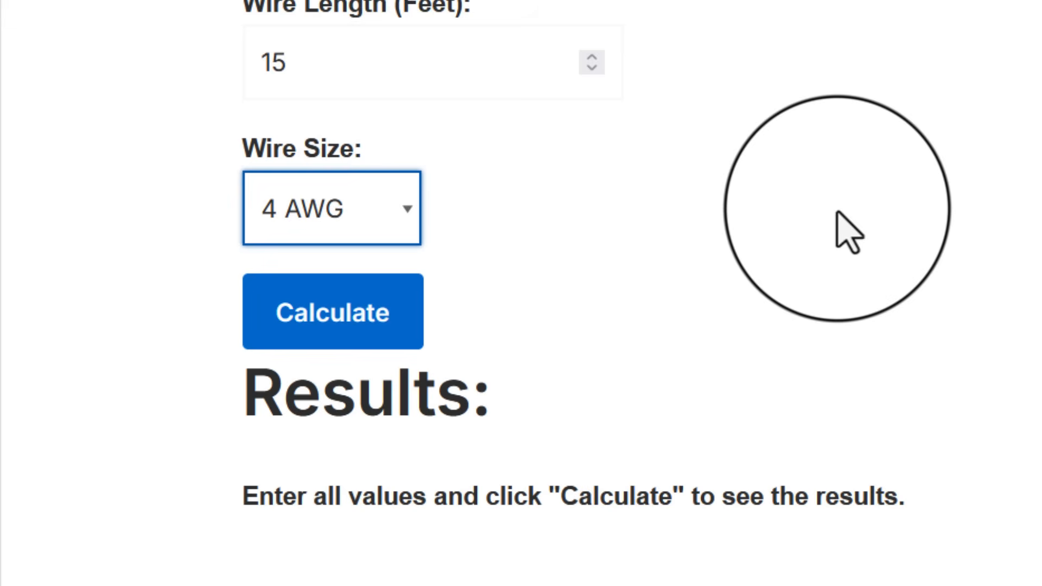
pyautogui.click(333, 313)
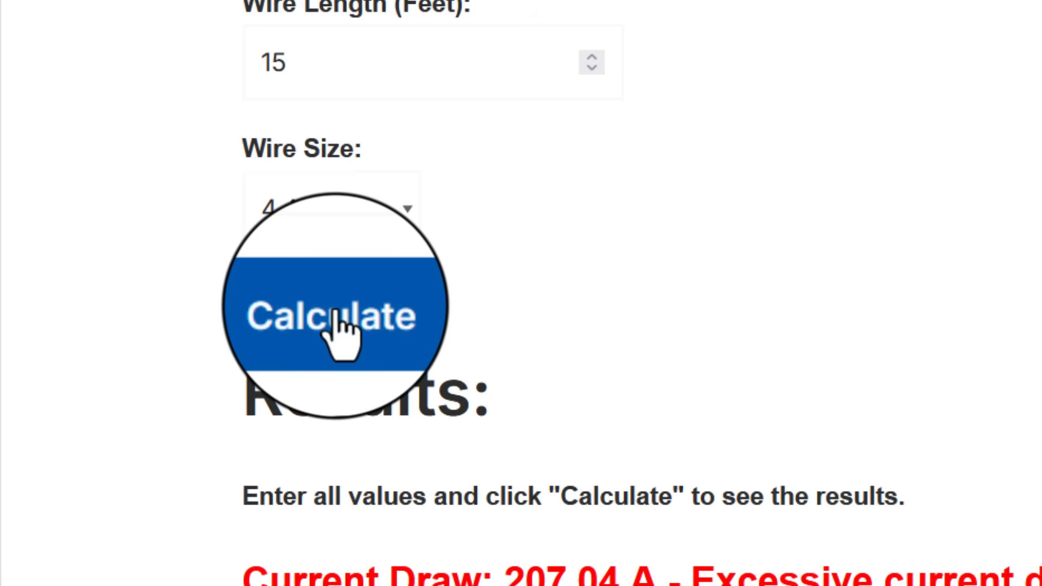
pyautogui.click(332, 317)
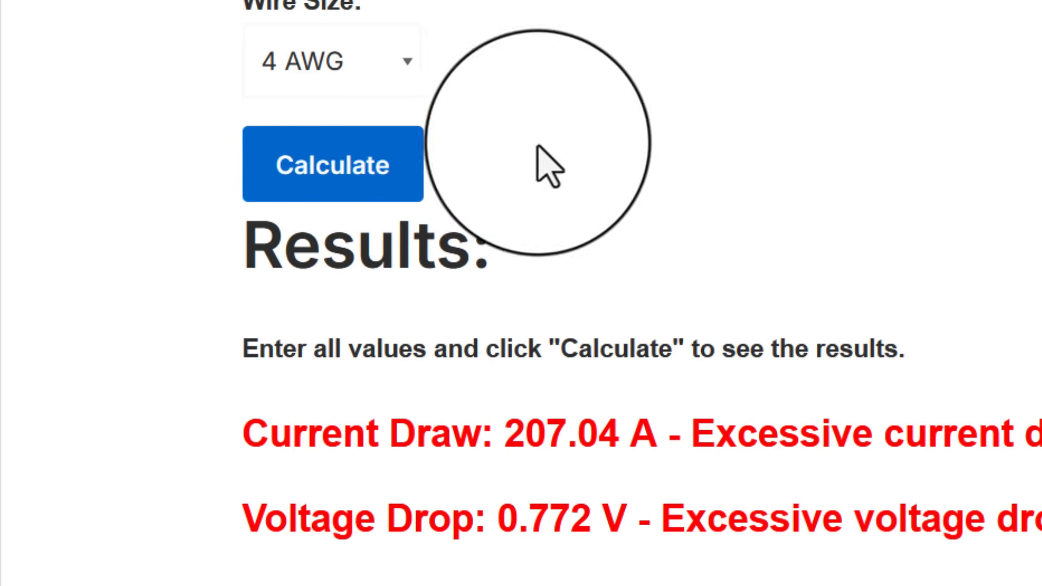
pyautogui.click(330, 60)
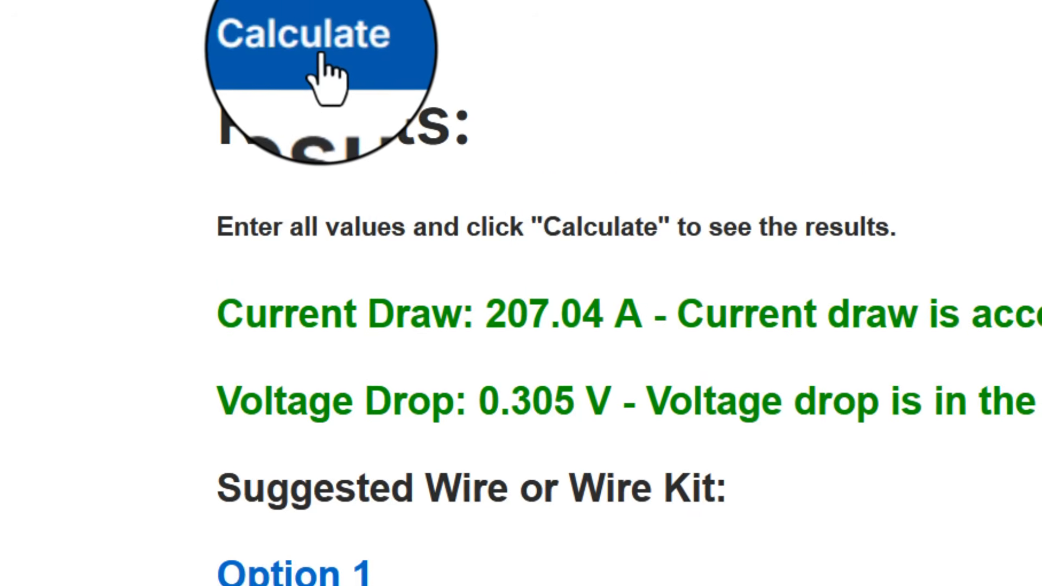
pyautogui.scroll(-3)
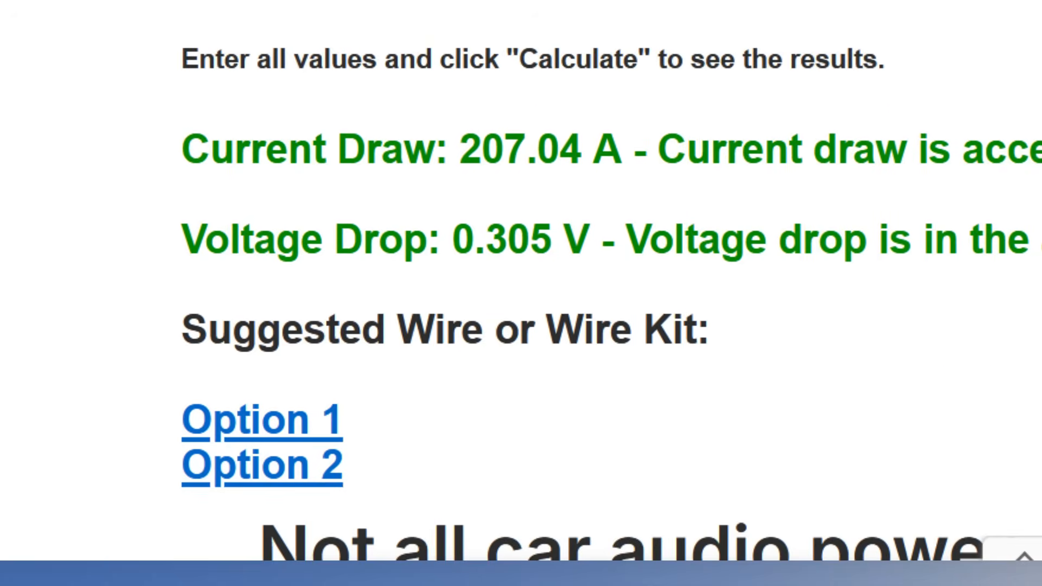
pyautogui.scroll(-3)
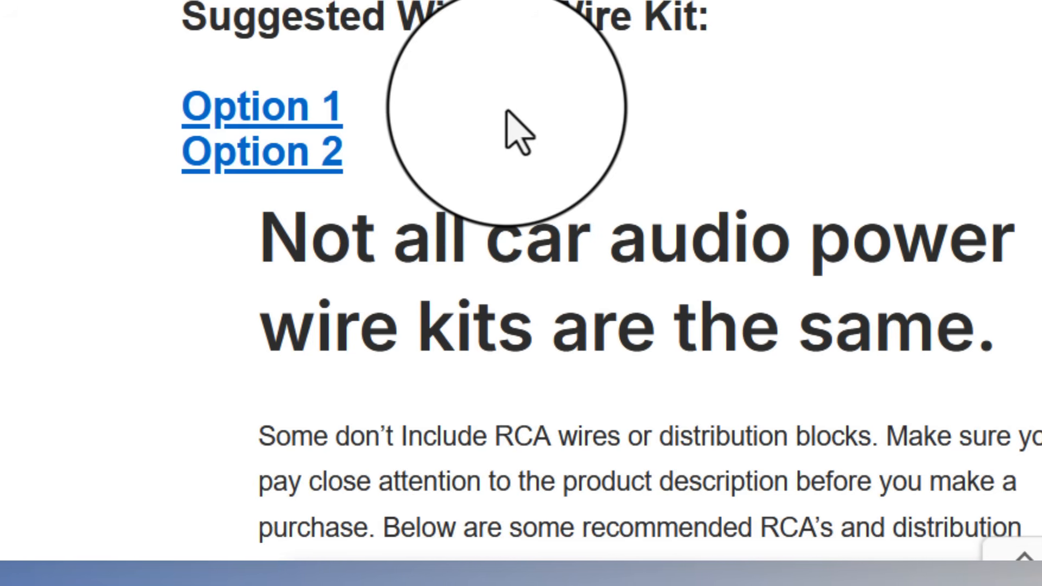
# - Recalculate for Copper Clad Aluminum, flagging 258.80 A and 0.572 V as excessive, then return to Calculators
pyautogui.scroll(-3)
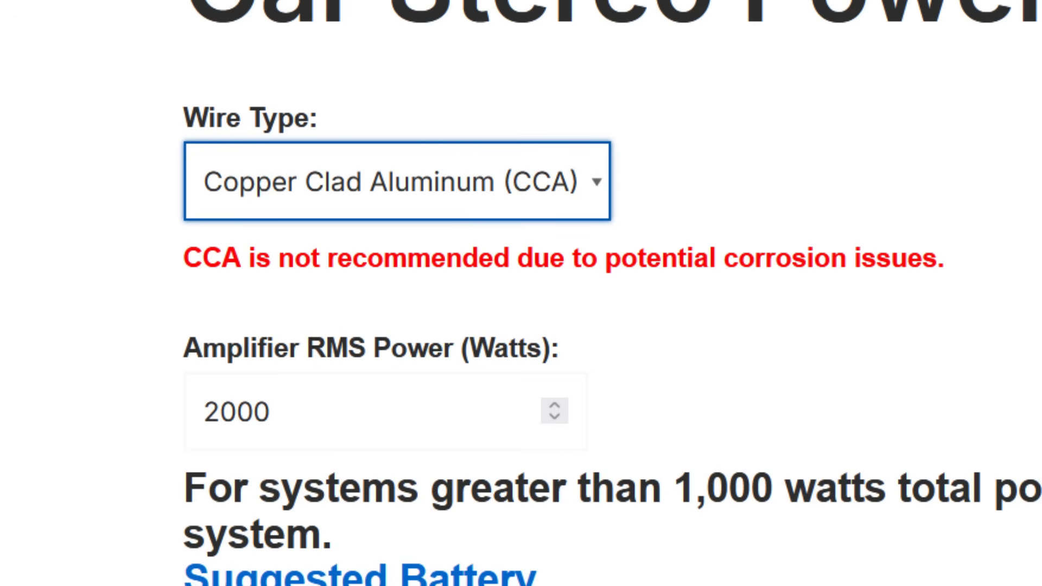
pyautogui.scroll(-3)
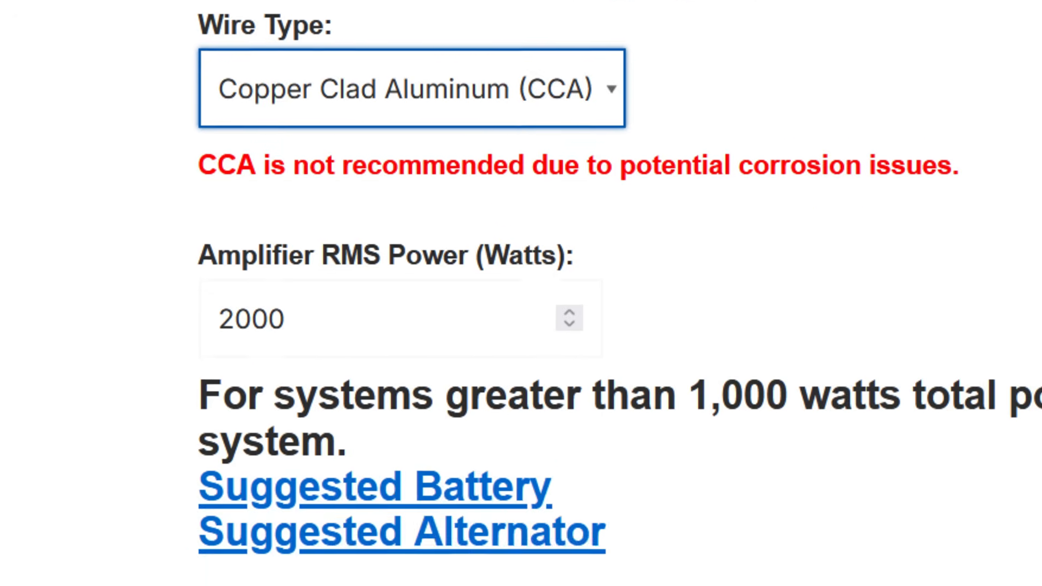
pyautogui.click(350, 122)
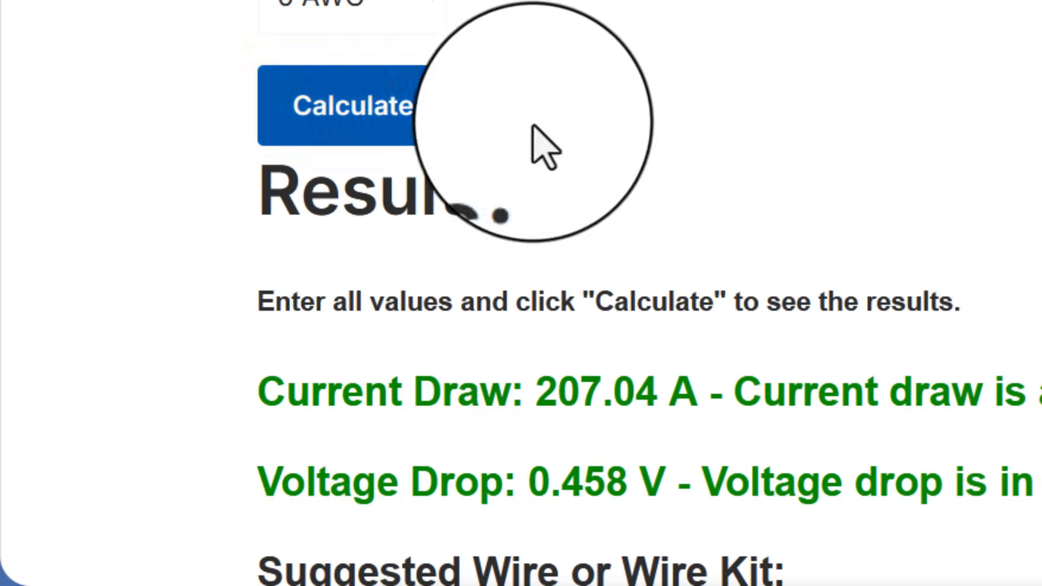
pyautogui.scroll(-3)
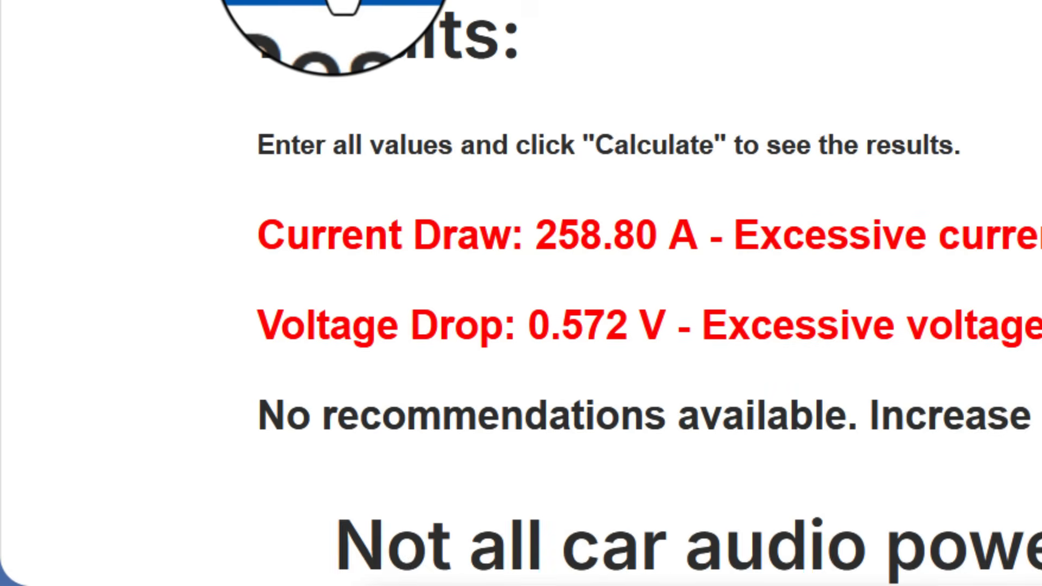
pyautogui.scroll(-3)
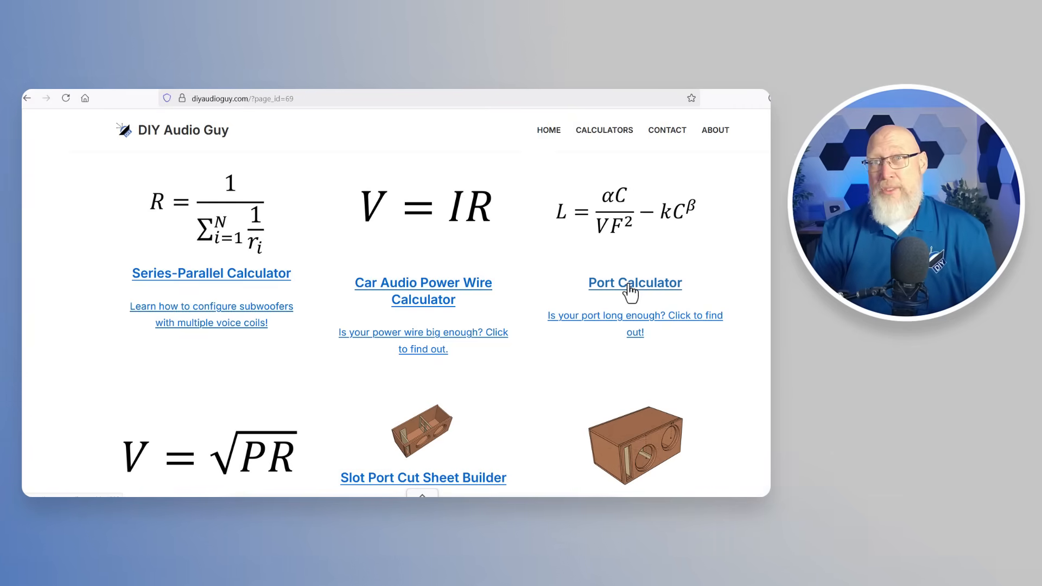
# - Open the Flared Port (aka Aero Port) Calculator and bring its empty form into view
pyautogui.click(634, 282)
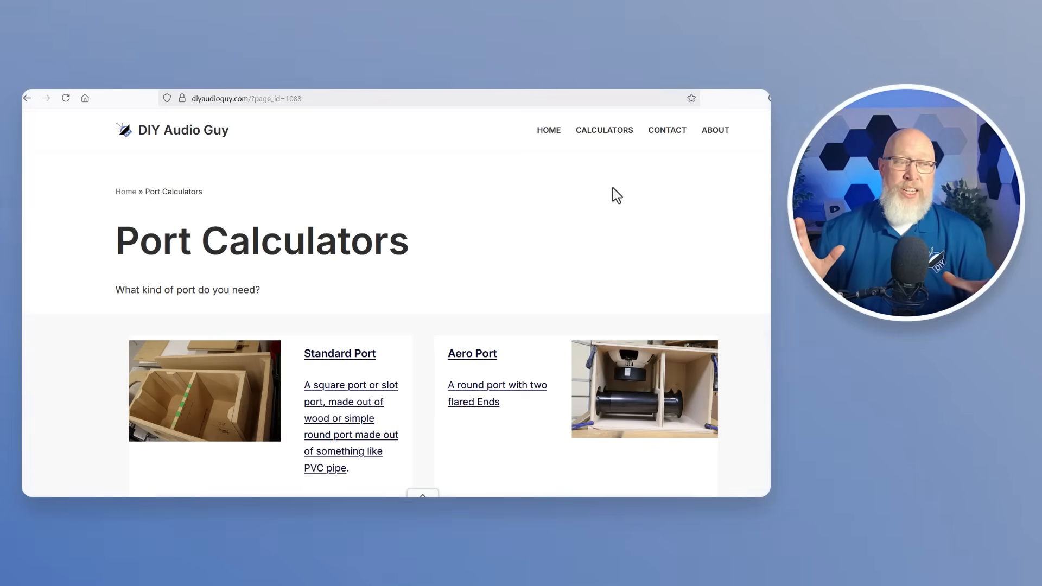
pyautogui.click(472, 353)
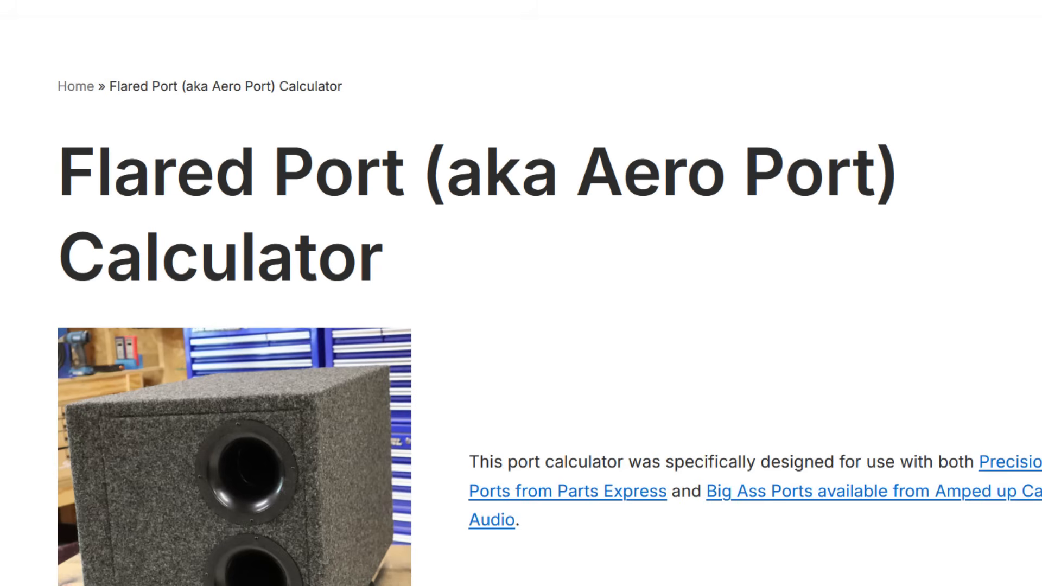
pyautogui.scroll(-3)
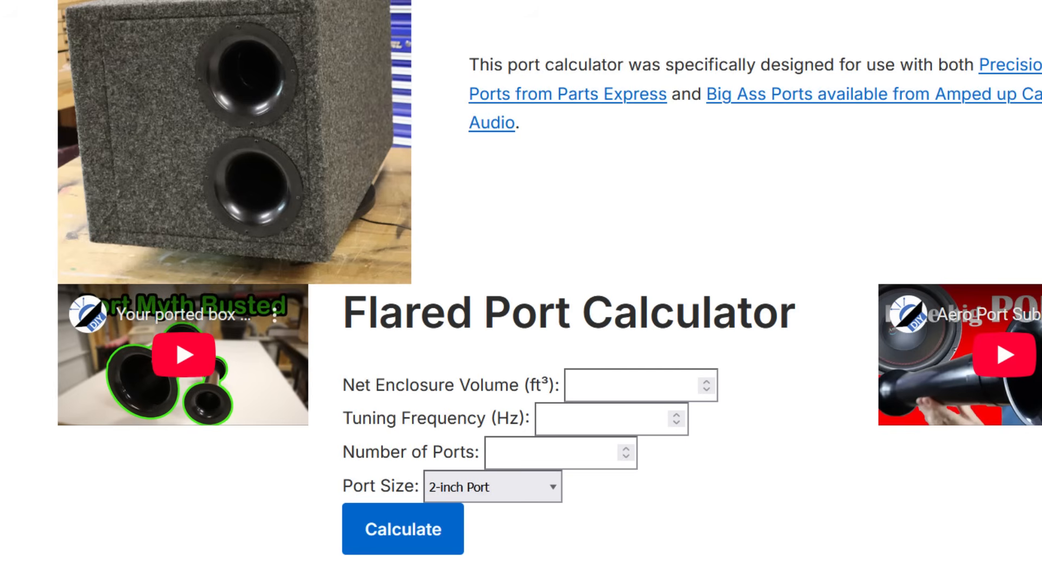
# - Enter a 2.5 ft³ box, 34 Hz tuning and 2 ports
pyautogui.scroll(-3)
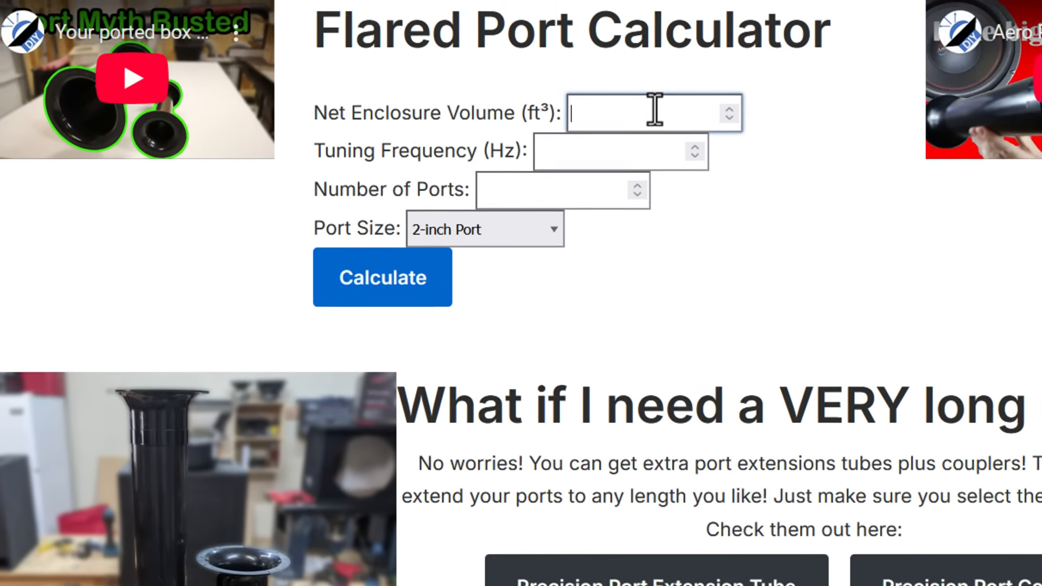
pyautogui.write('2.')
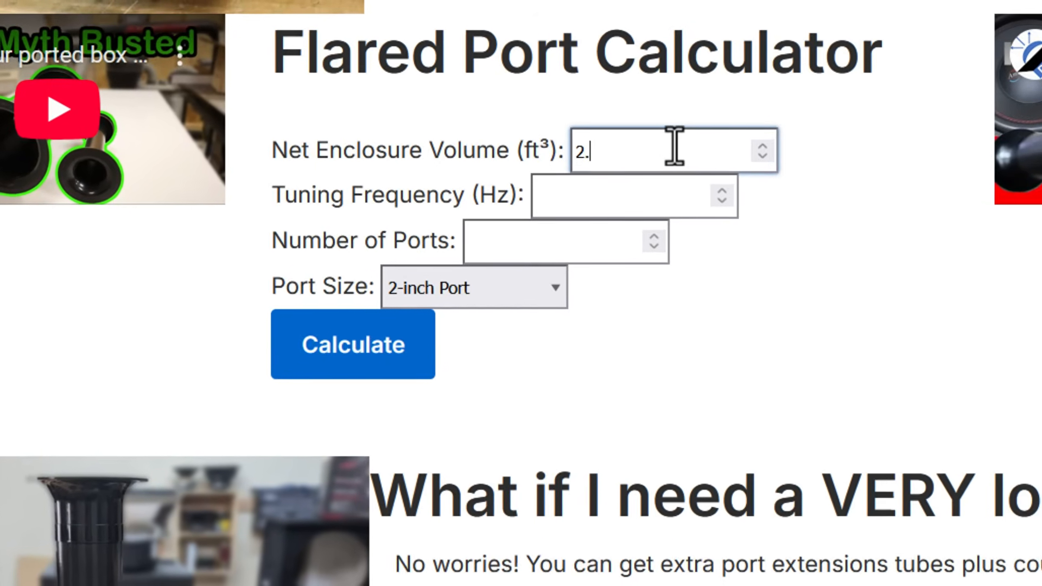
pyautogui.click(634, 204)
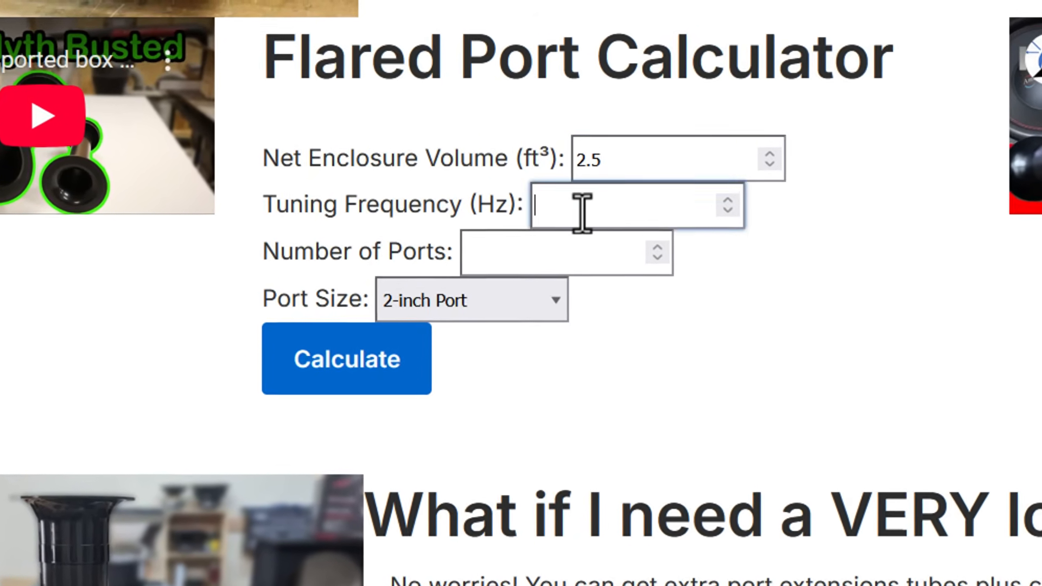
pyautogui.write('3')
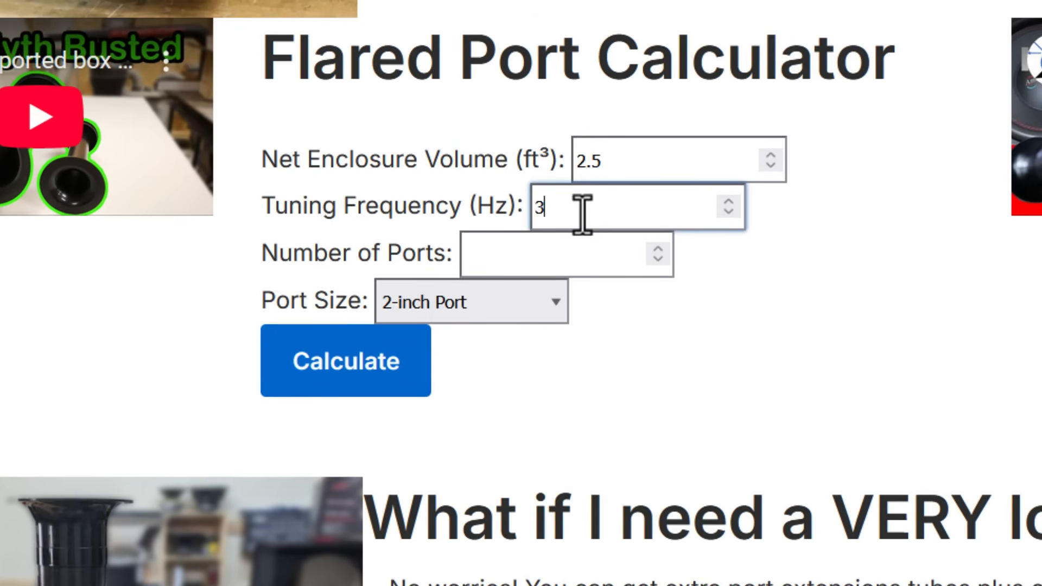
pyautogui.write('4')
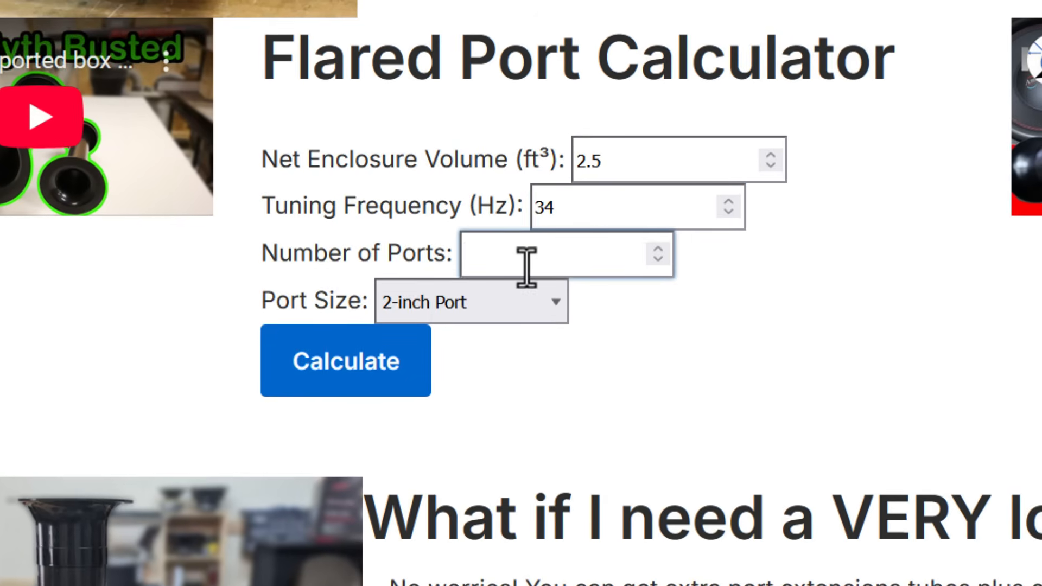
pyautogui.write('2')
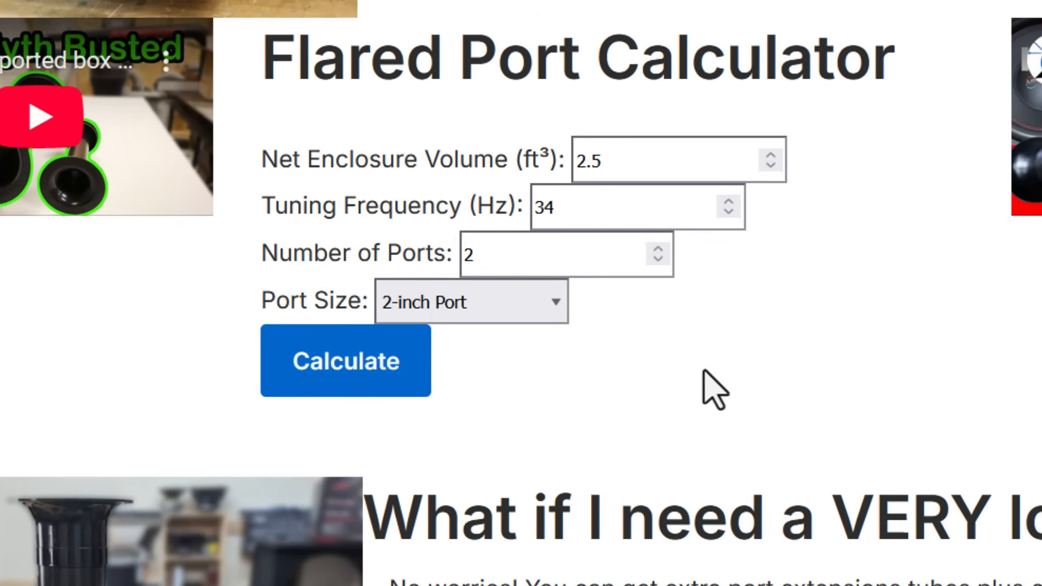
# - Pick the 4-inch port and calculate the 21.49-inch total and 15.49-inch cut lengths
pyautogui.click(470, 302)
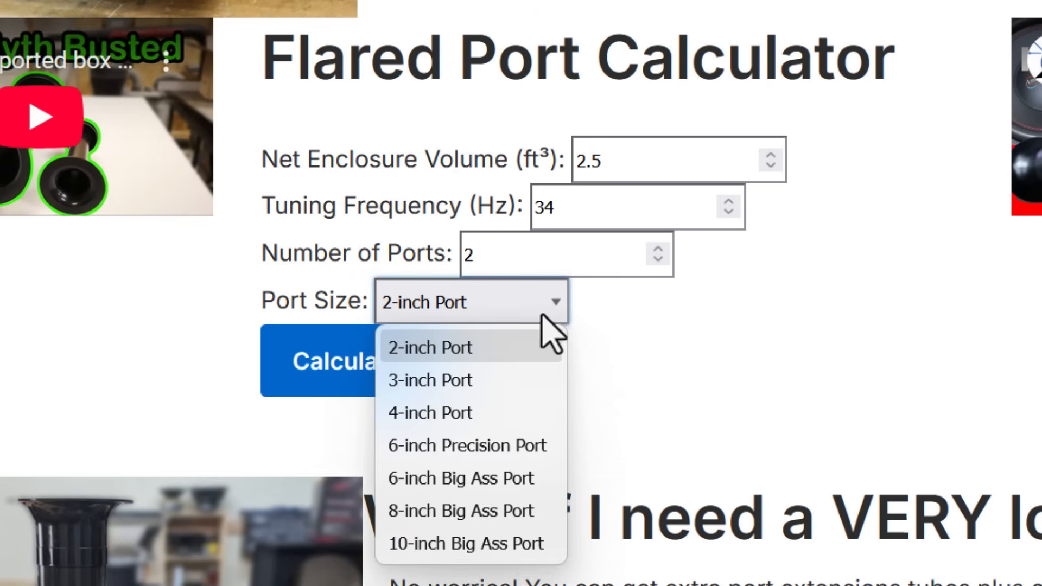
pyautogui.click(430, 413)
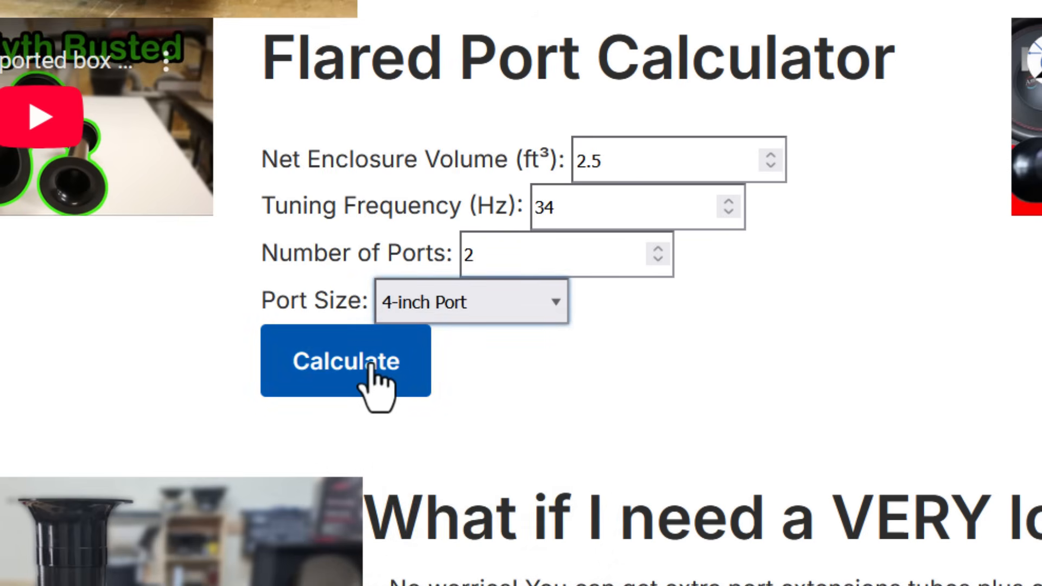
pyautogui.click(347, 361)
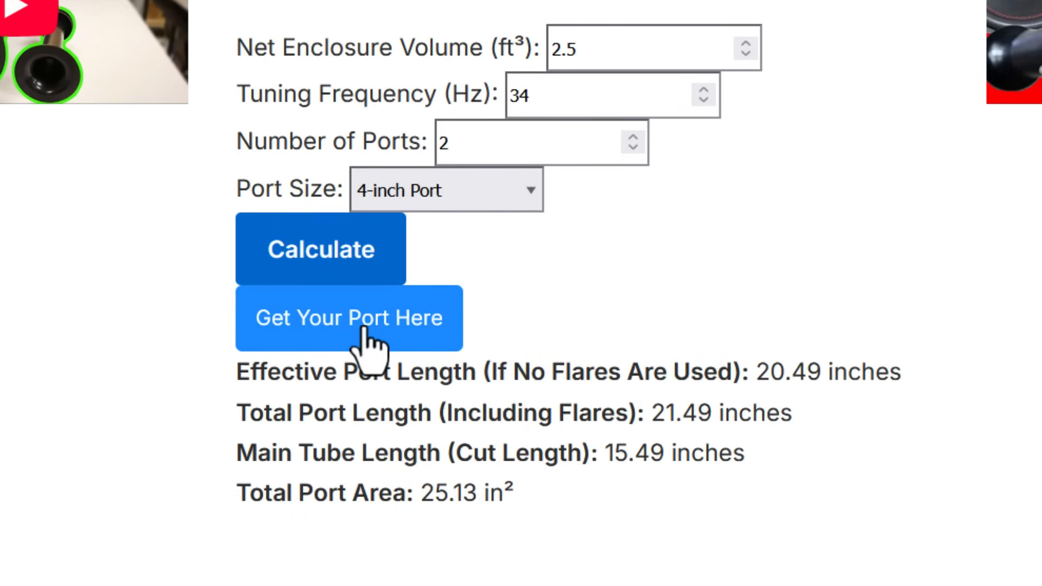
pyautogui.moveTo(237, 408)
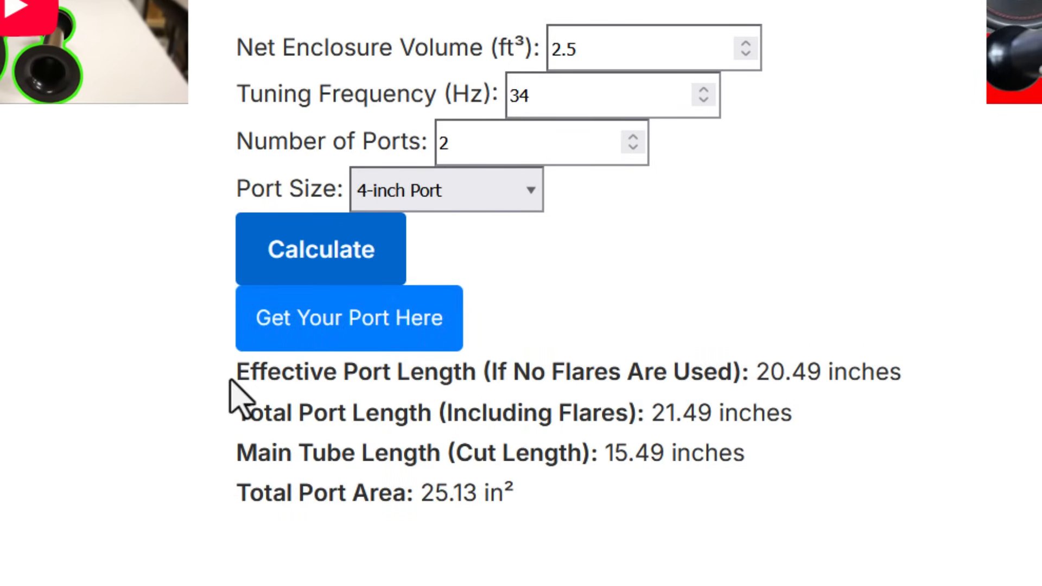
pyautogui.moveTo(235, 371); pyautogui.dragTo(900, 371)
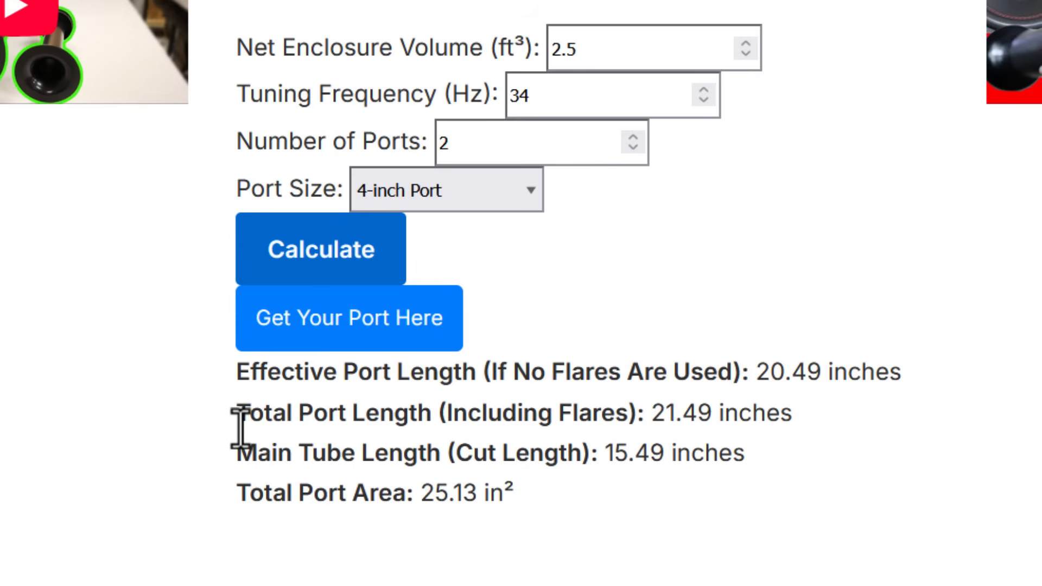
pyautogui.moveTo(239, 412); pyautogui.dragTo(792, 413)
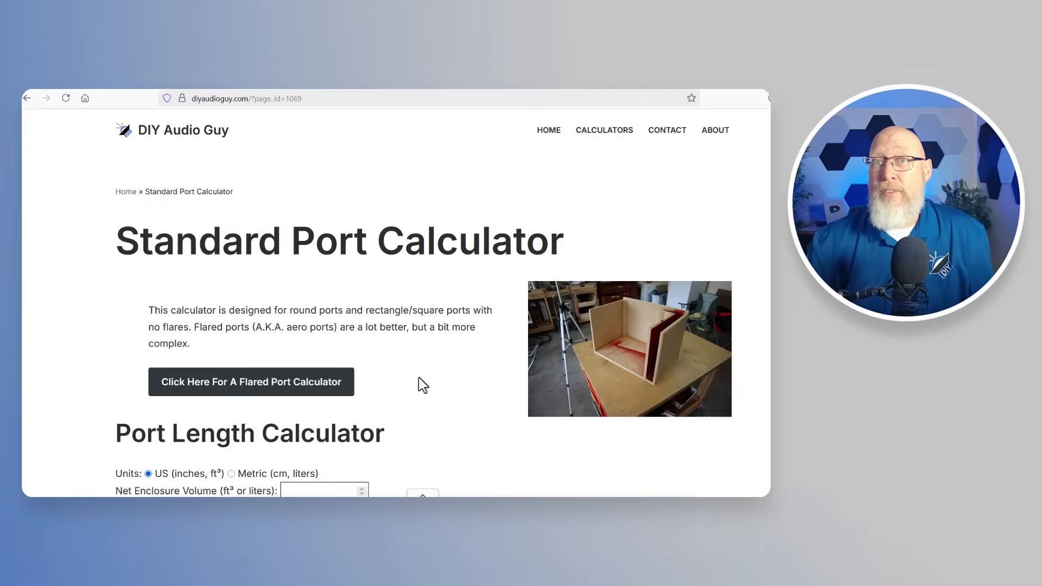
# - Enter the port count and a rectangular 14 × 3 inch port for the 3 ft³, 20 Hz box
pyautogui.scroll(-3)
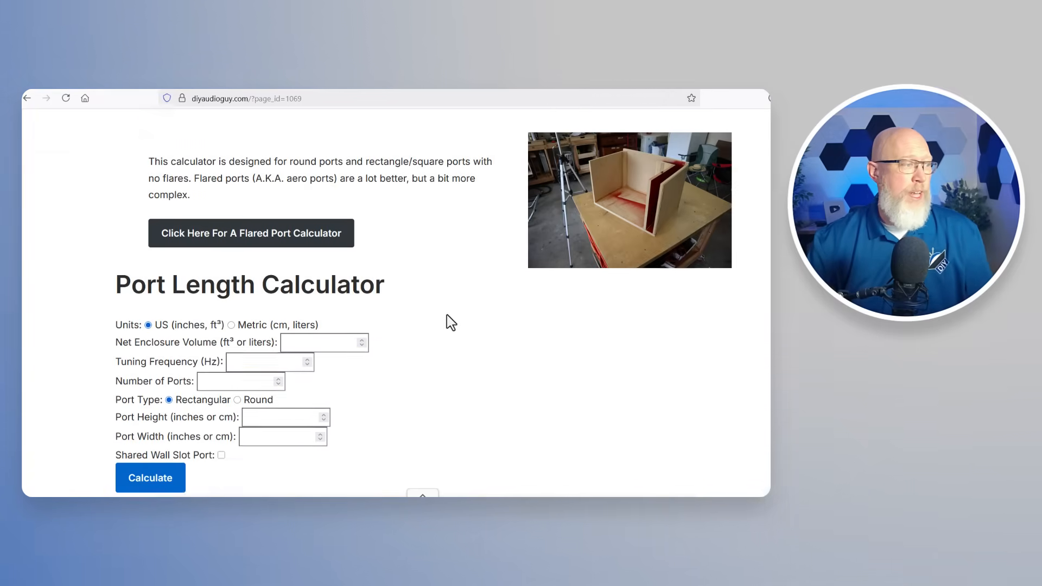
pyautogui.scroll(-3)
pyautogui.write('3')
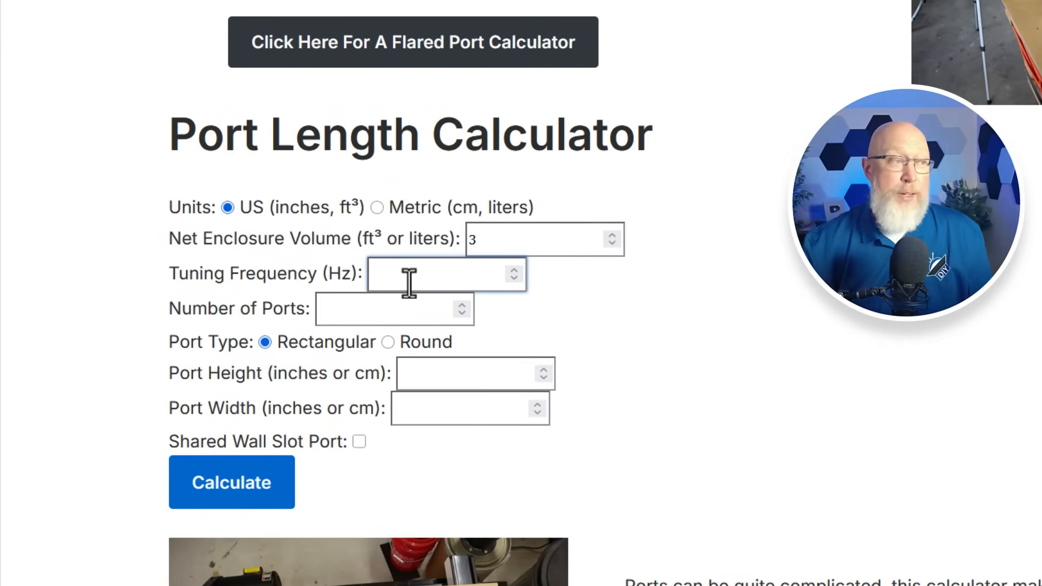
pyautogui.write('2')
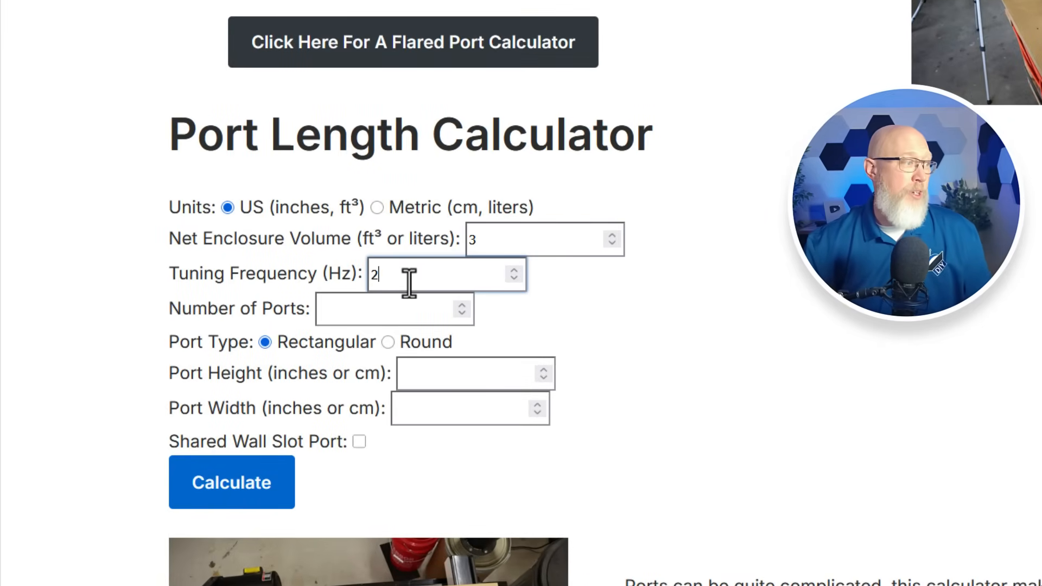
pyautogui.click(378, 308)
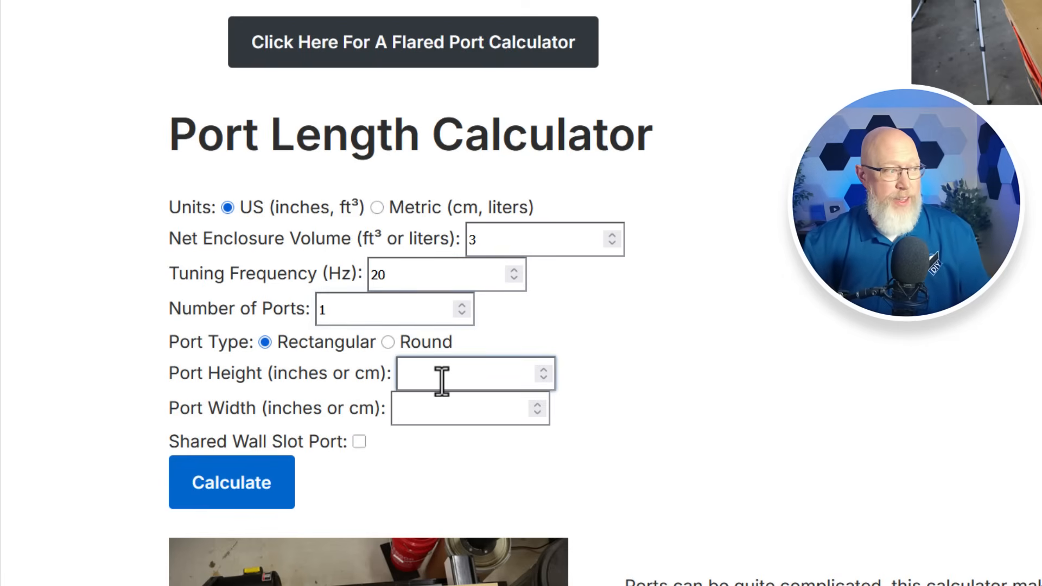
pyautogui.write('14')
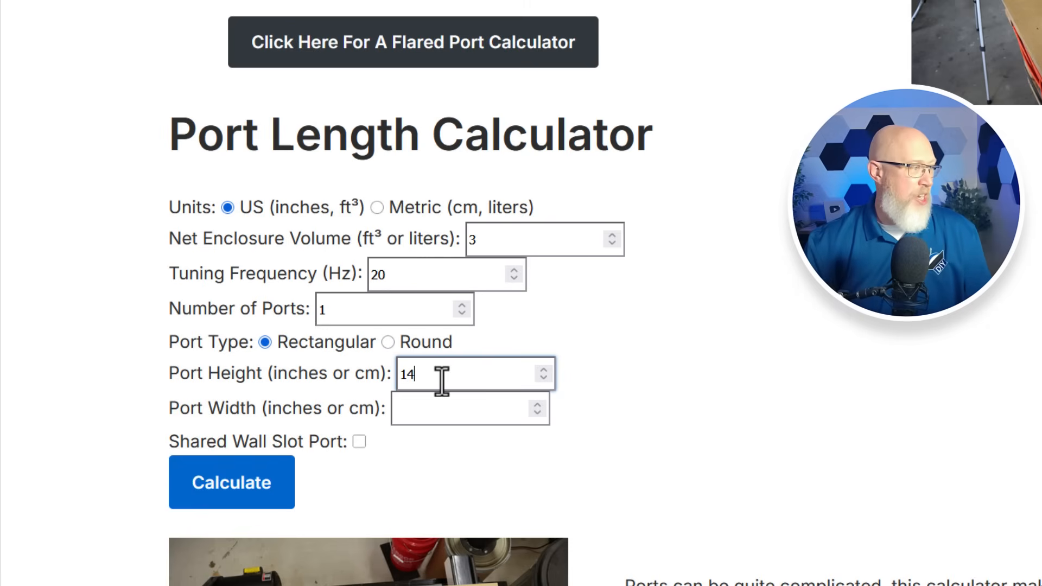
pyautogui.click(441, 422)
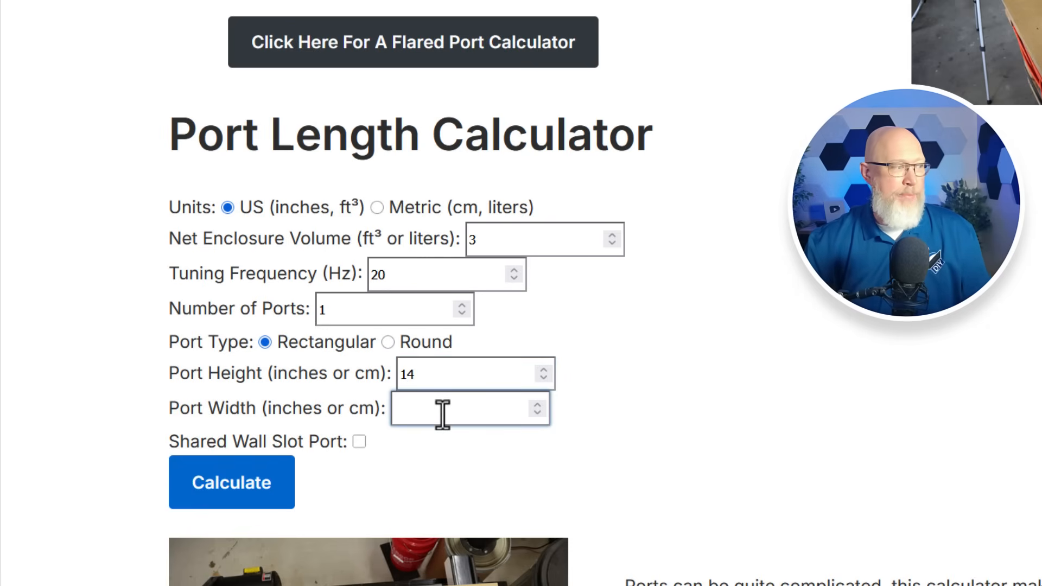
pyautogui.write('3')
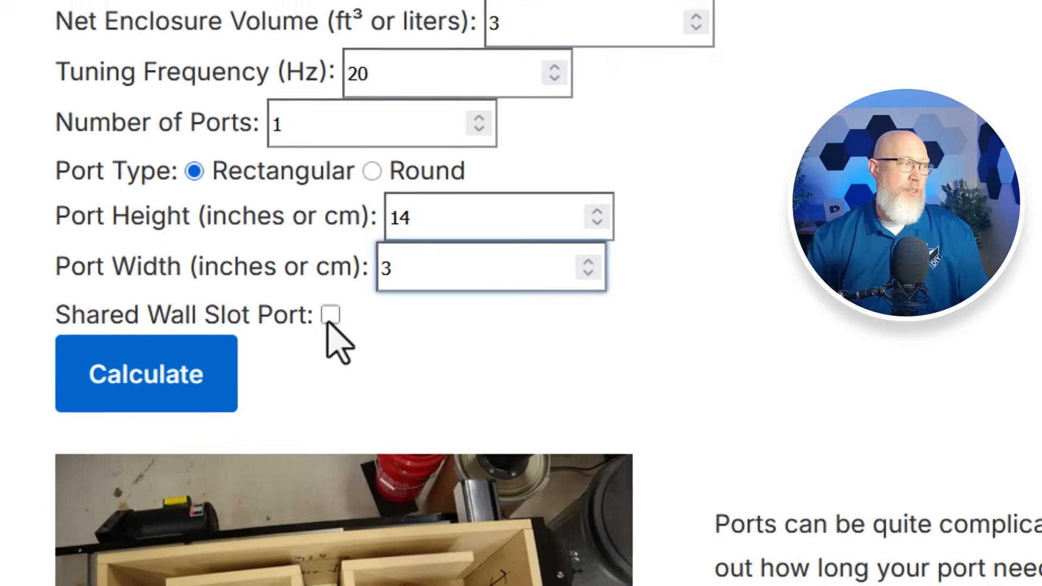
# - Mark it as a shared-wall slot port and calculate: 87.38 in length, 42.00 in² total area
pyautogui.click(330, 314)
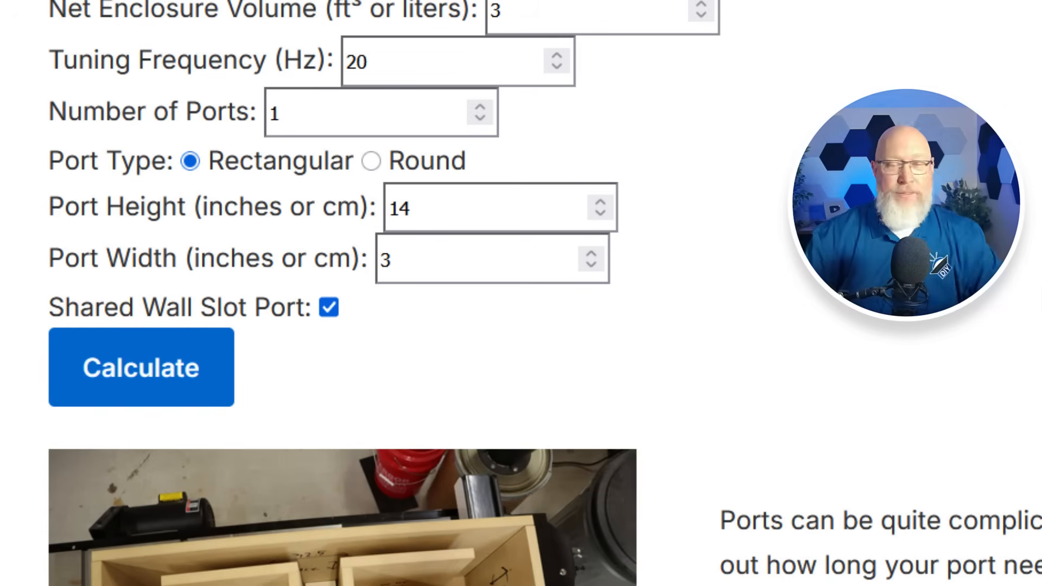
pyautogui.click(142, 367)
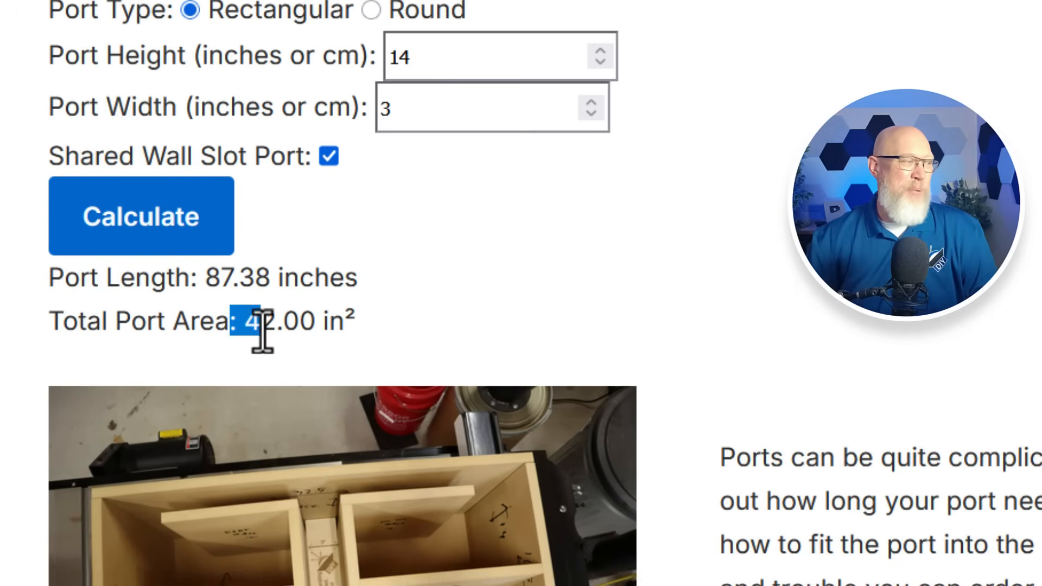
pyautogui.doubleClick(243, 278)
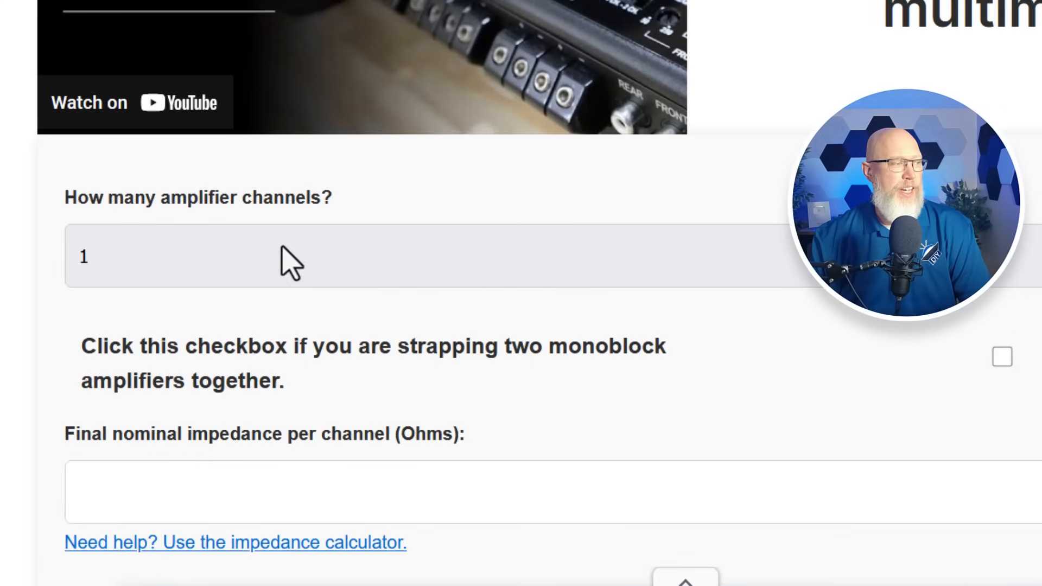
# - Set the gain calculator to one unbridged amplifier channel at 2 ohms per channel
pyautogui.click(265, 259)
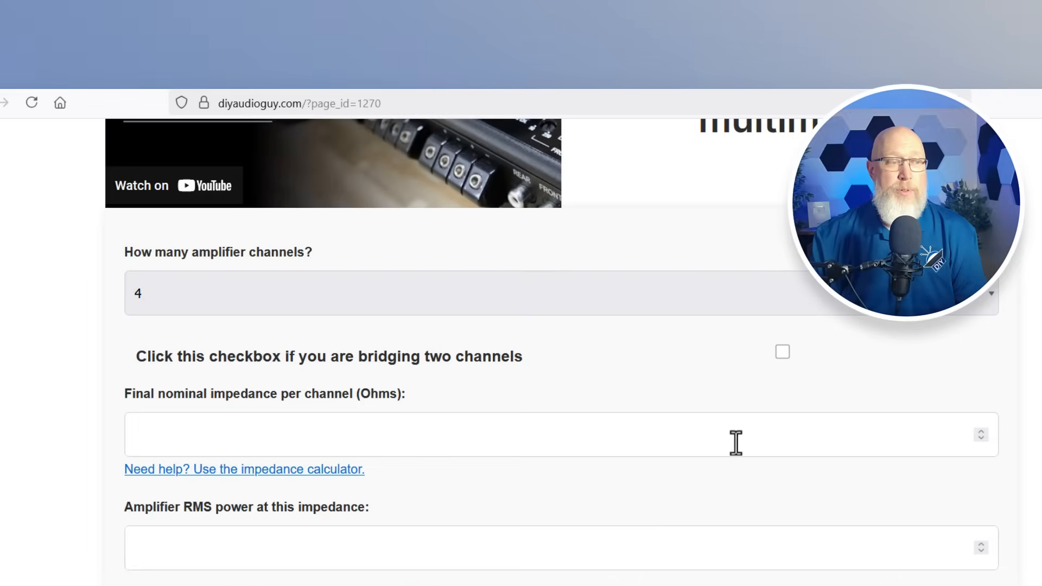
pyautogui.click(781, 352)
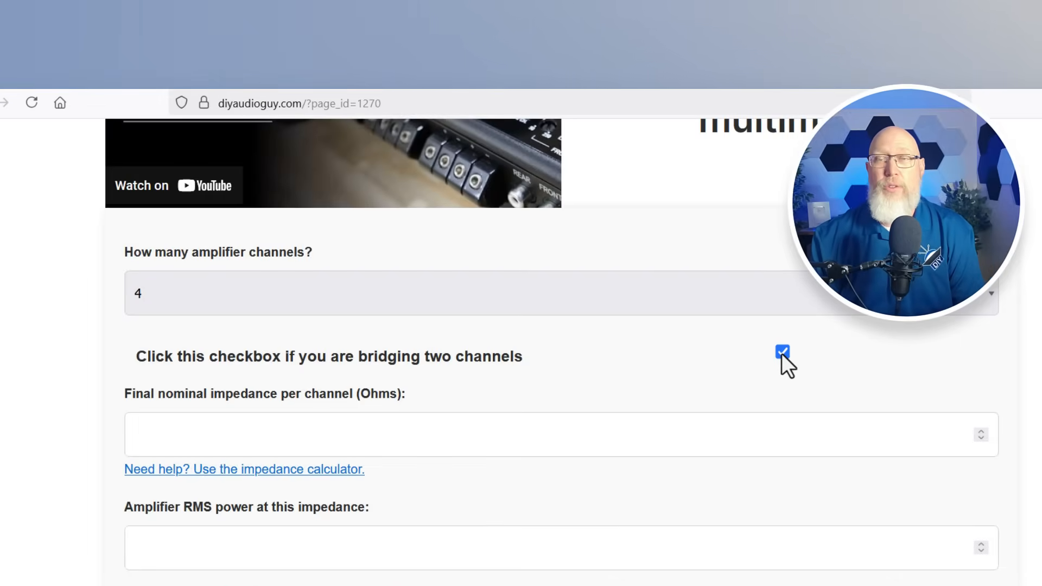
pyautogui.click(781, 352)
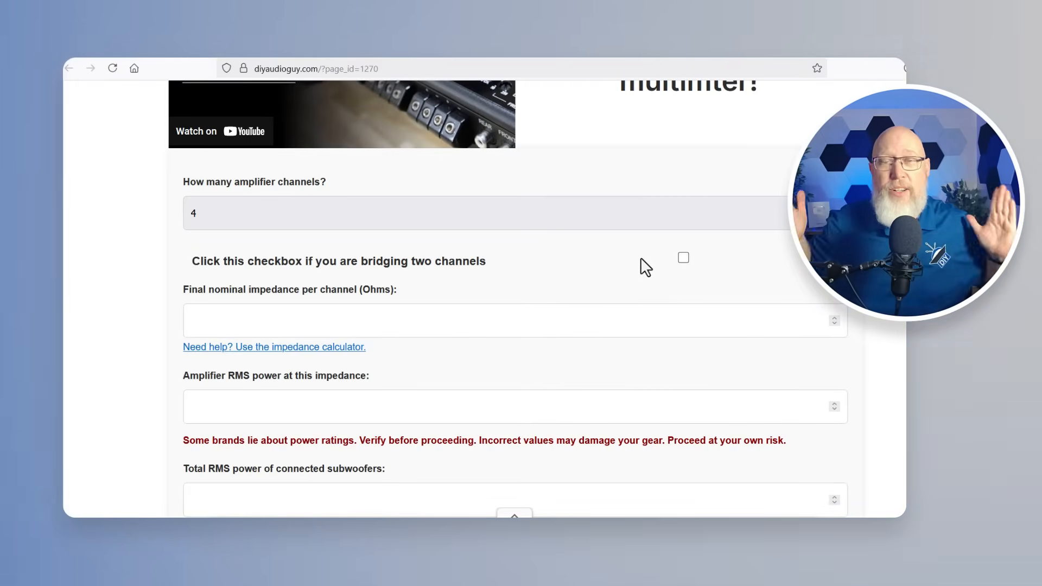
pyautogui.moveTo(608, 301)
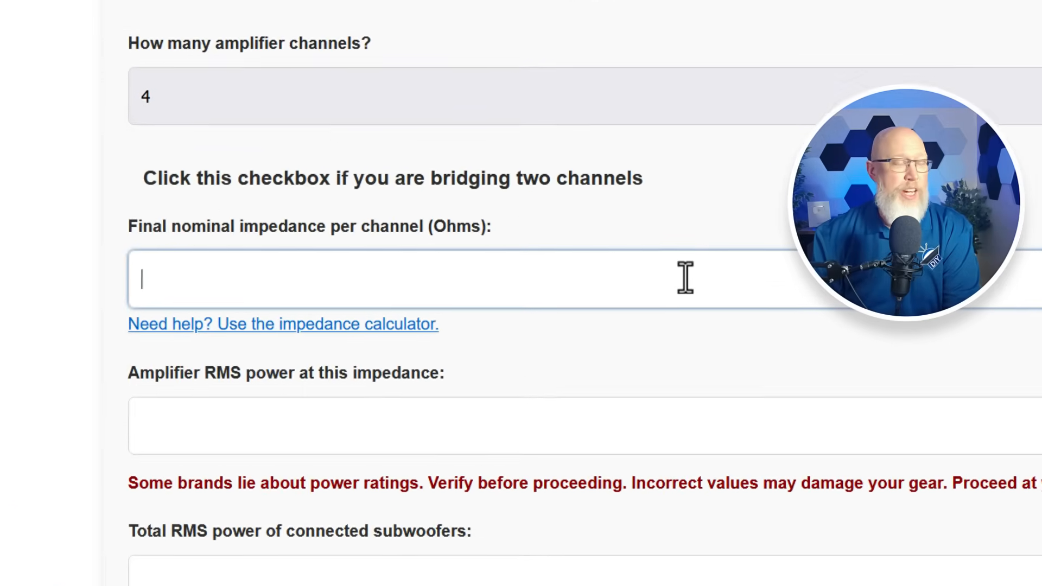
pyautogui.write('2')
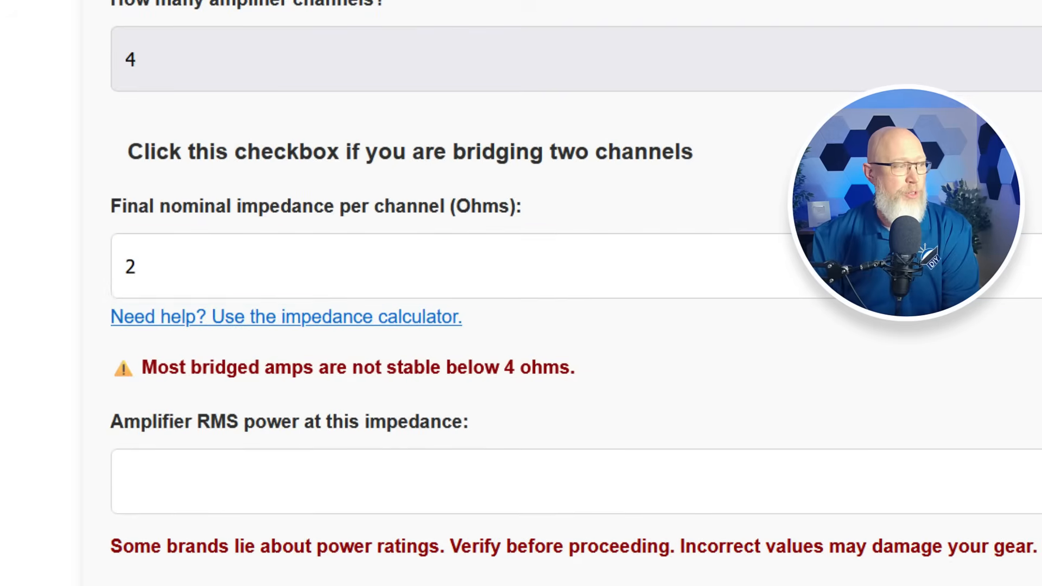
pyautogui.moveTo(156, 367); pyautogui.dragTo(431, 367)
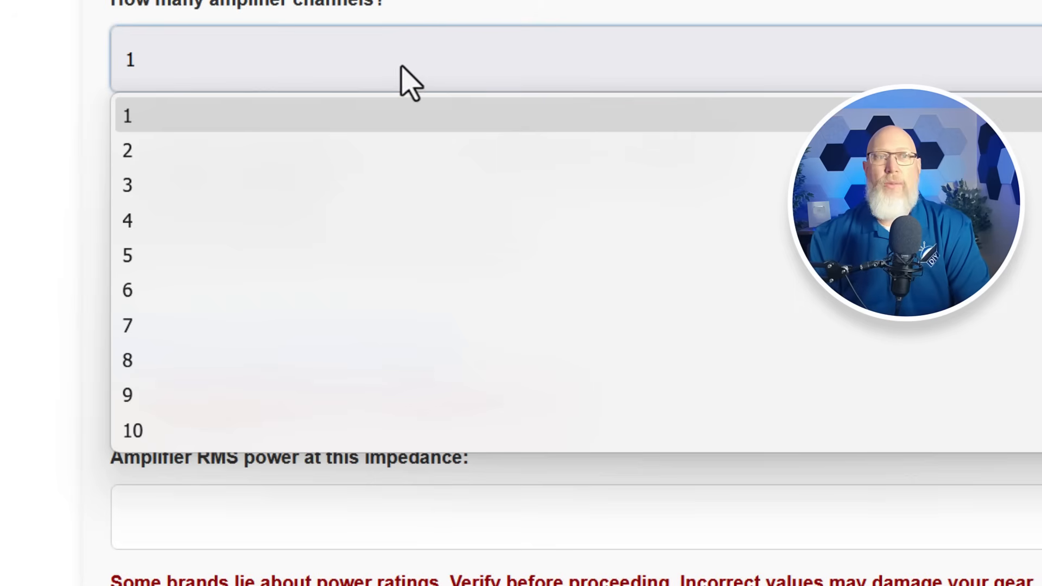
pyautogui.click(131, 117)
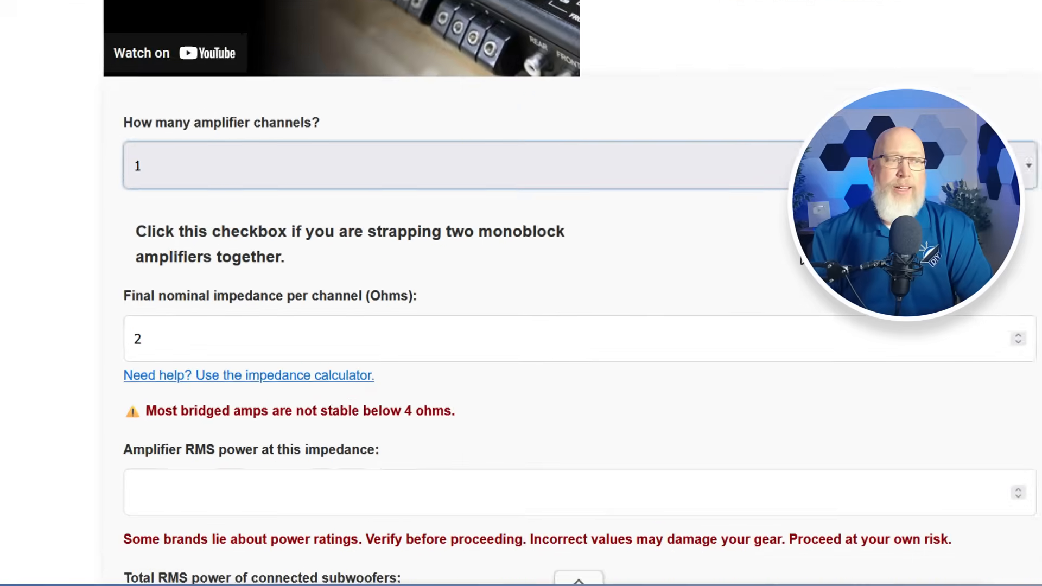
pyautogui.click(745, 258)
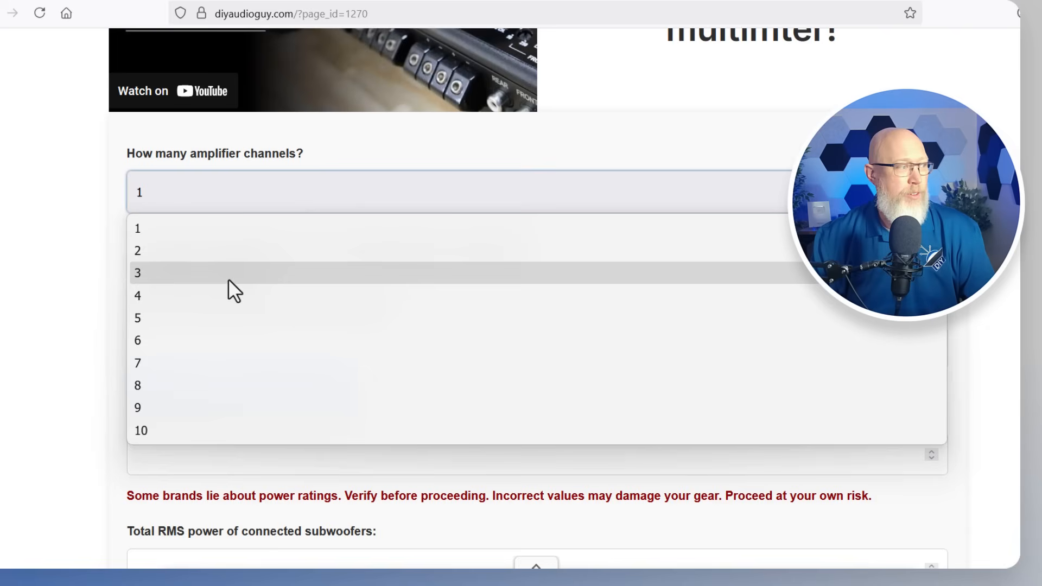
# - Describe a four-channel amplifier with 75 W RMS power and 50 W of connected subwoofers
pyautogui.click(140, 295)
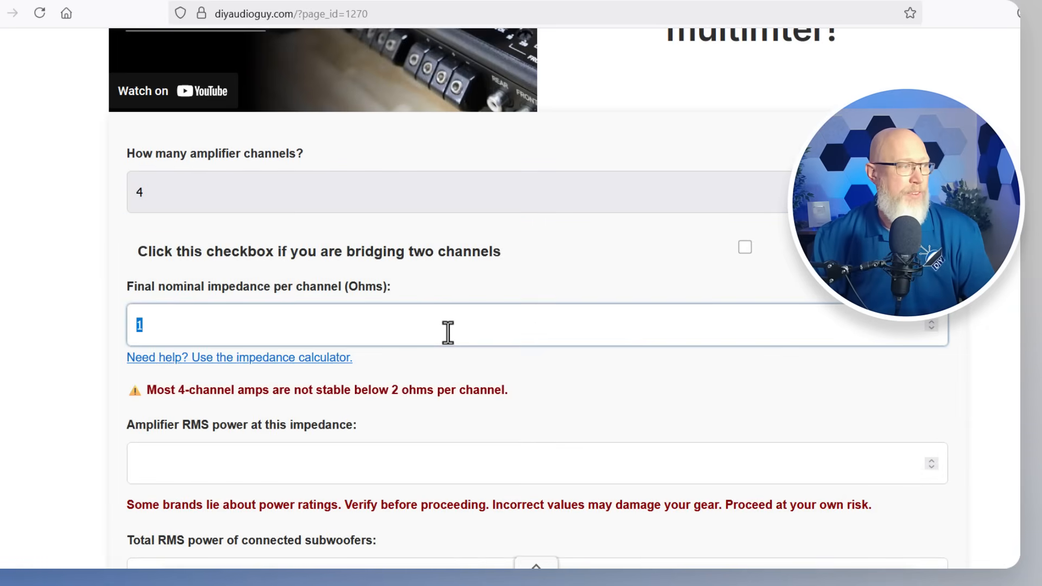
pyautogui.write('4')
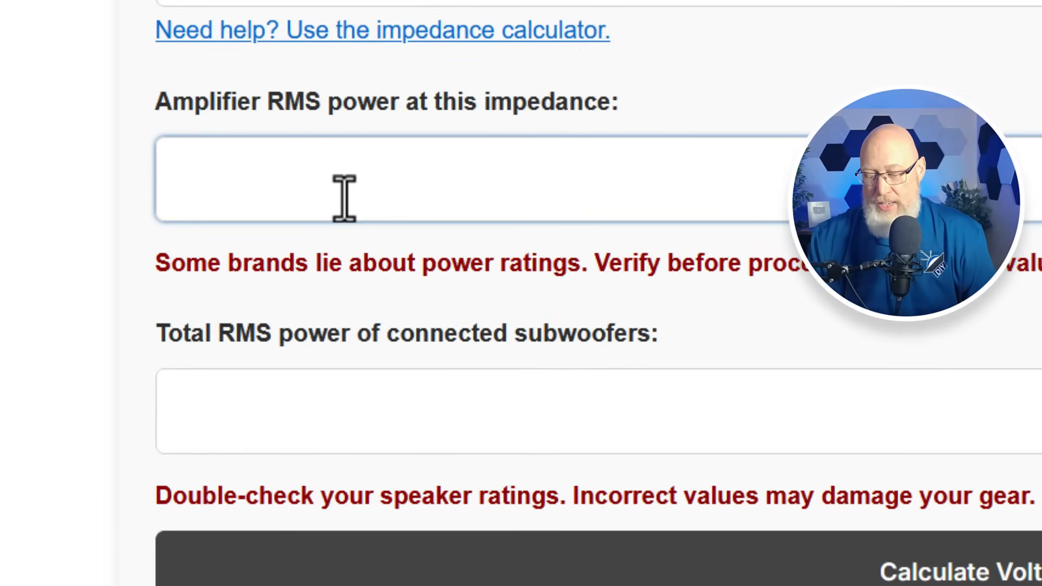
pyautogui.write('75')
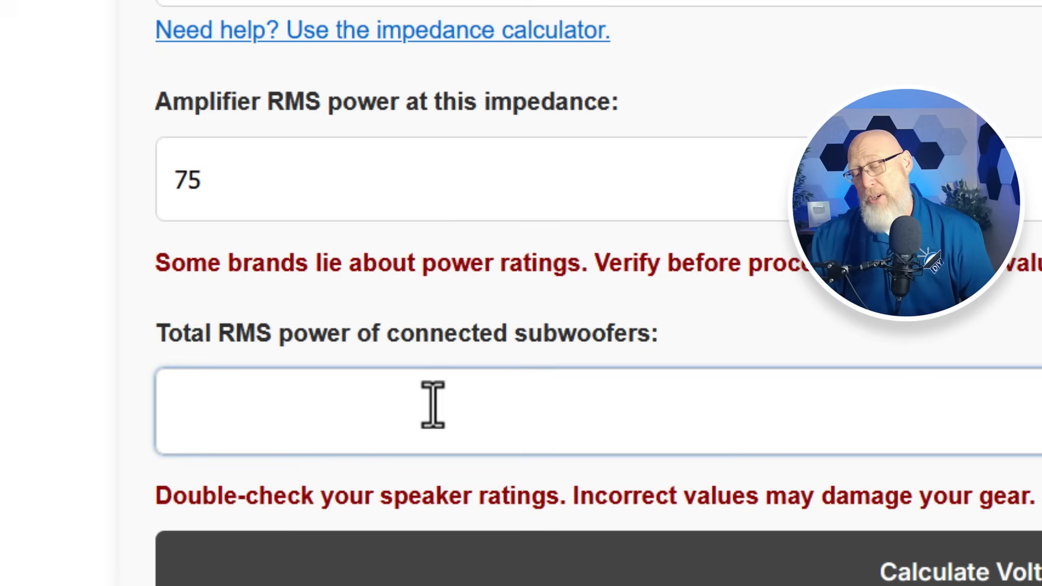
pyautogui.write('50')
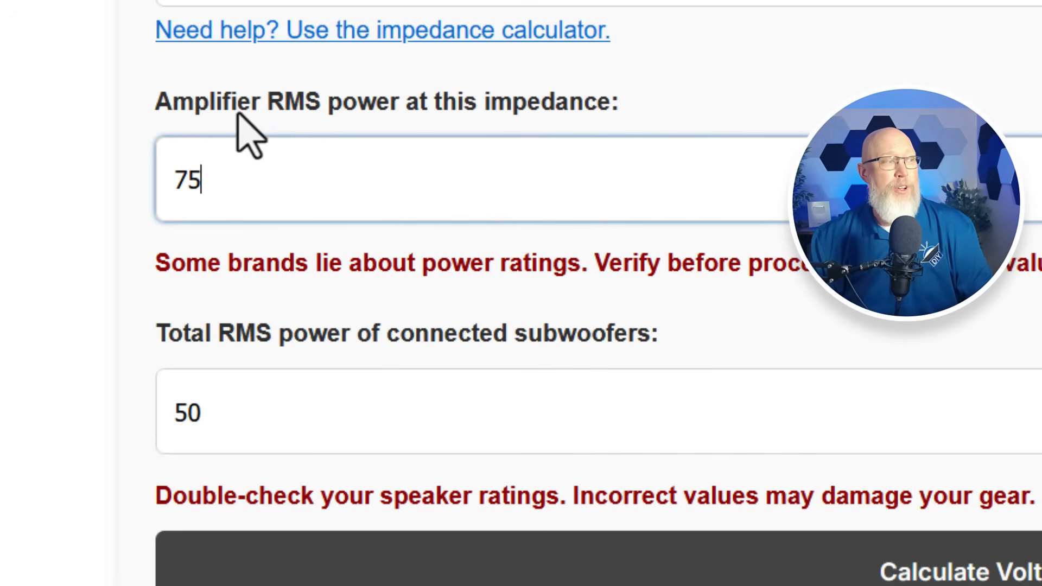
pyautogui.moveTo(216, 102); pyautogui.dragTo(525, 102)
pyautogui.write('2000')
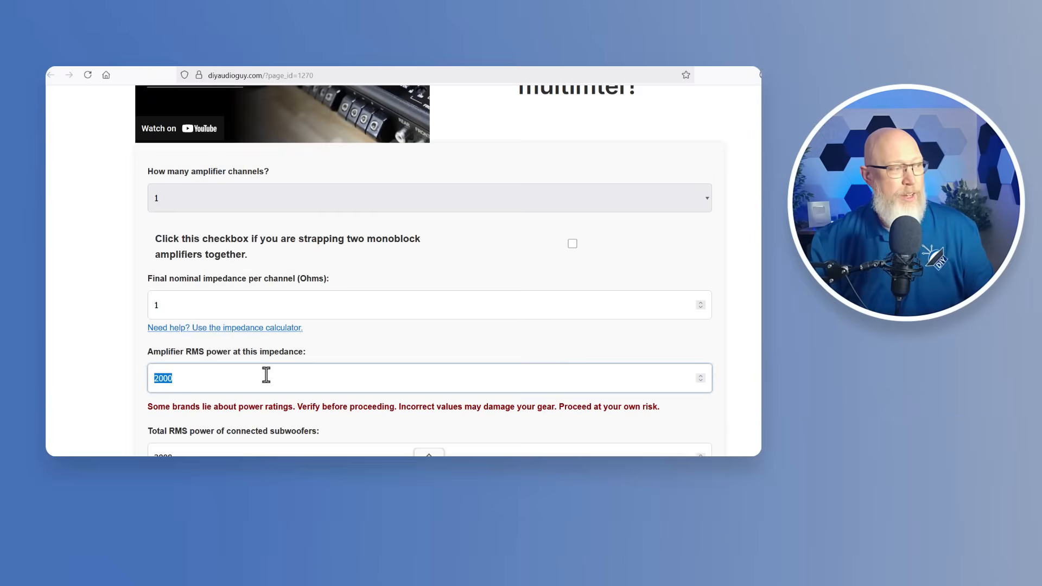
# - Raise the single 1-ohm channel's amp RMS power to 10000 W with matching subwoofer power
pyautogui.write('100')
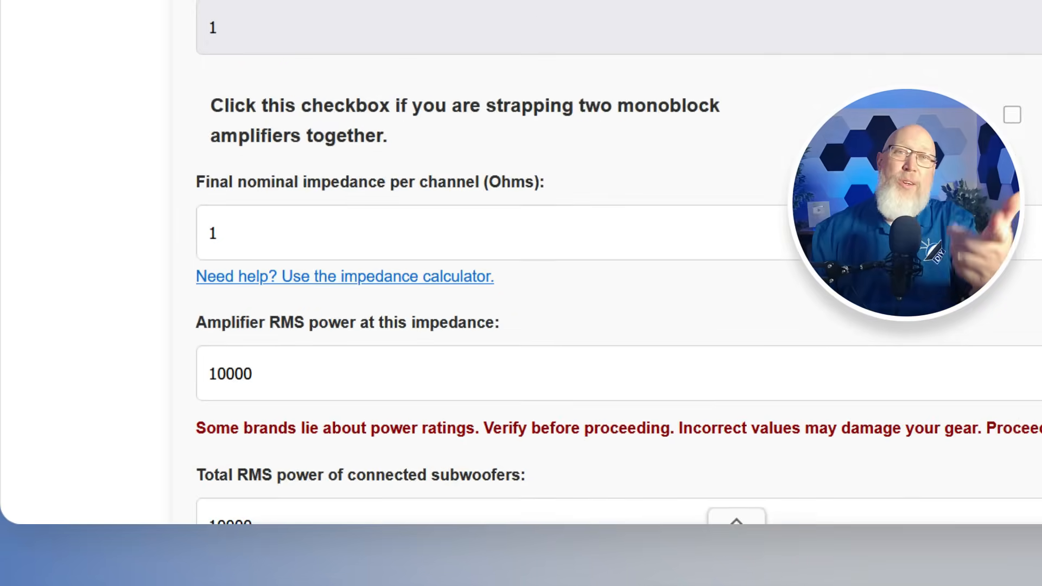
# - Get the 100.00 volts AC gain result and scroll past Preferred Vendors toward the calculators list
pyautogui.scroll(-3)
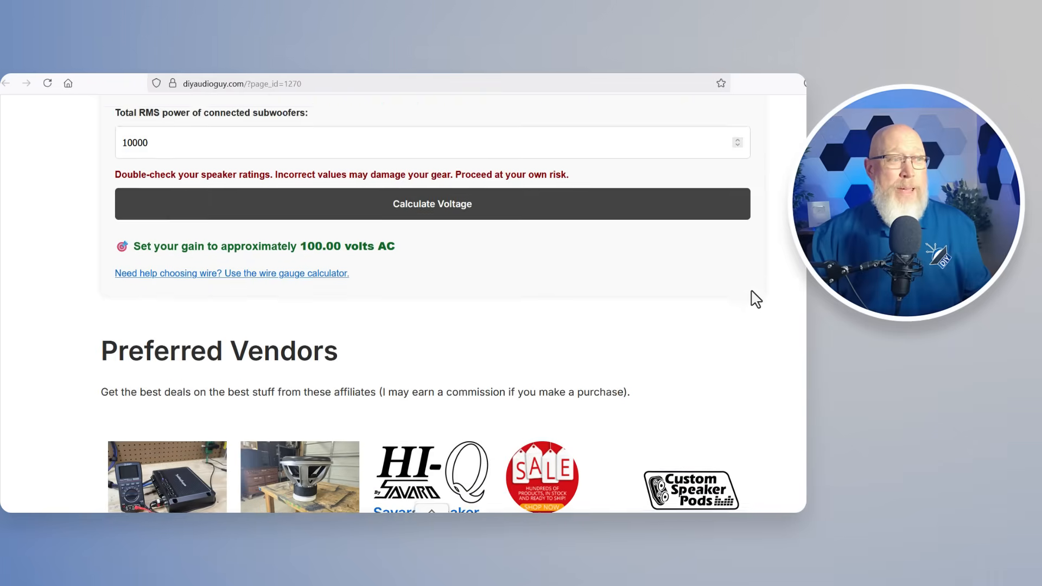
pyautogui.scroll(-3)
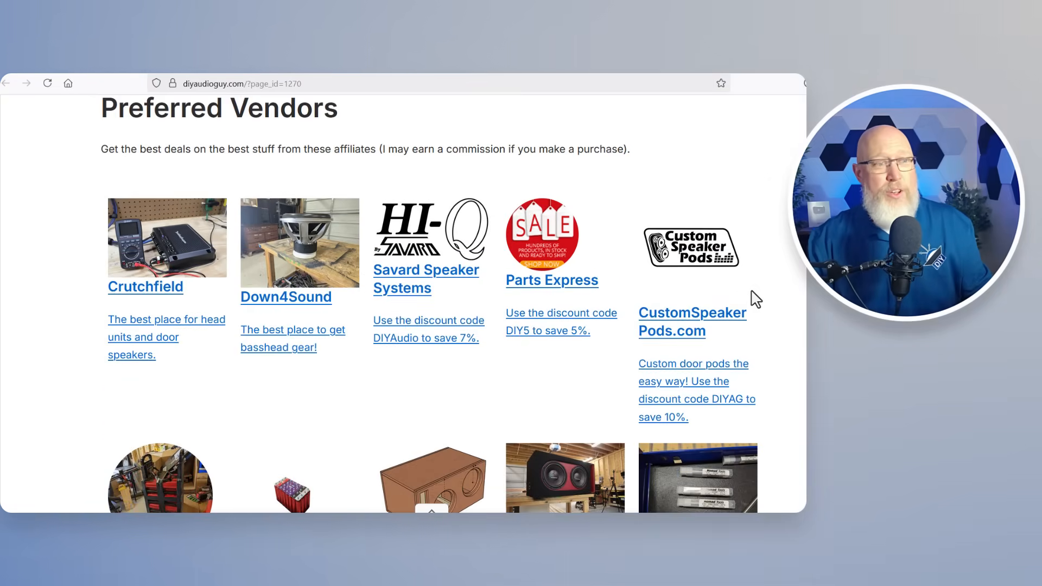
pyautogui.scroll(-3)
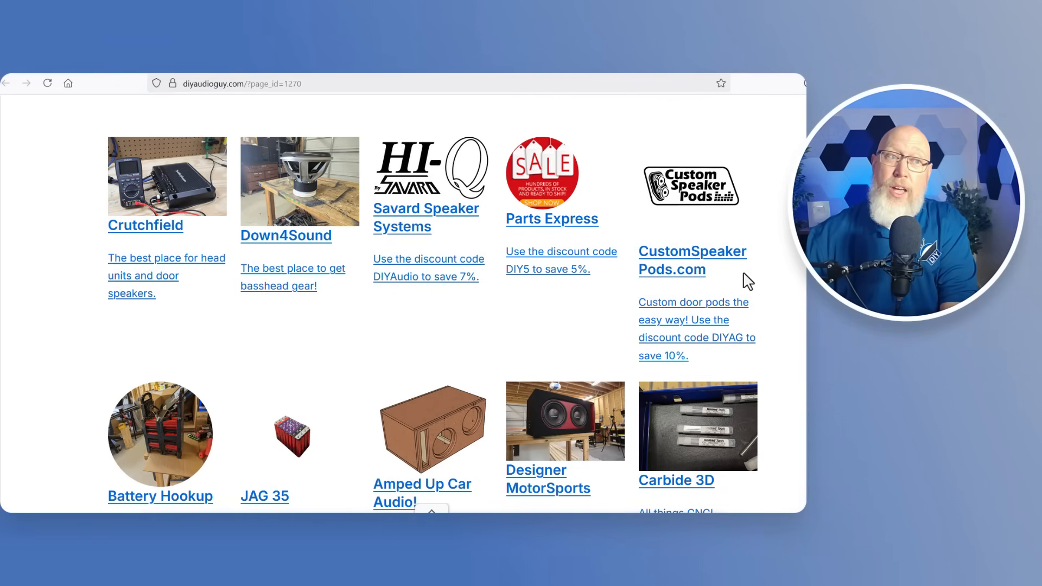
pyautogui.scroll(-3)
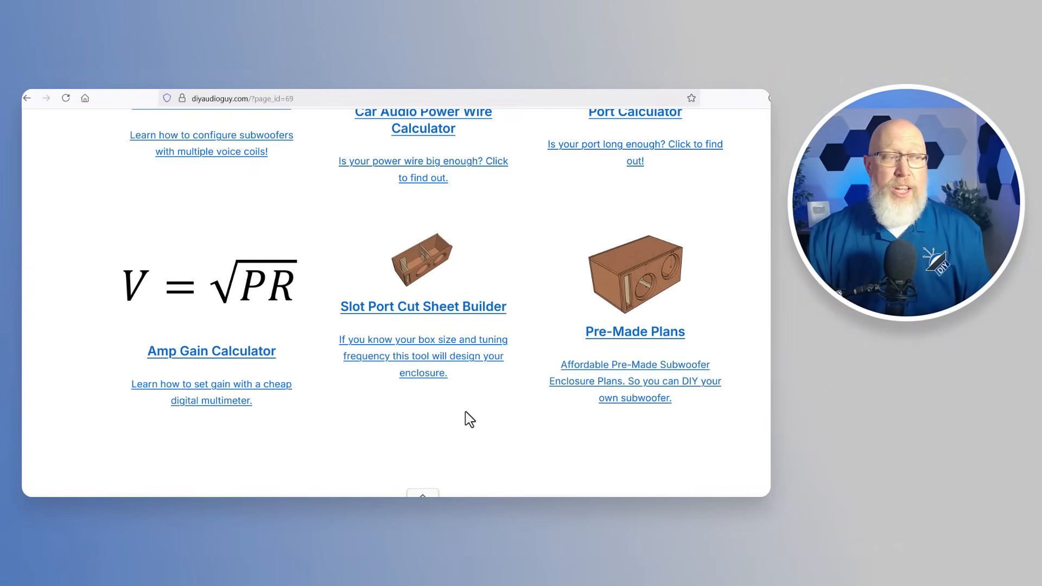
# - Start the Slot Port Cut Sheet Builder with the box size, 2 ft³ volume and tuning values
pyautogui.click(423, 306)
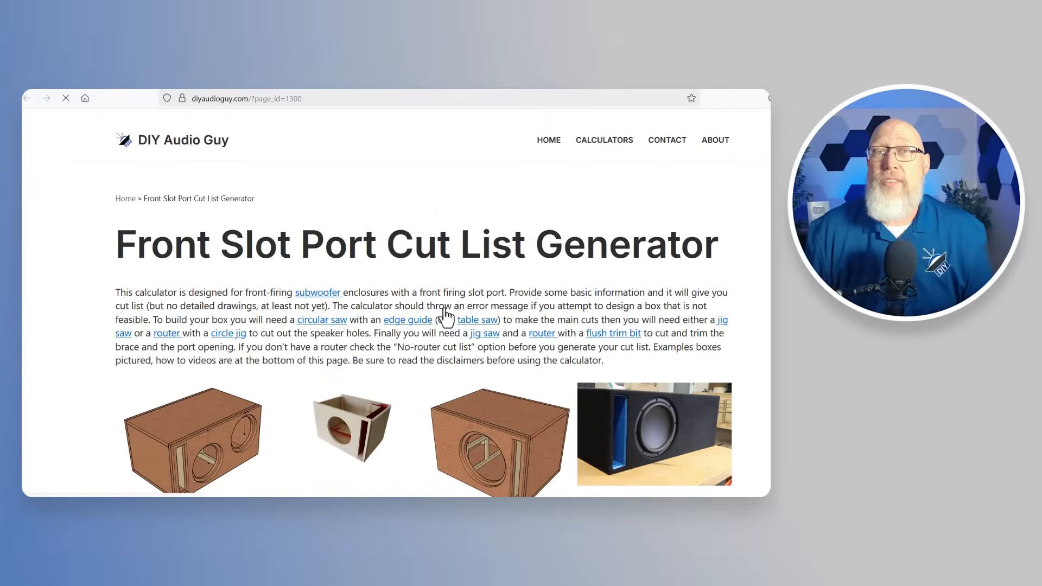
pyautogui.scroll(-3)
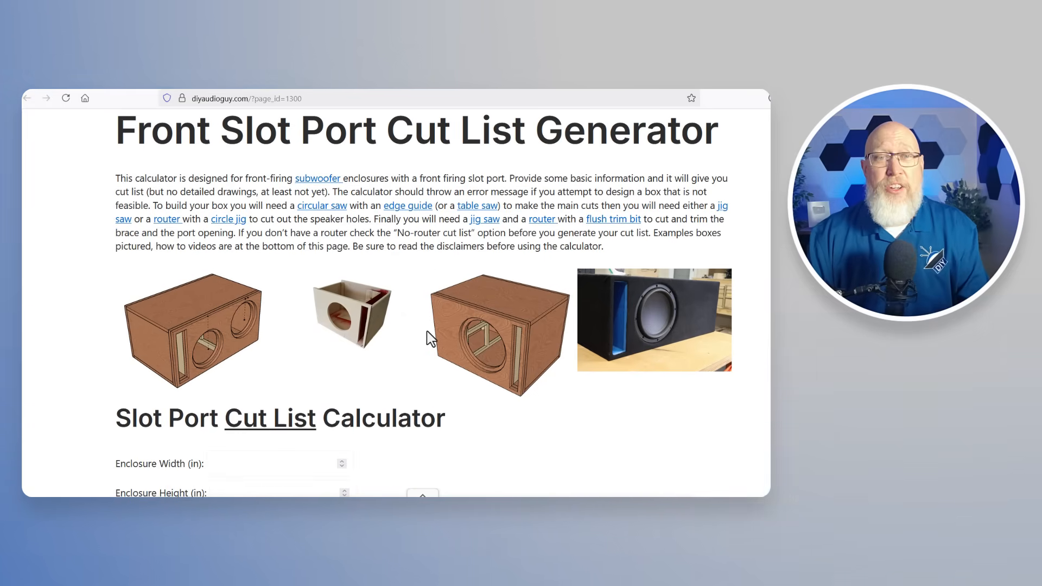
pyautogui.scroll(-3)
pyautogui.write('24')
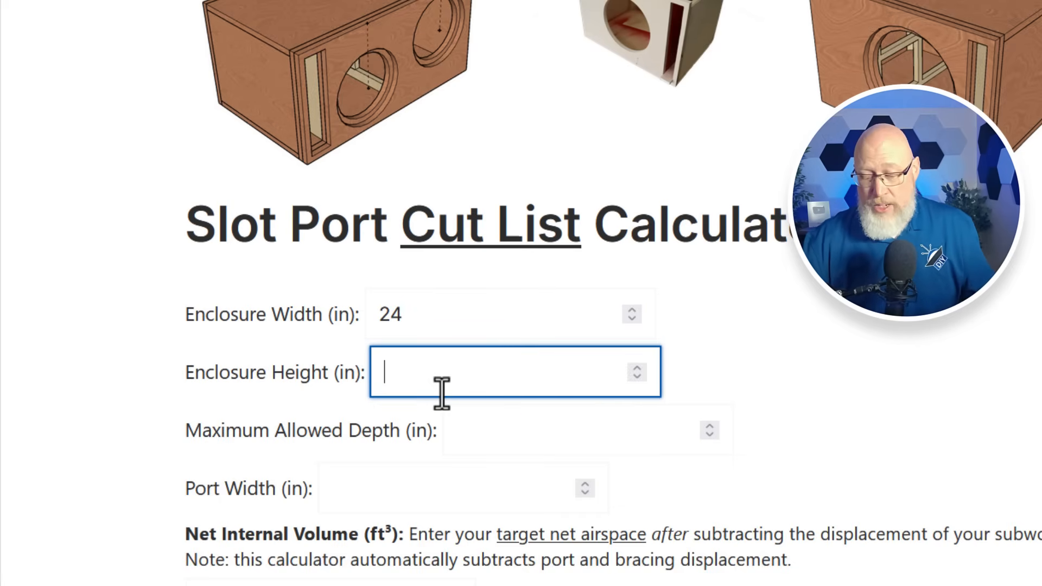
pyautogui.write('15')
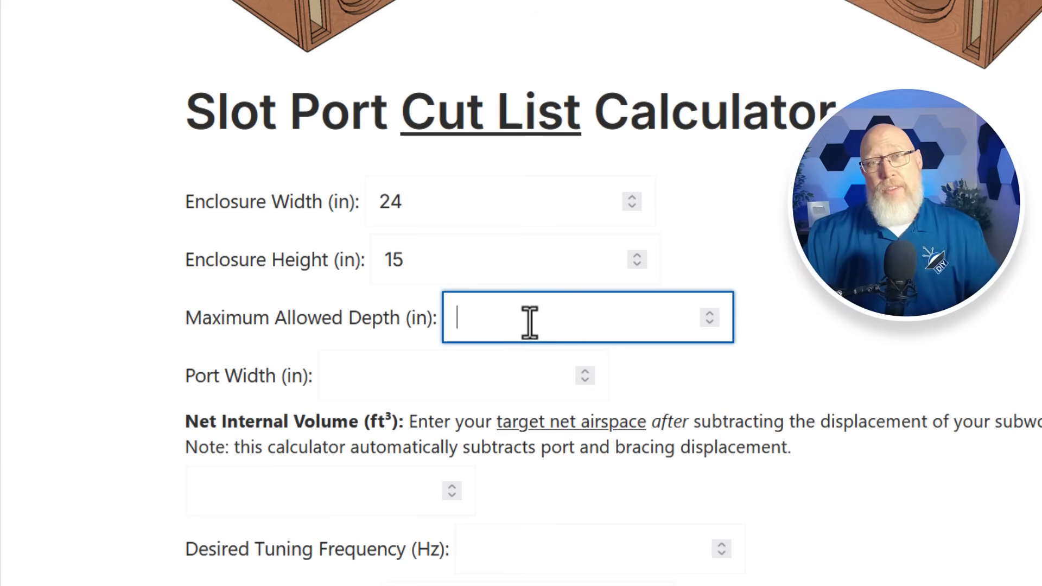
pyautogui.write('2')
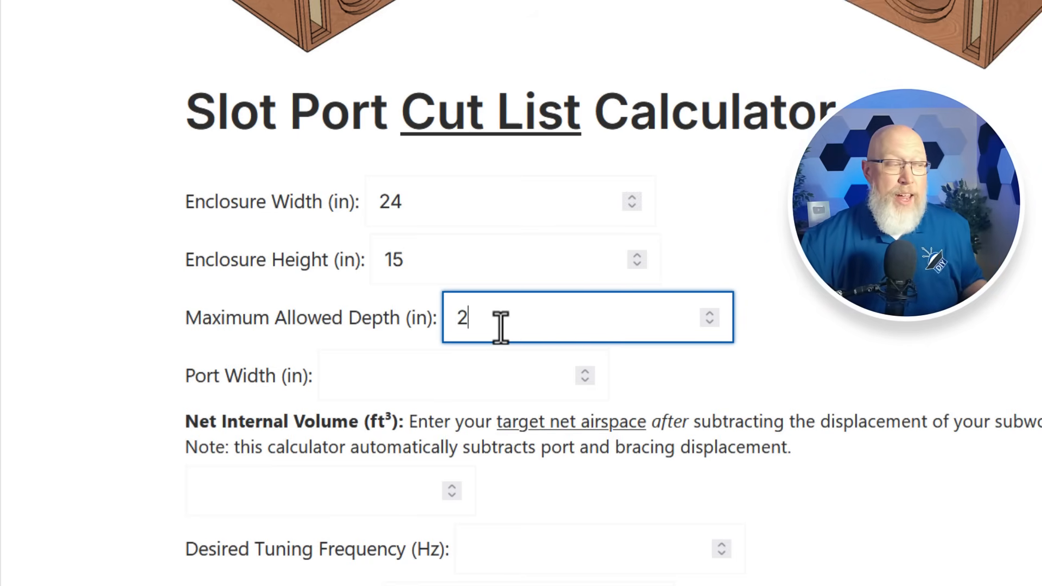
pyautogui.write('4')
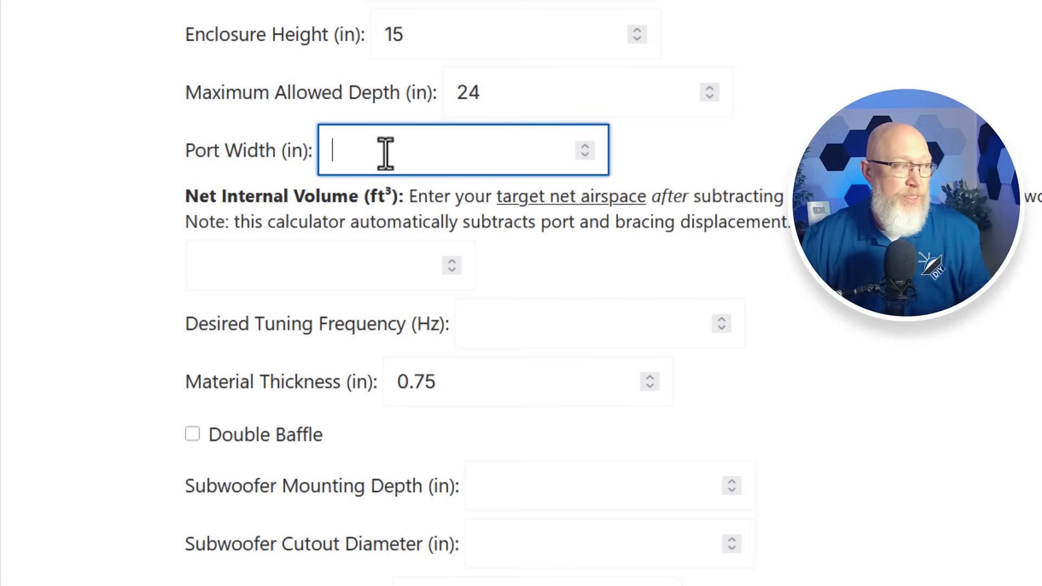
pyautogui.write('3')
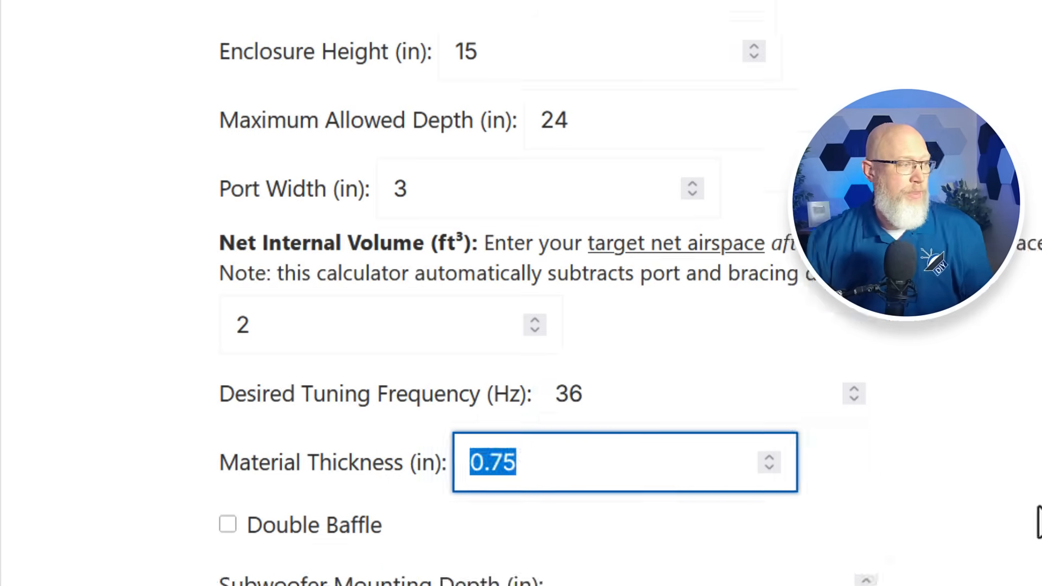
# - Choose a double baffle, an 11-inch subwoofer cutout and one subwoofer
pyautogui.scroll(-3)
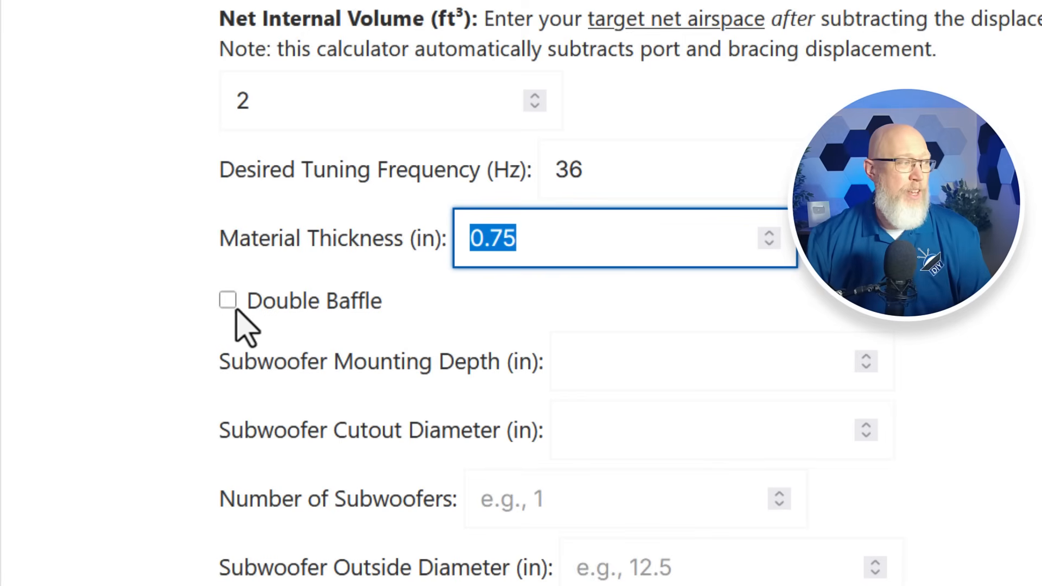
pyautogui.click(228, 302)
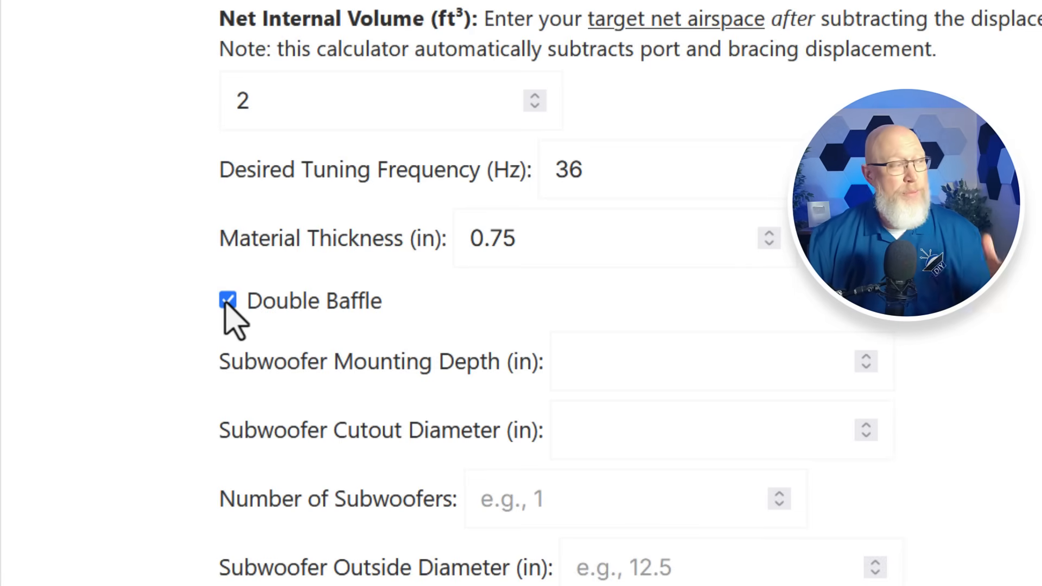
pyautogui.moveTo(405, 358)
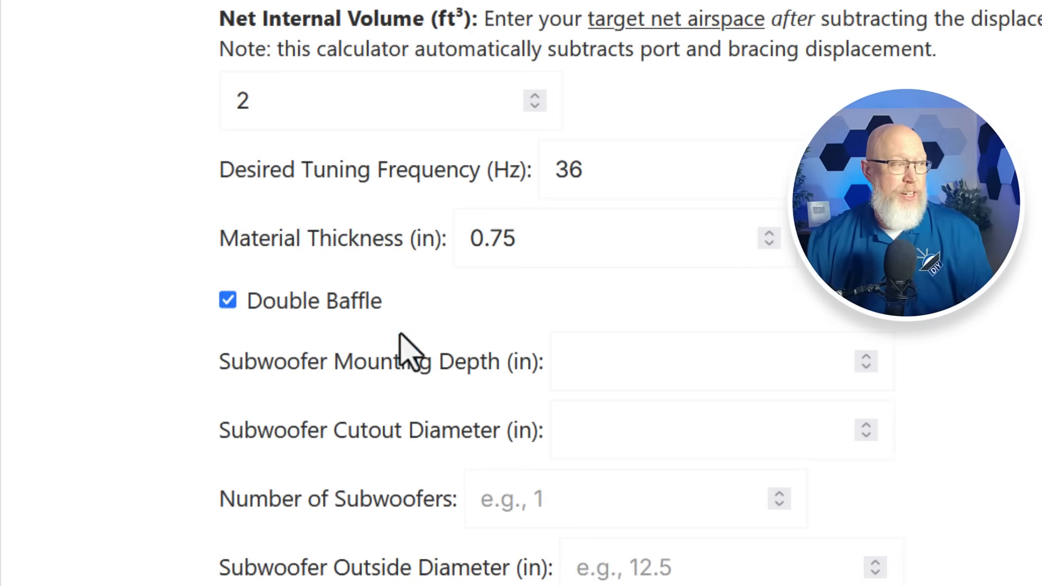
pyautogui.write('7')
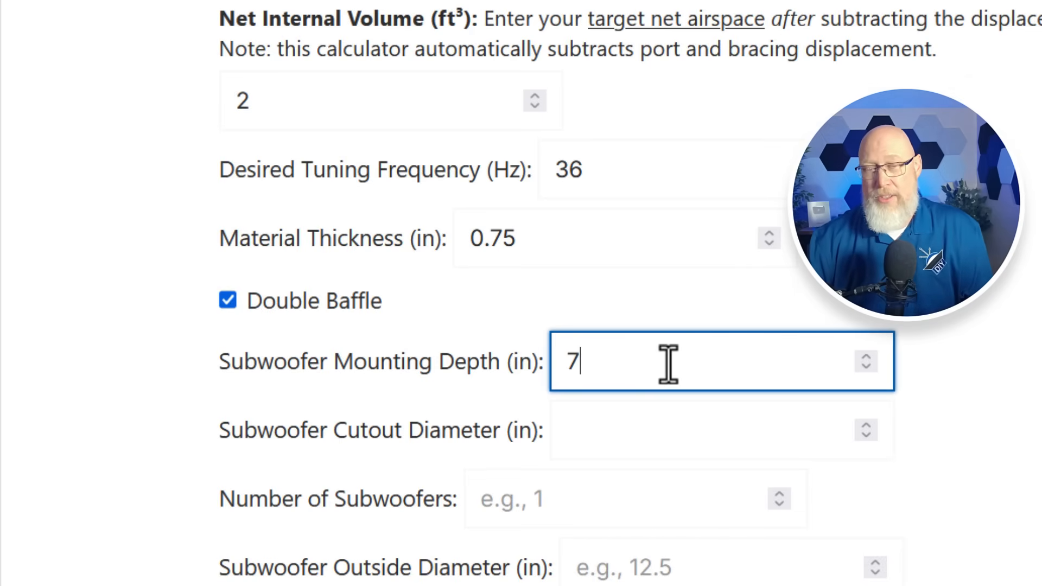
pyautogui.click(694, 437)
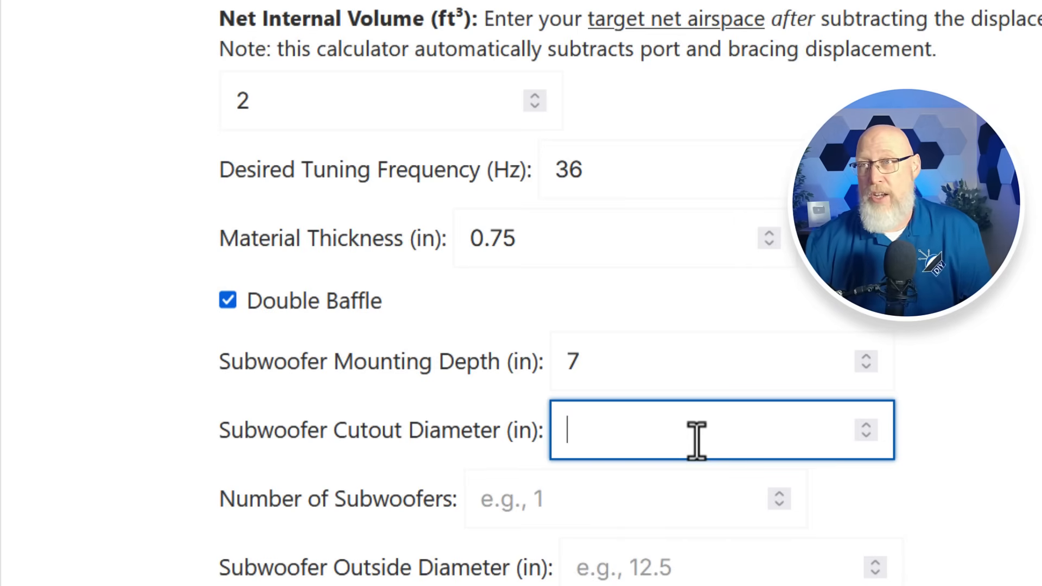
pyautogui.write('11')
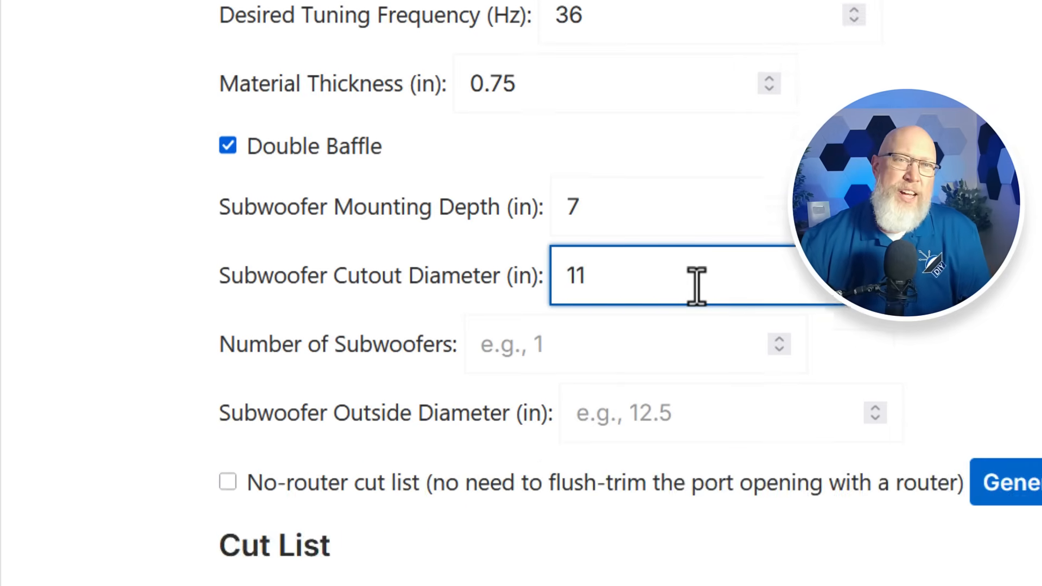
pyautogui.scroll(-3)
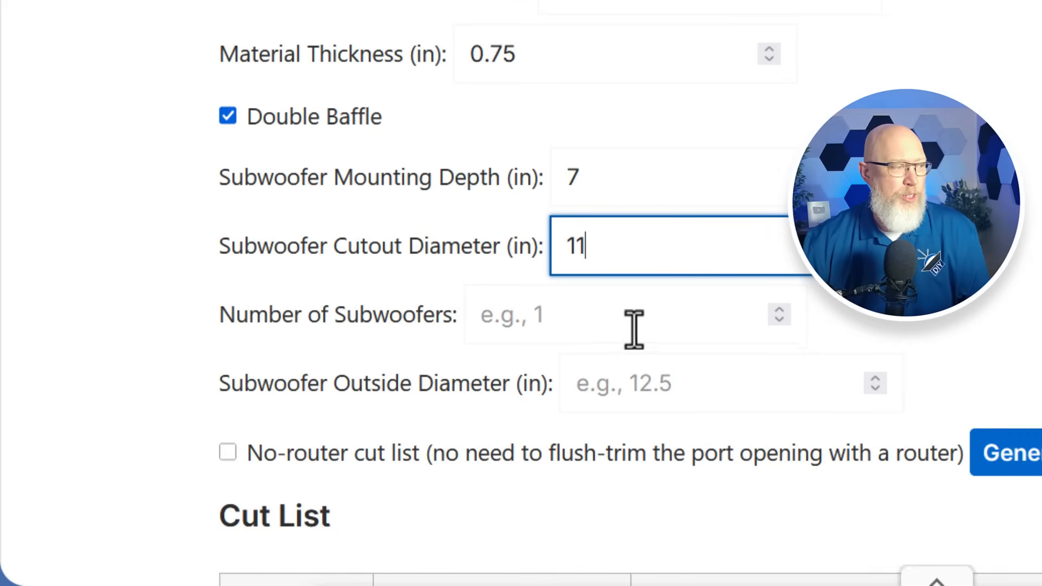
pyautogui.write('1')
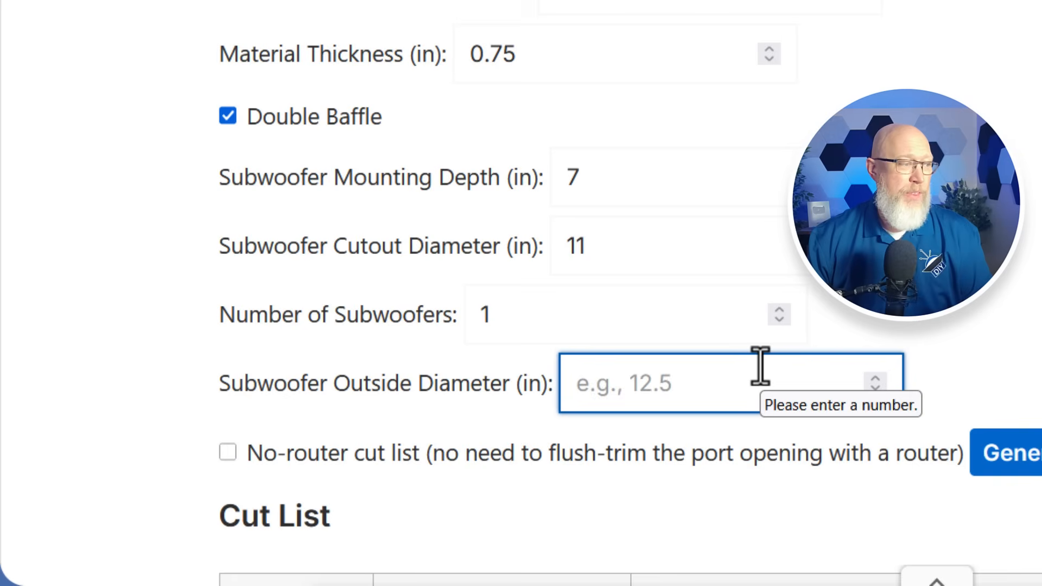
# - Enter a 12.5 in subwoofer outside diameter, request the no-router cut list and generate it
pyautogui.write('12.5')
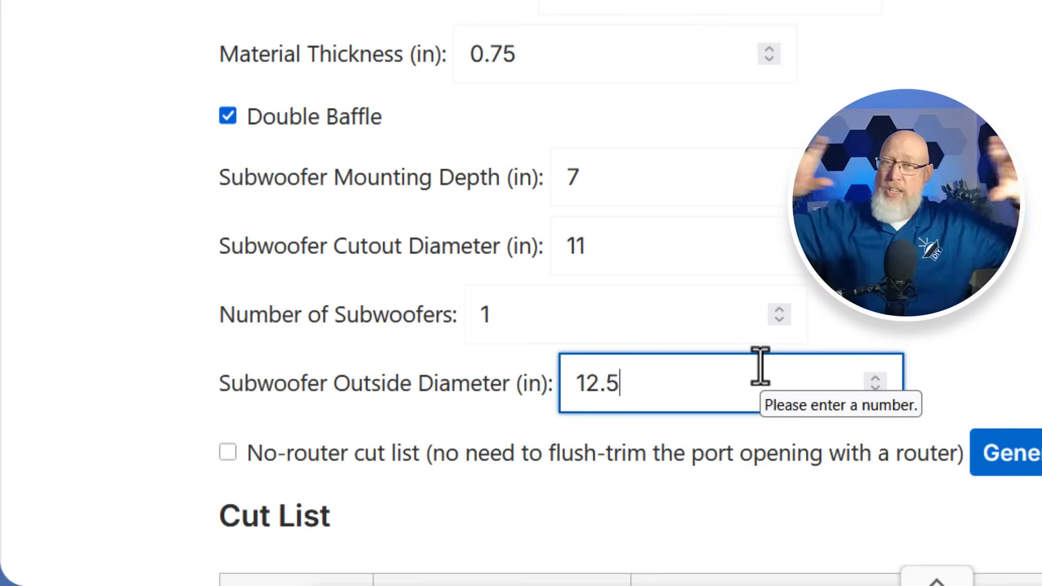
pyautogui.click(228, 468)
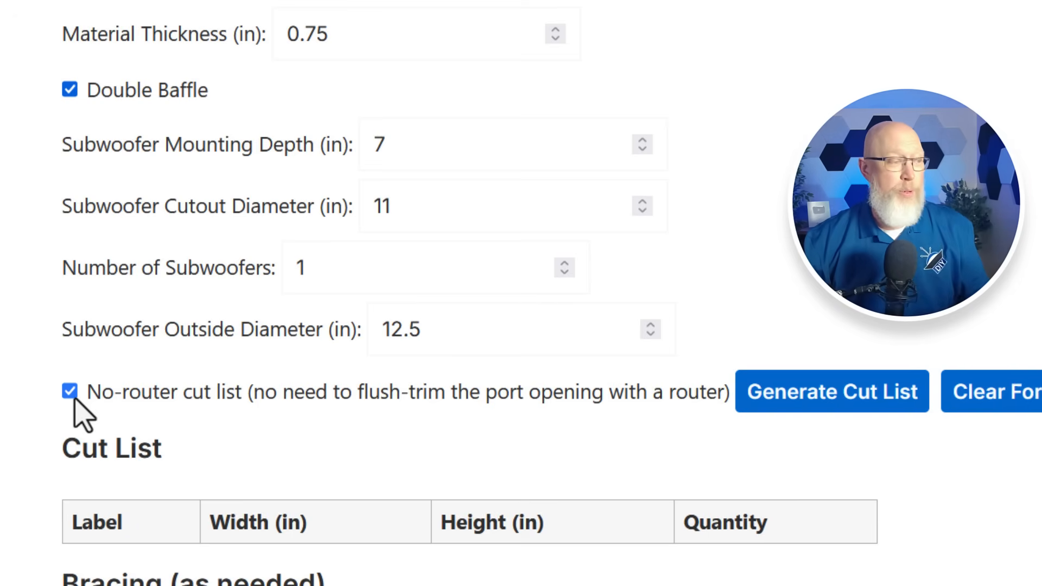
pyautogui.click(832, 391)
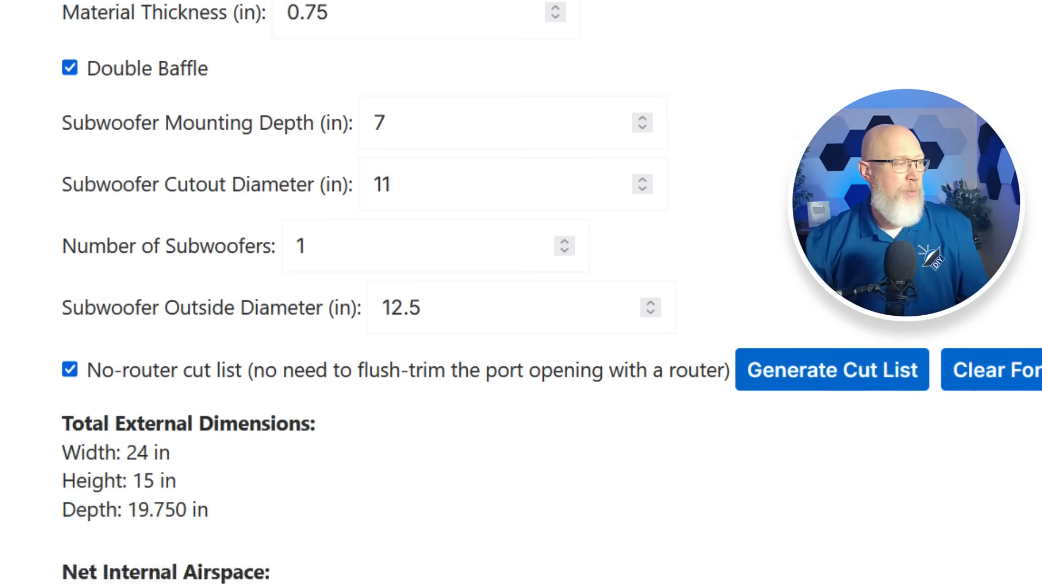
# - Regenerate for a 2.1 ft³ target, showing 2.094 ft³ achieved and a 40.50 in² port area
pyautogui.scroll(-3)
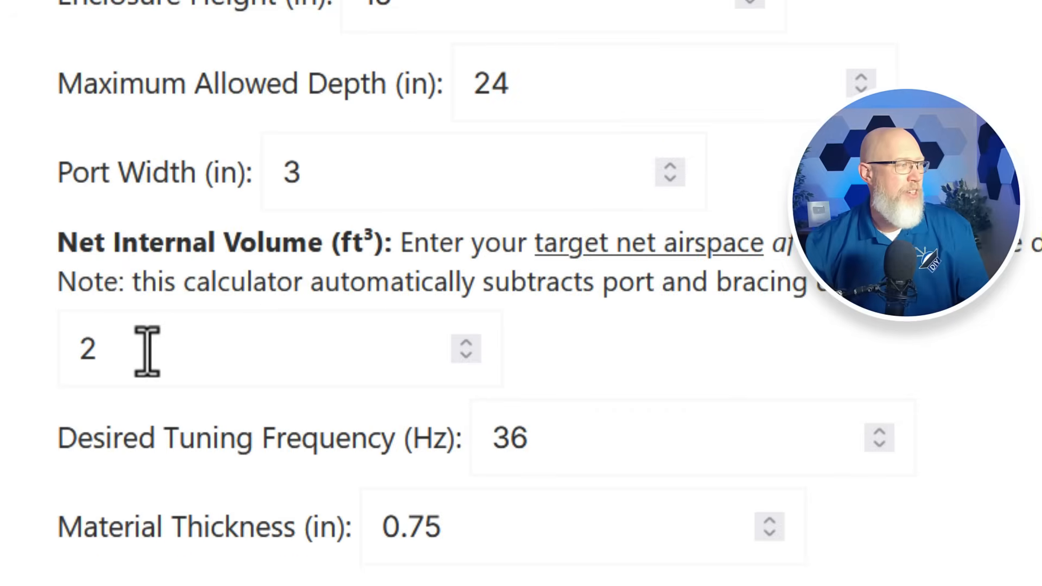
pyautogui.write('.1')
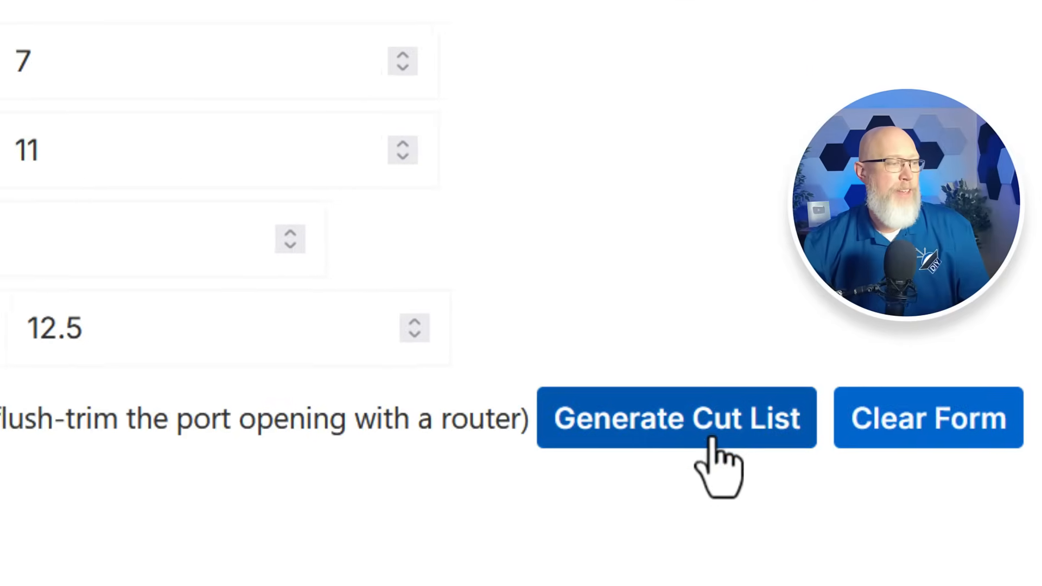
pyautogui.click(683, 419)
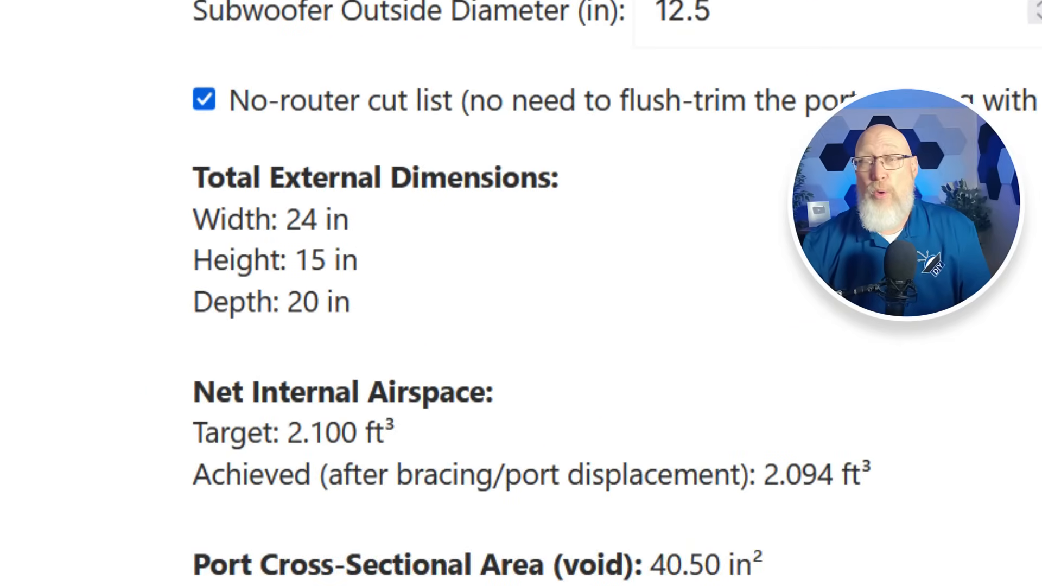
pyautogui.scroll(-3)
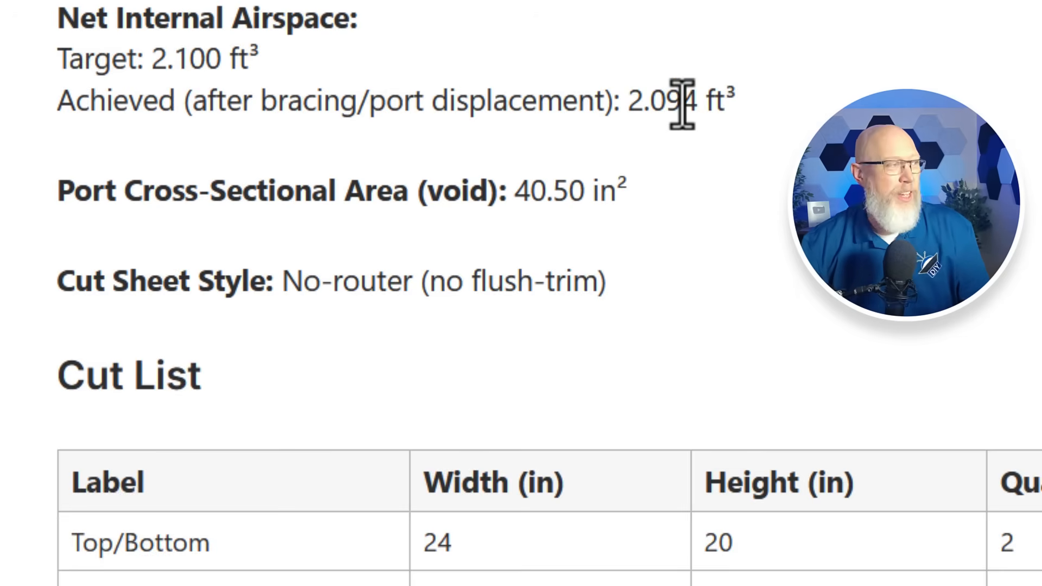
pyautogui.moveTo(53, 198)
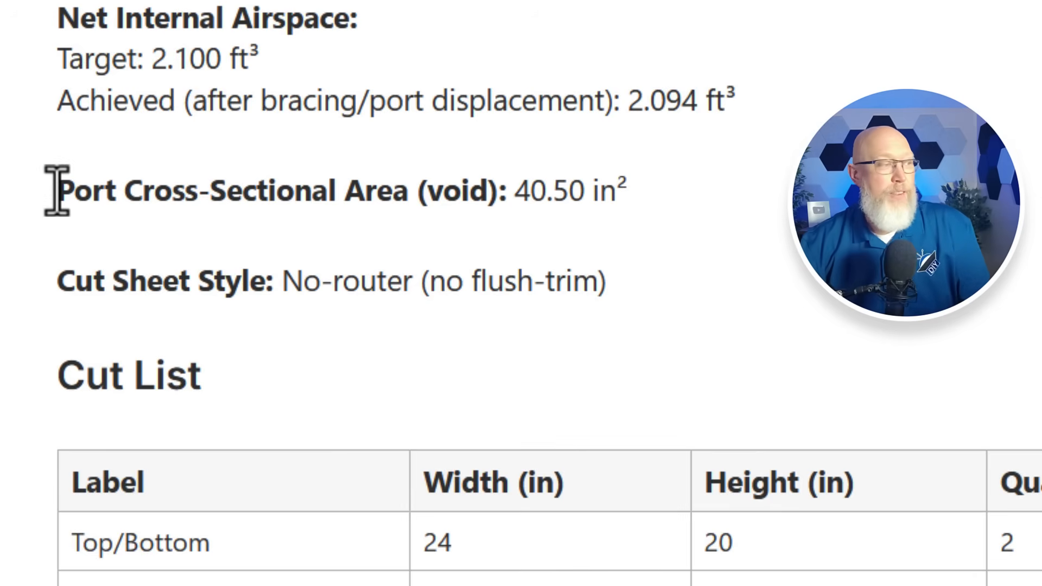
pyautogui.moveTo(59, 191); pyautogui.dragTo(426, 191)
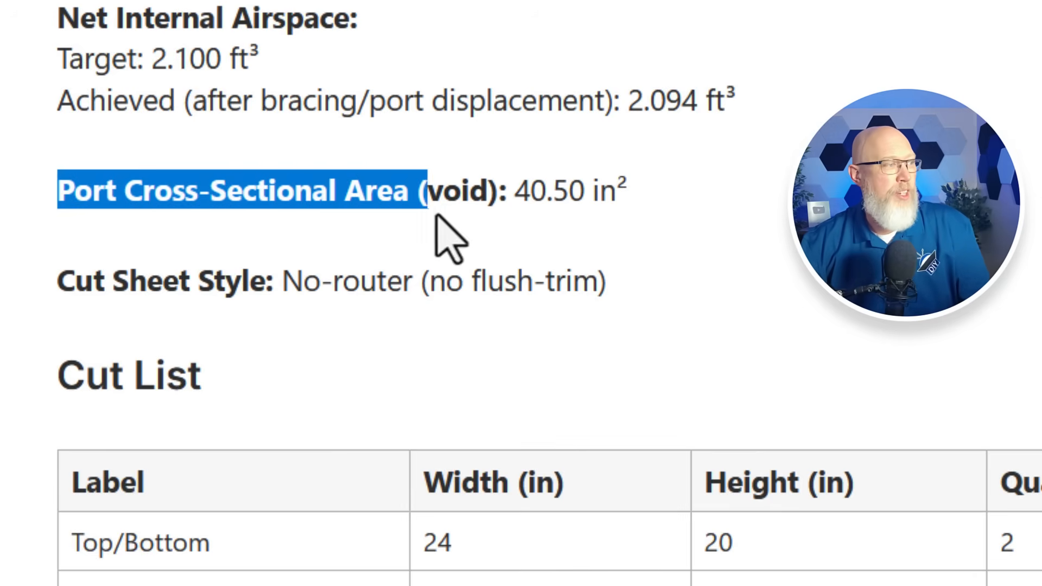
pyautogui.doubleClick(458, 193)
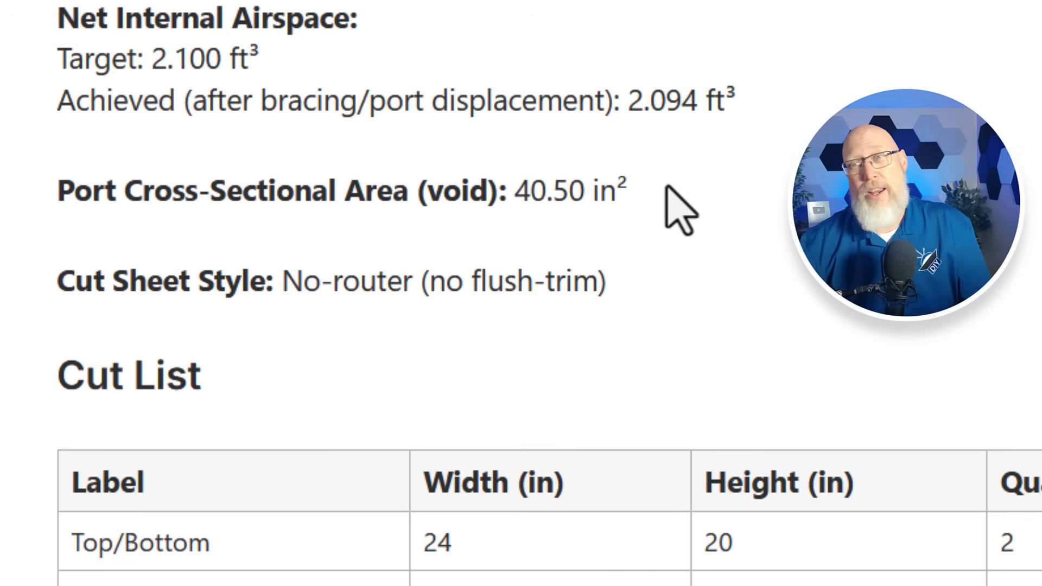
pyautogui.scroll(-3)
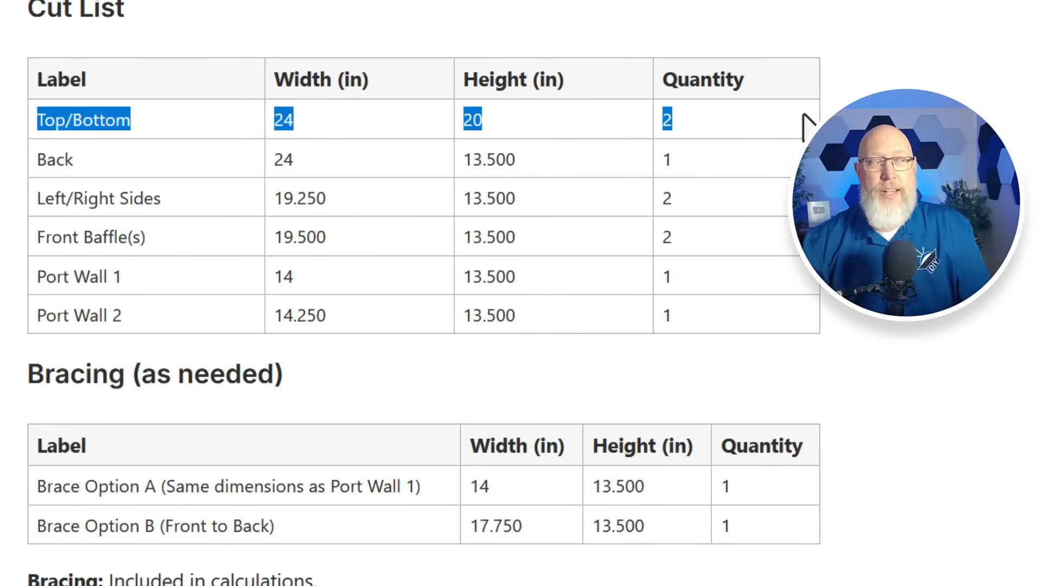
pyautogui.moveTo(41, 161)
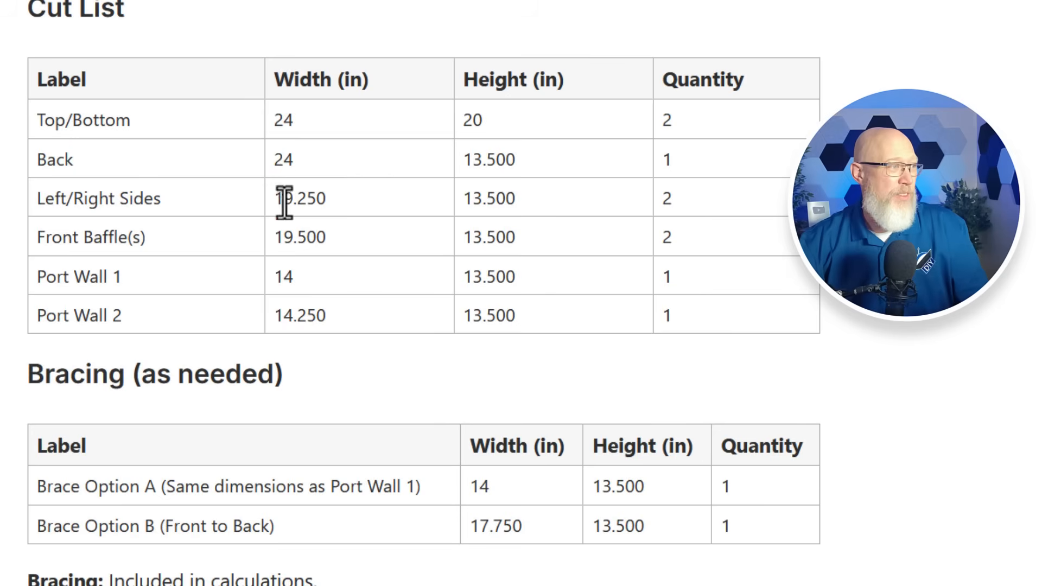
pyautogui.doubleClick(290, 199)
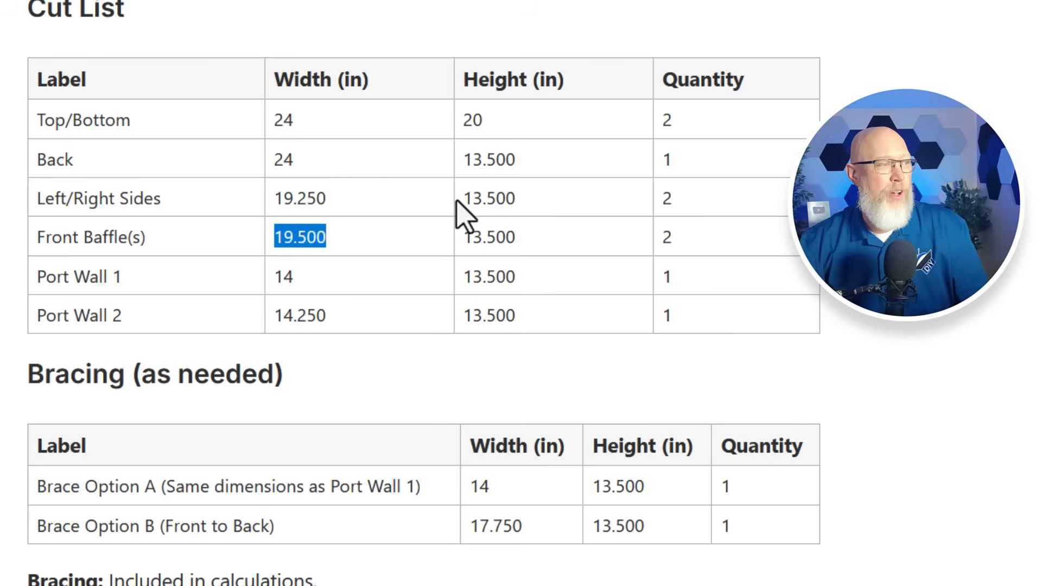
pyautogui.moveTo(300, 237); pyautogui.dragTo(488, 315)
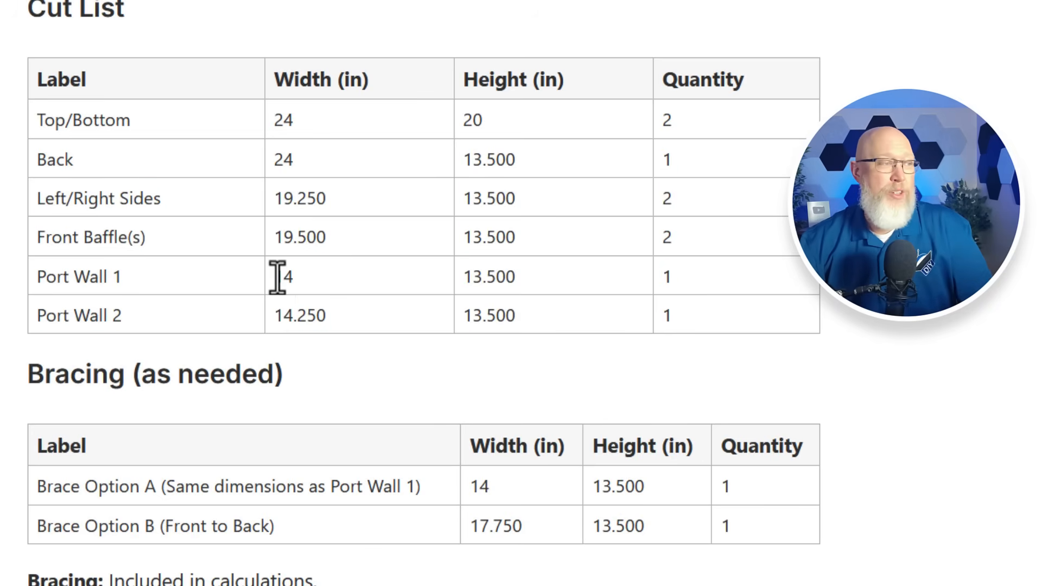
pyautogui.doubleClick(281, 276)
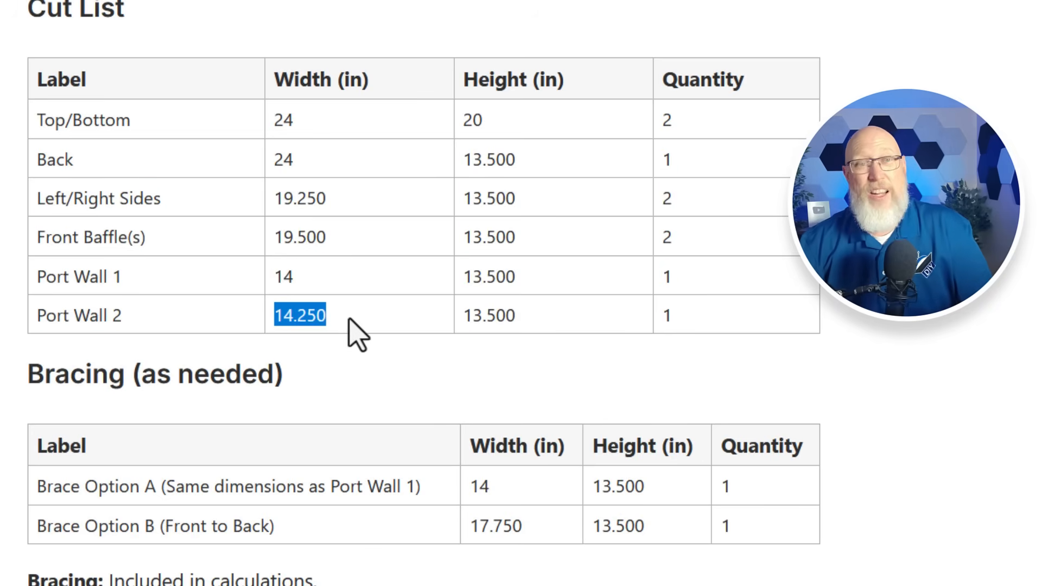
pyautogui.scroll(-3)
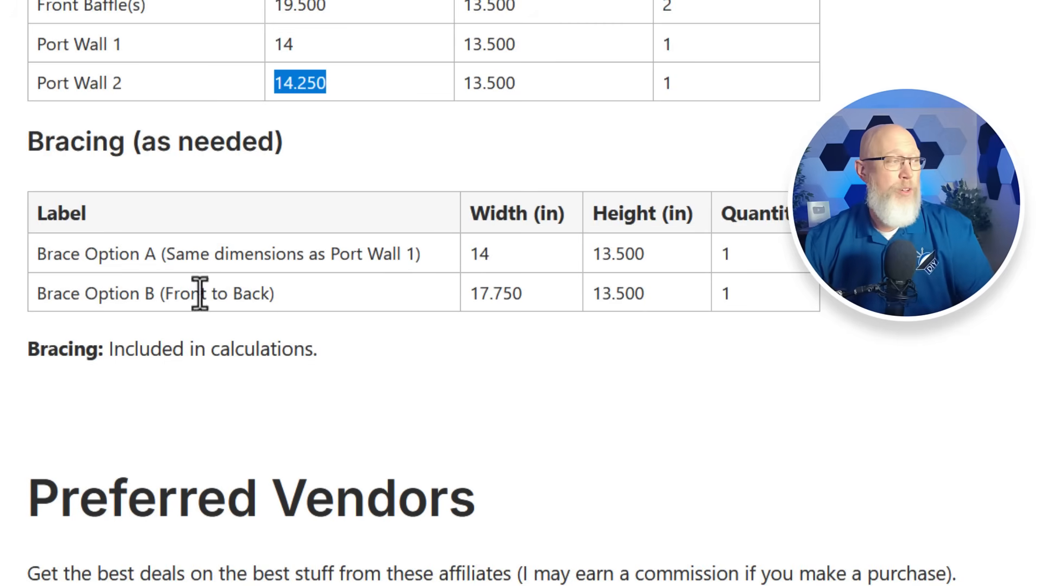
pyautogui.moveTo(44, 253); pyautogui.dragTo(392, 253)
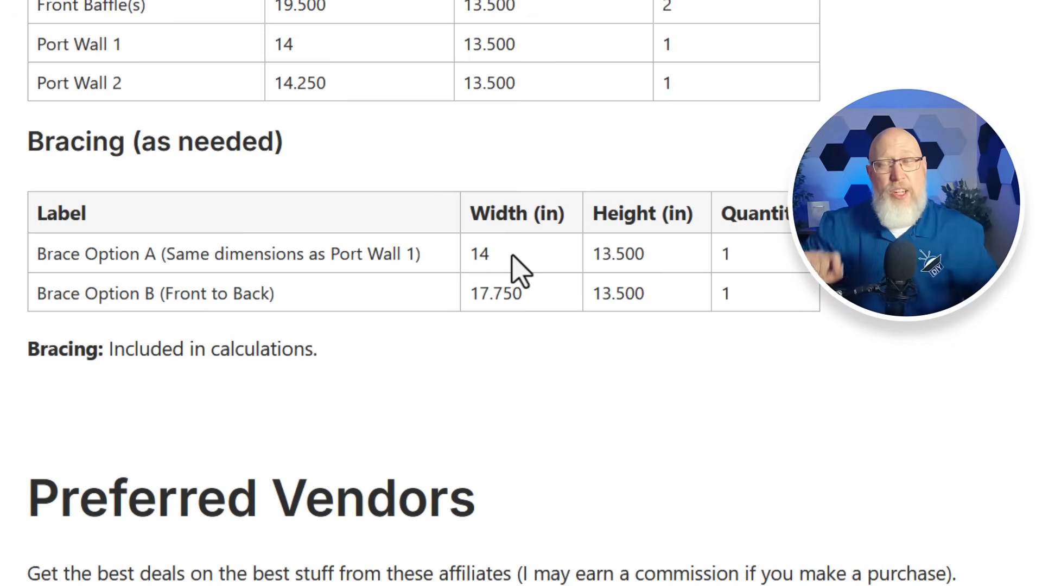
pyautogui.moveTo(475, 293)
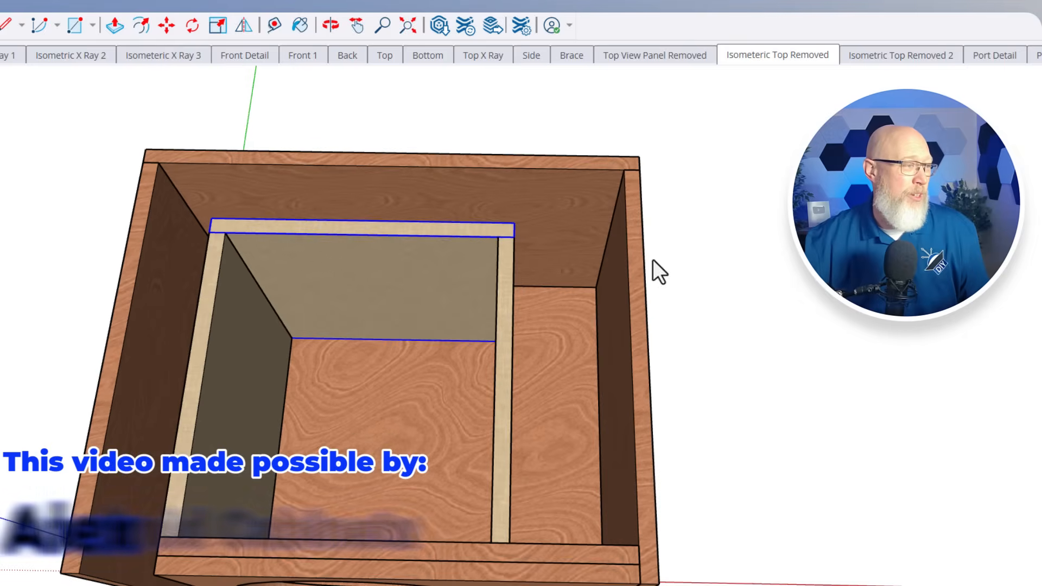
pyautogui.click(272, 25)
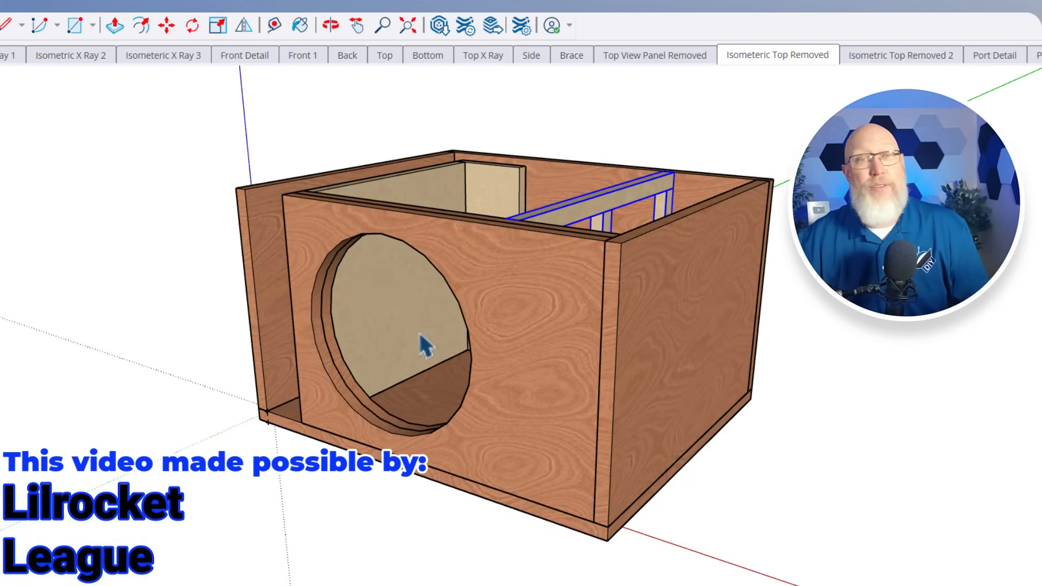
pyautogui.moveTo(425, 345); pyautogui.dragTo(551, 147)
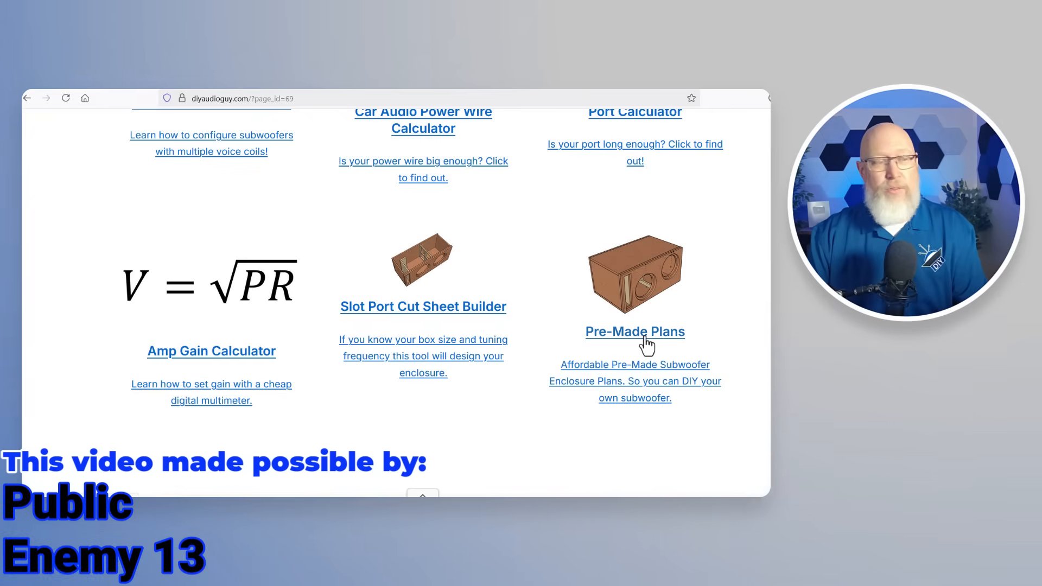
# - Open the Pre-Made Plans Patreon shop and browse the priced enclosure plan listings
pyautogui.click(634, 332)
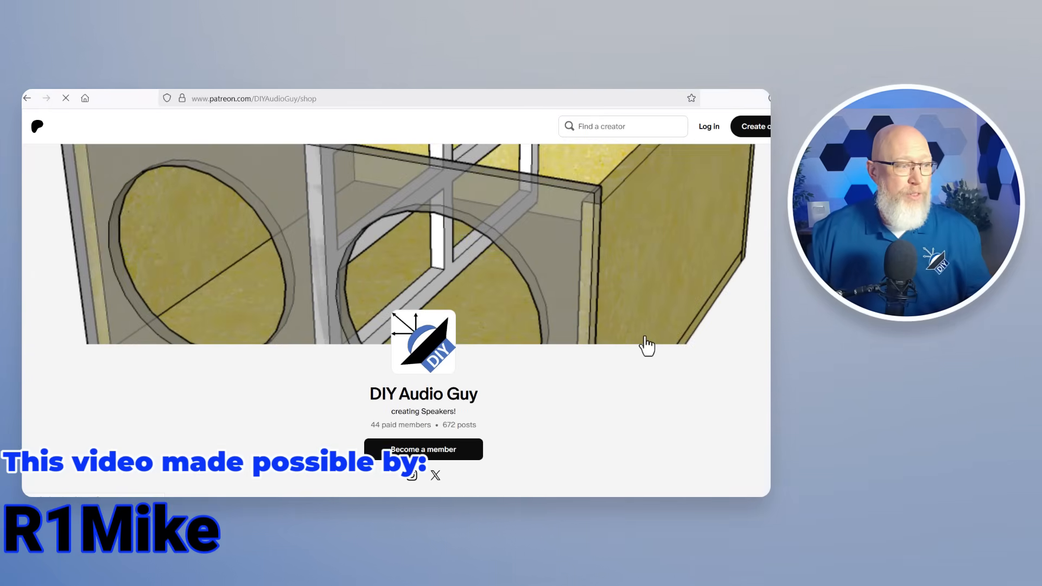
pyautogui.scroll(-3)
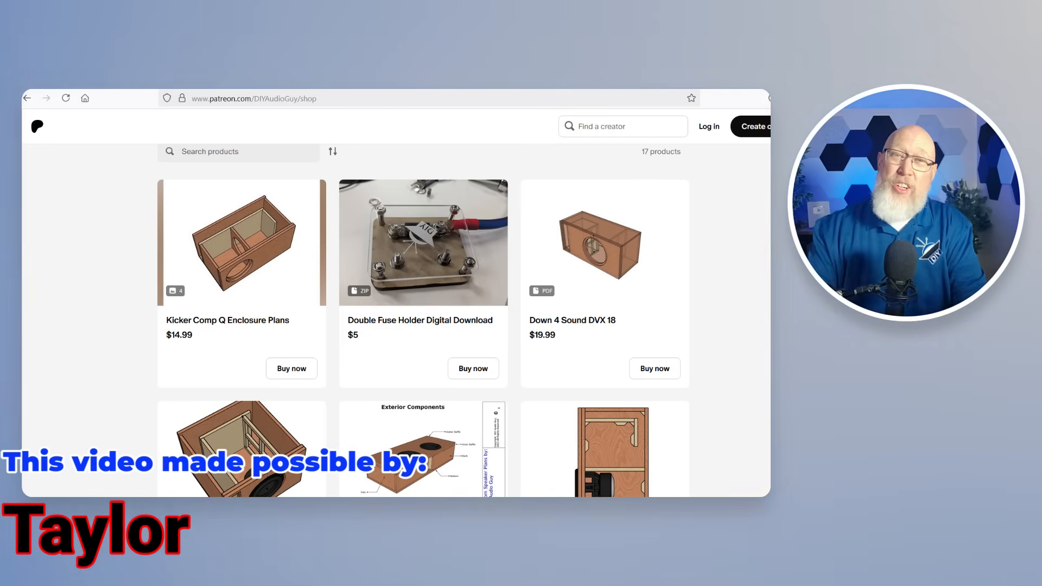
pyautogui.scroll(-3)
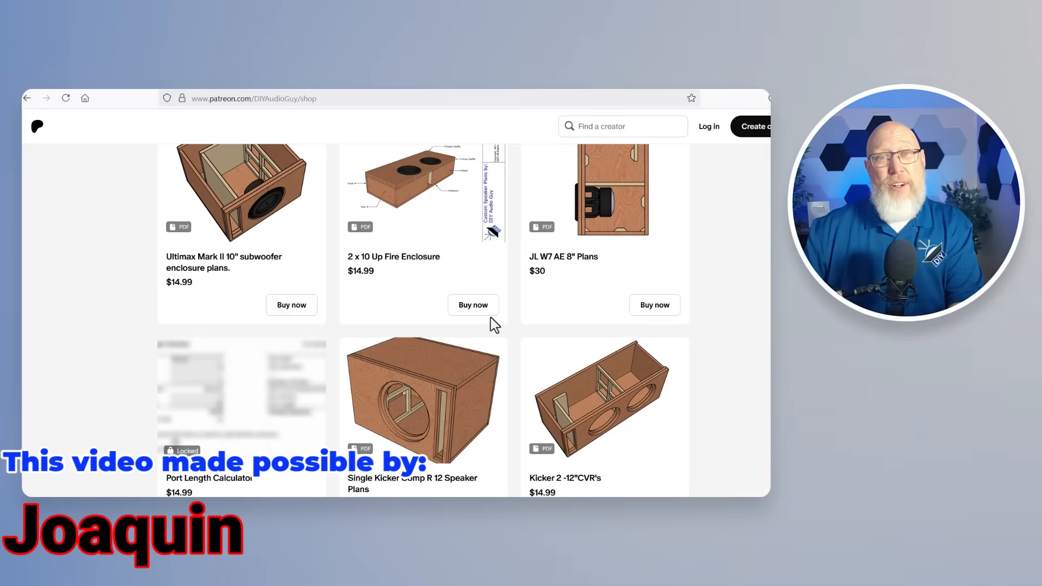